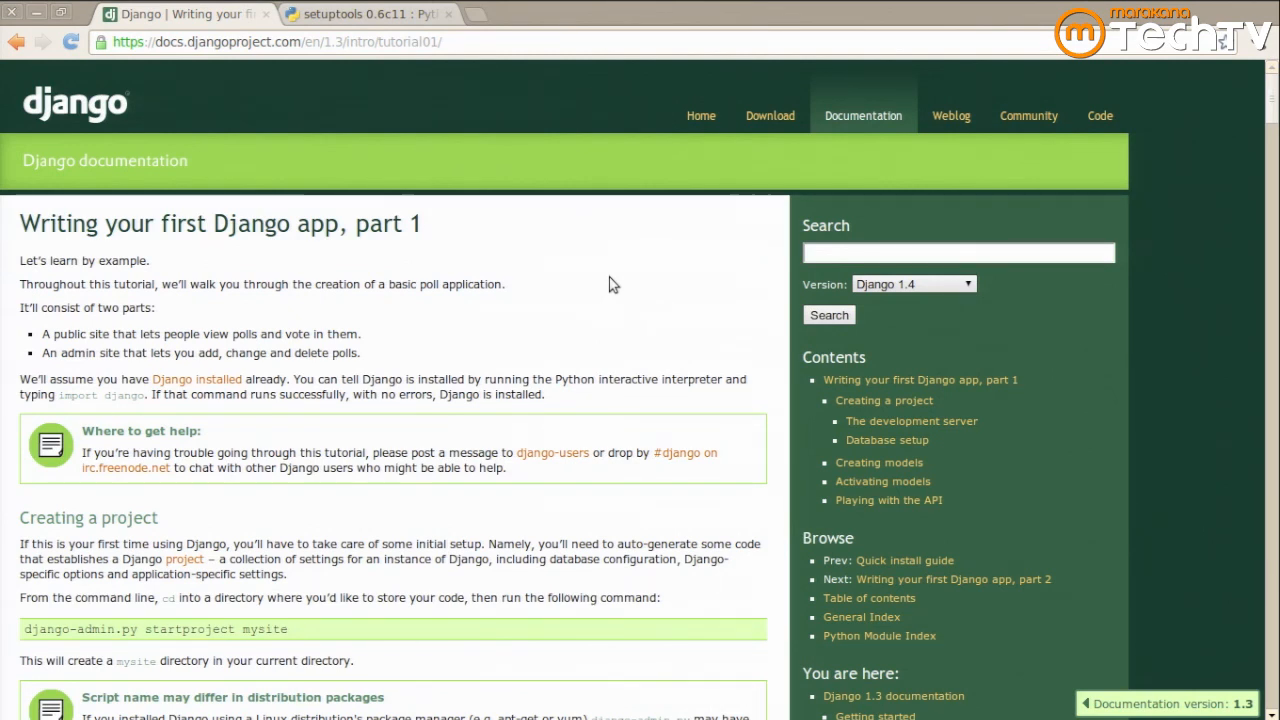
# Leave the Django tutorial part 1 page in Chrome and head back to the terminal.
pyautogui.doubleClick(30, 380)
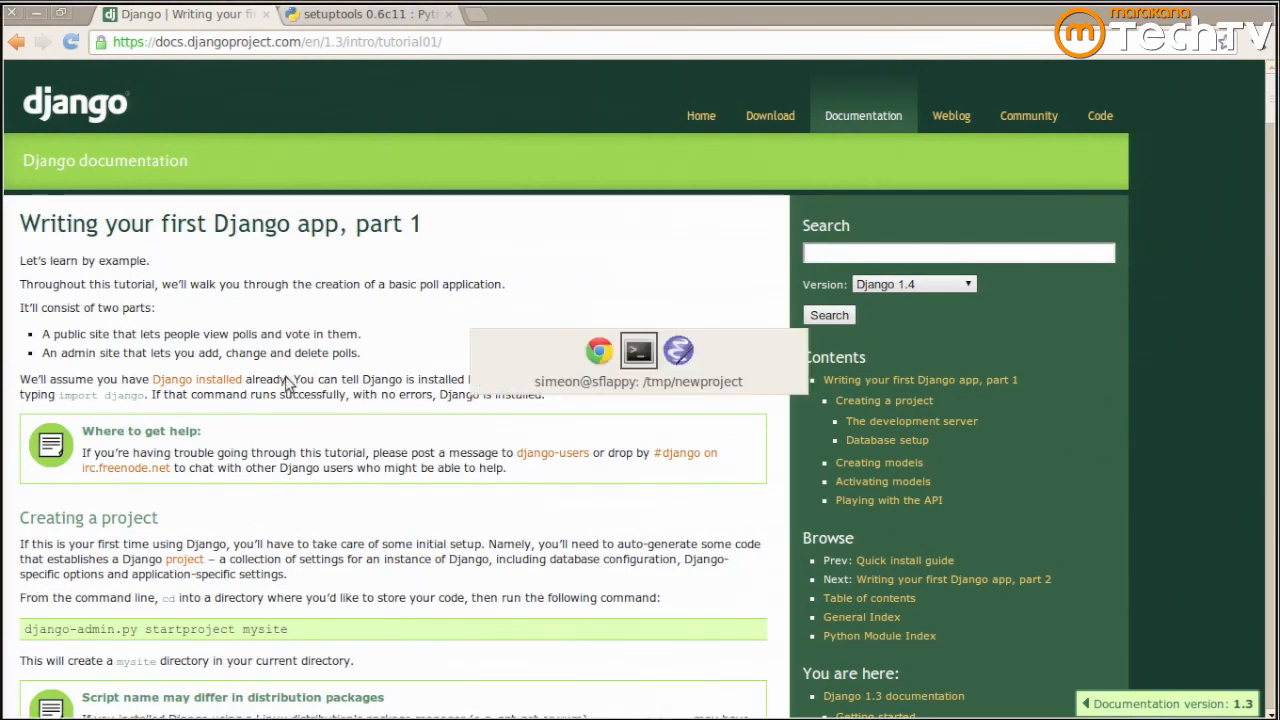
# List /tmp/newproject with ls to confirm the DJANGO environment folder is gone.
pyautogui.click(638, 352)
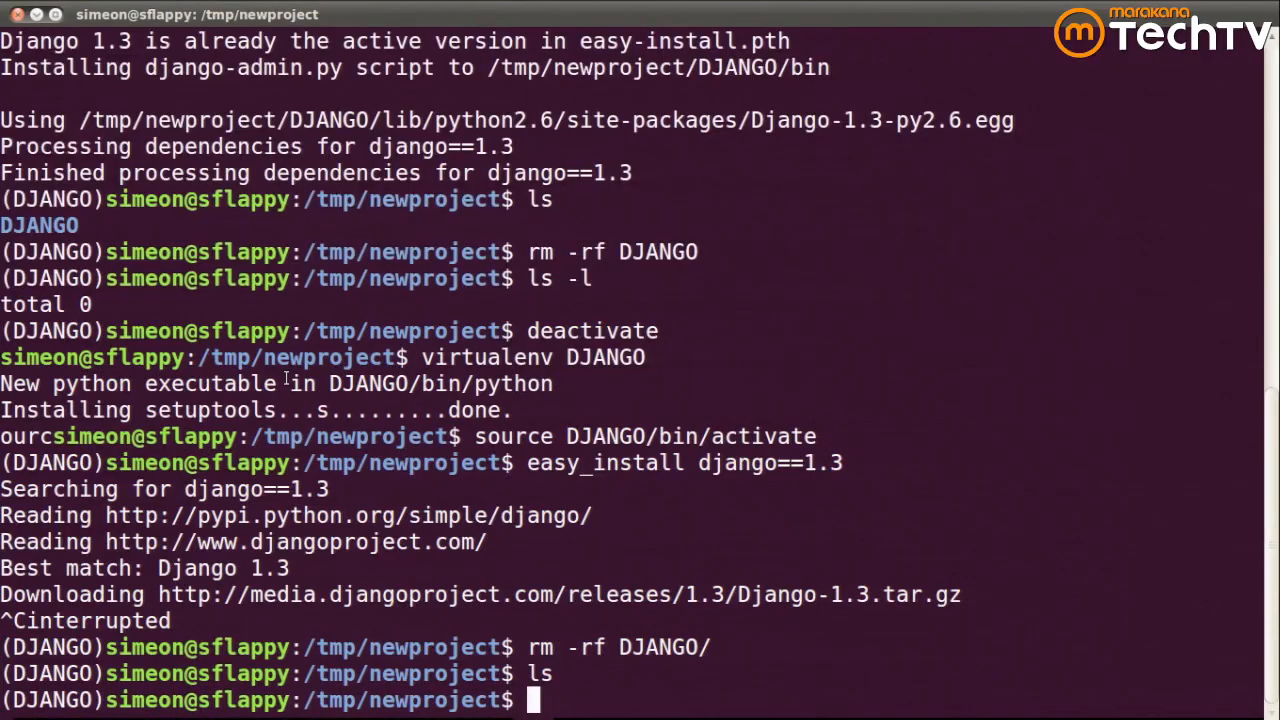
pyautogui.write('l')
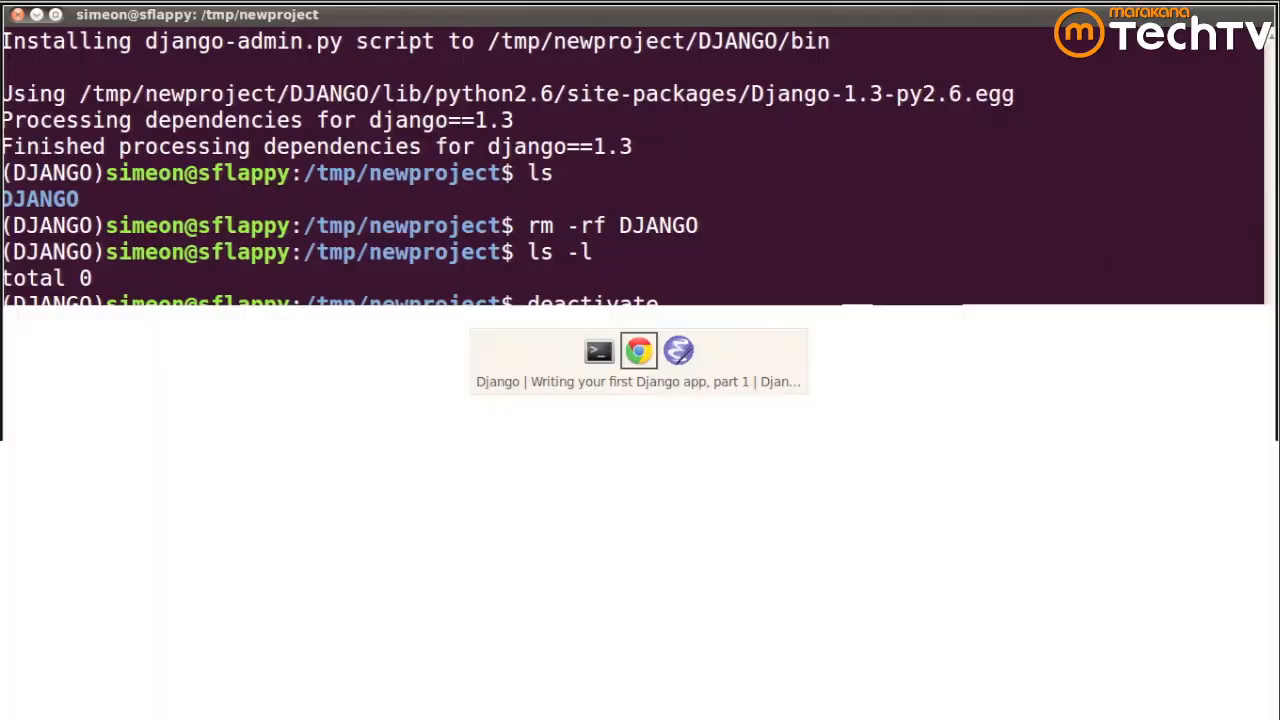
# Run sudo easy_install virtualenv to install virtualenv 1.5.1 system-wide.
pyautogui.click(640, 350)
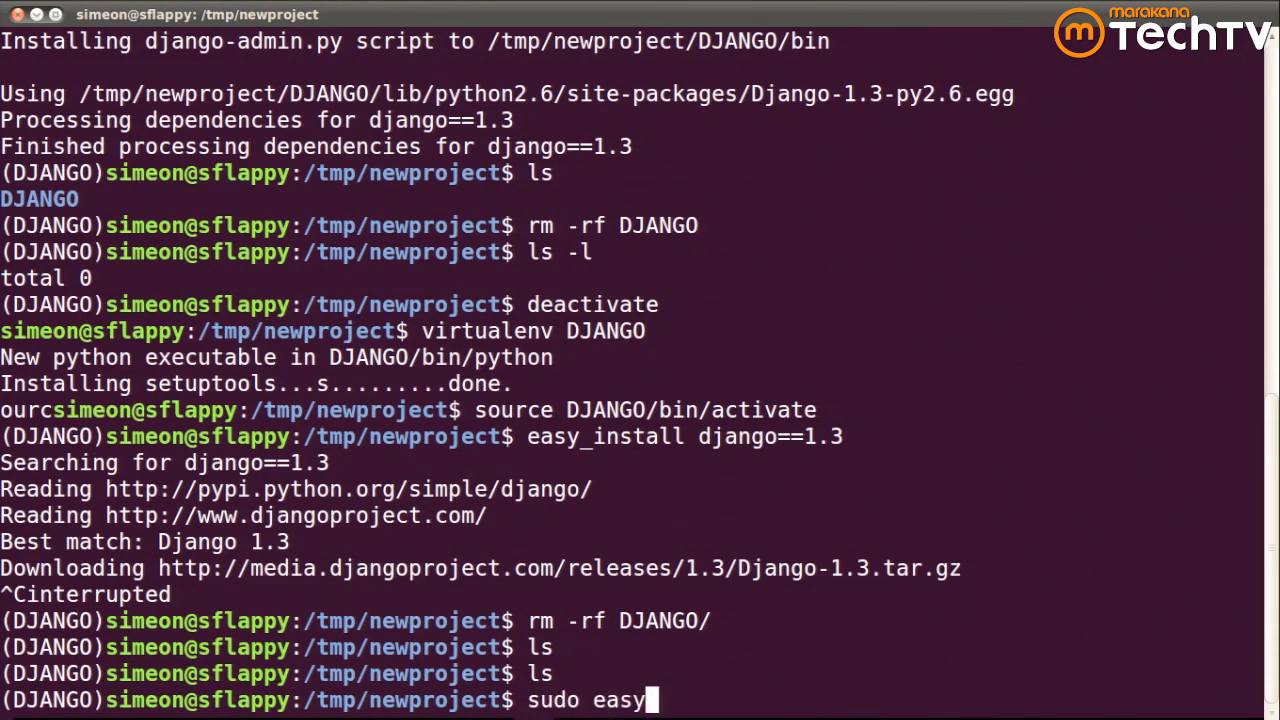
pyautogui.write('_install')
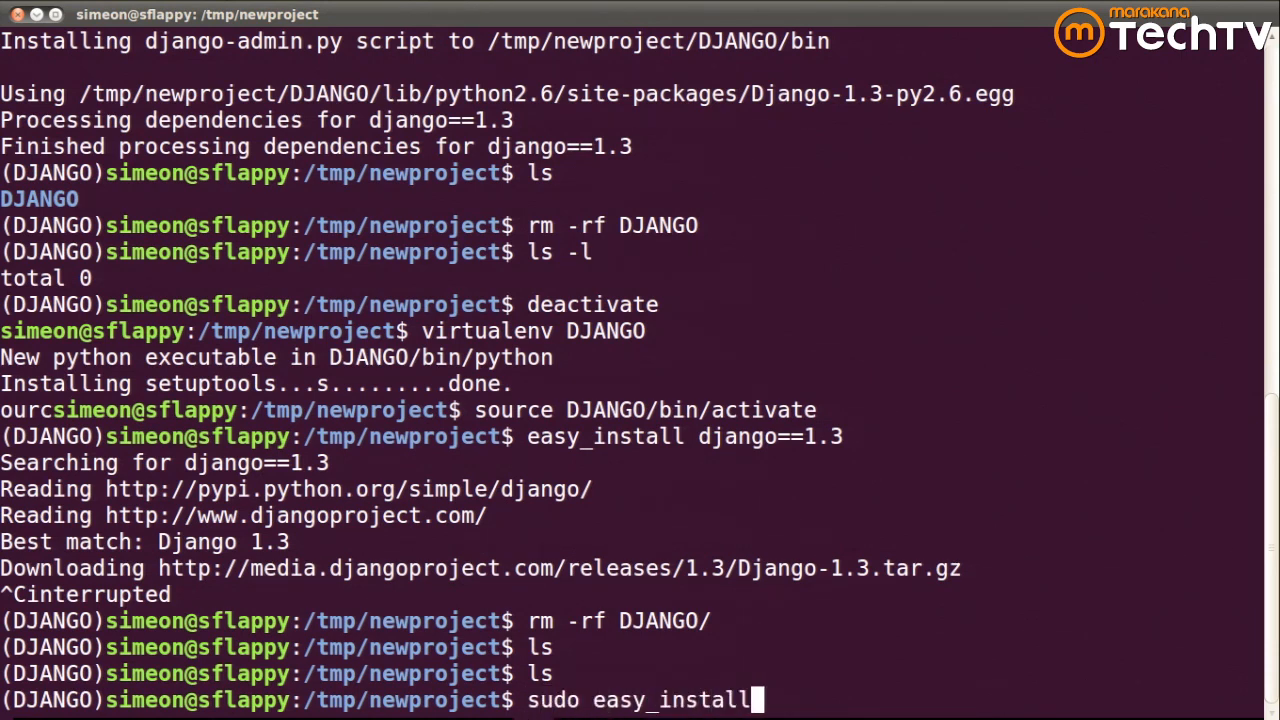
pyautogui.write('vi')
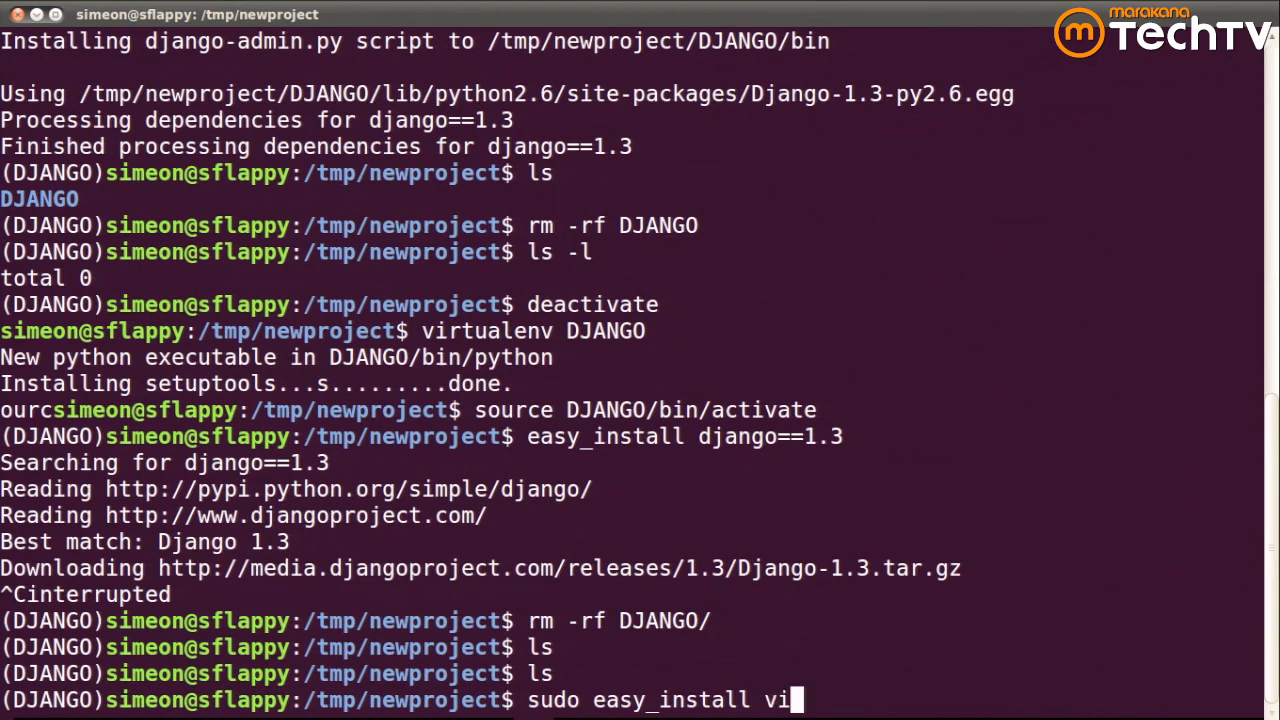
pyautogui.write('rtualenv')
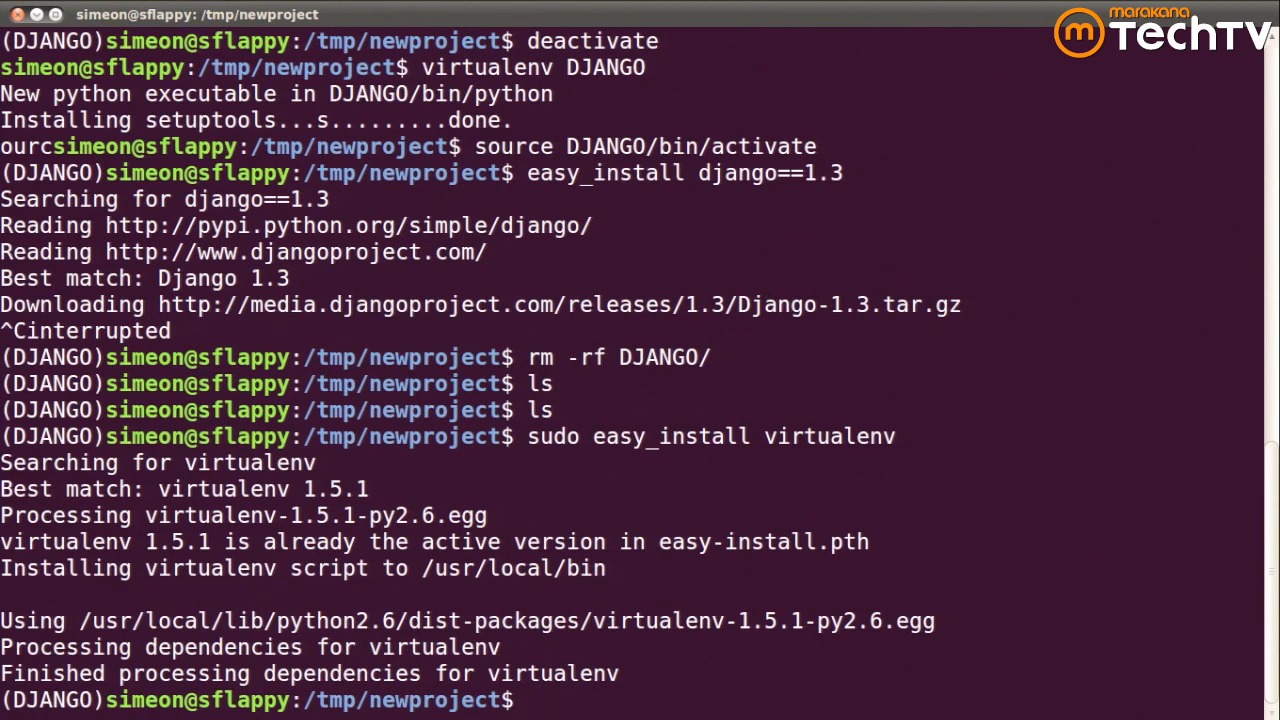
# Create a fresh DJANGO virtualenv, confirm it with ls, then deactivate the old environment.
pyautogui.write('easy')
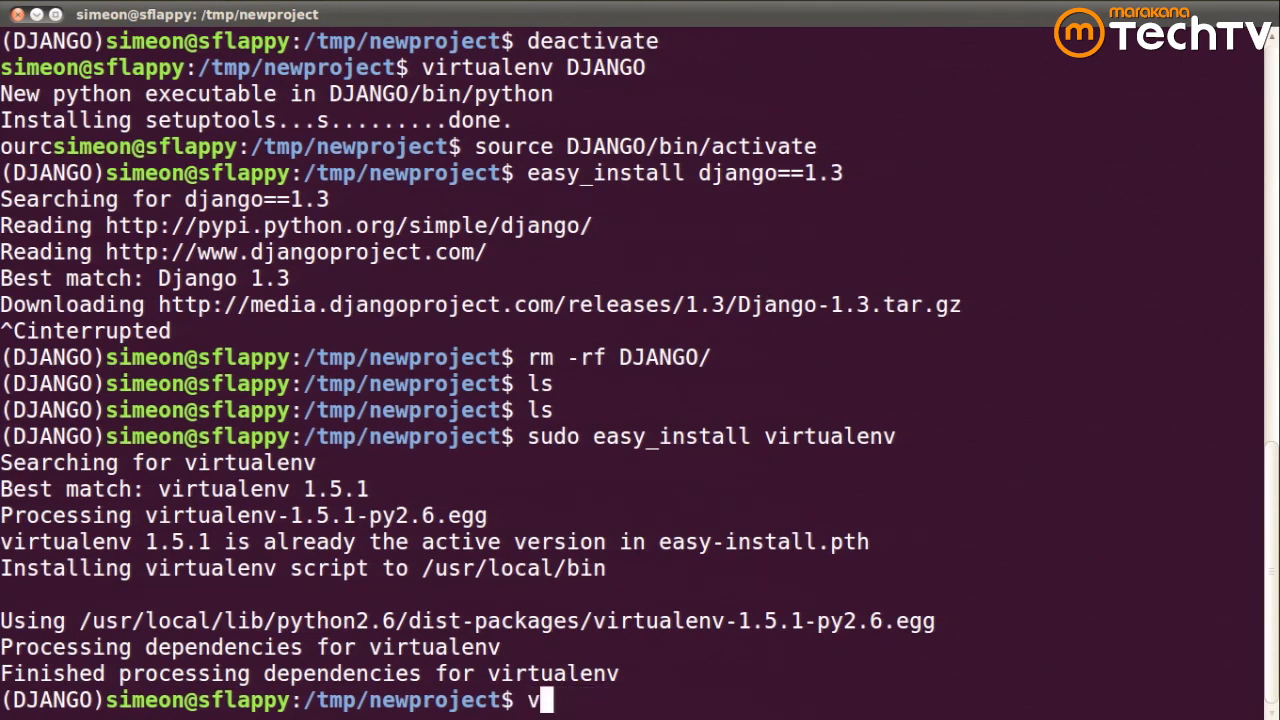
pyautogui.write('irtualen')
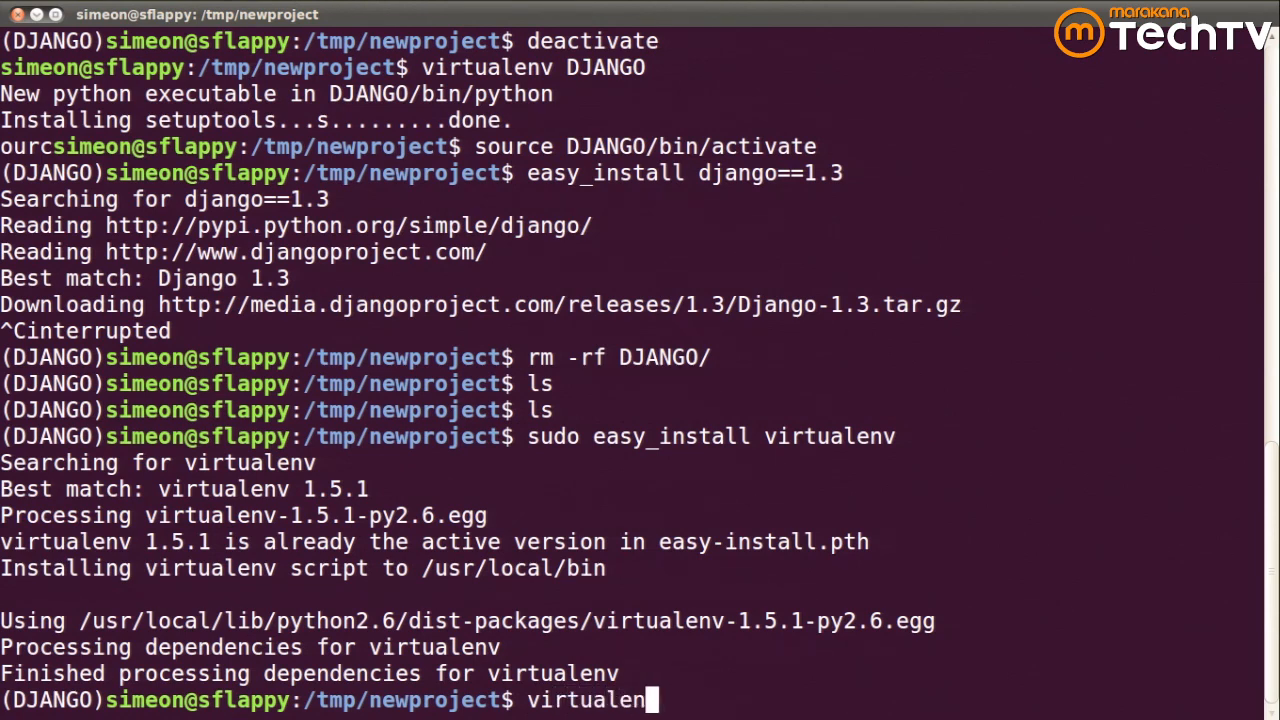
pyautogui.write('v')
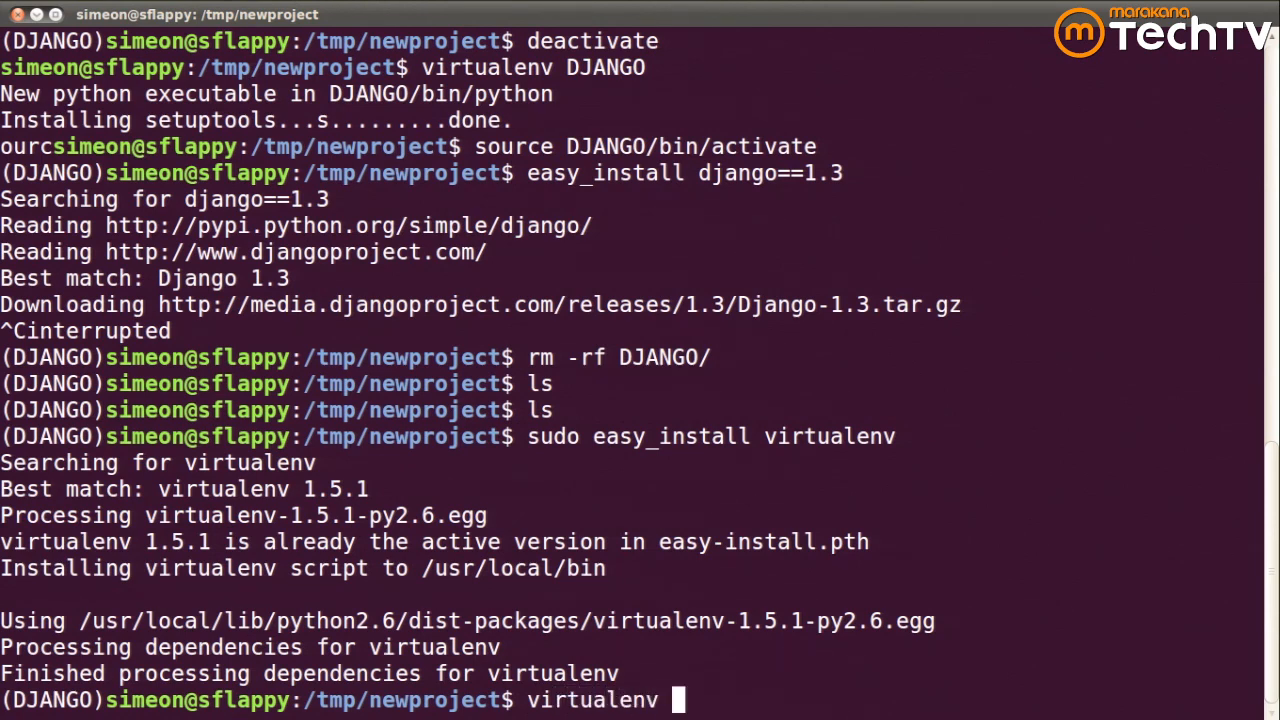
pyautogui.write('DJANGO')
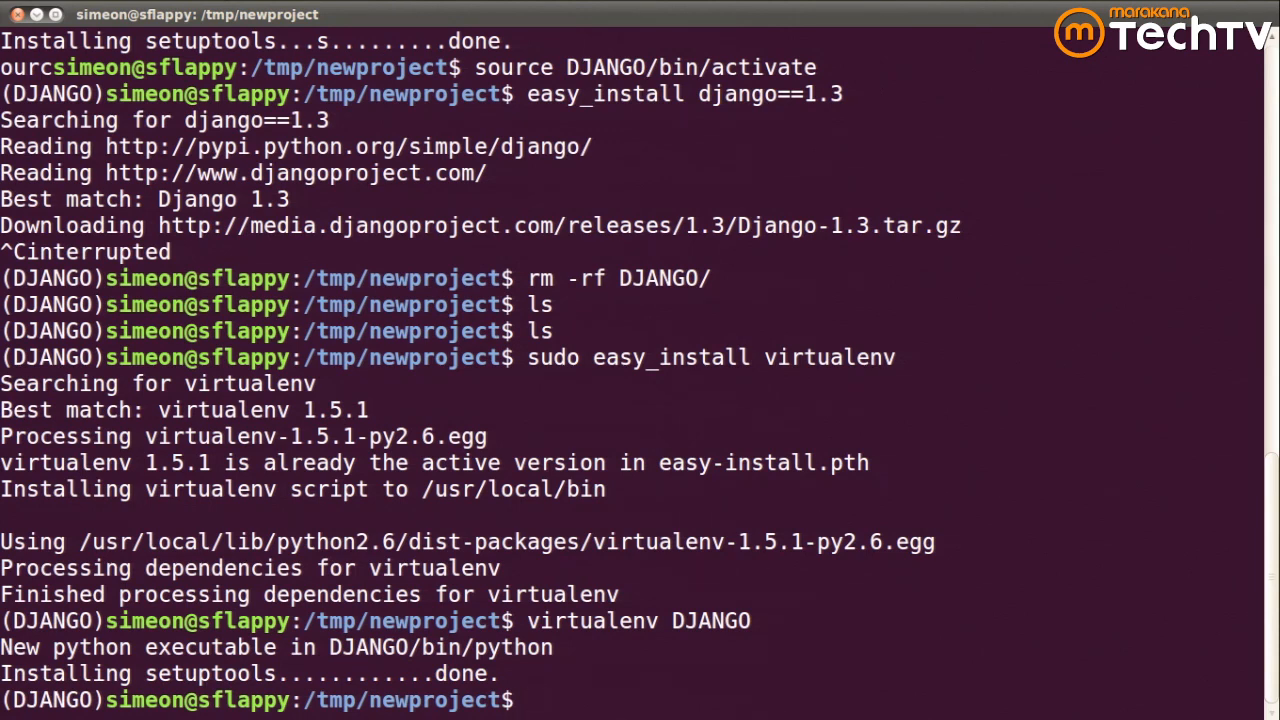
pyautogui.write('ls')
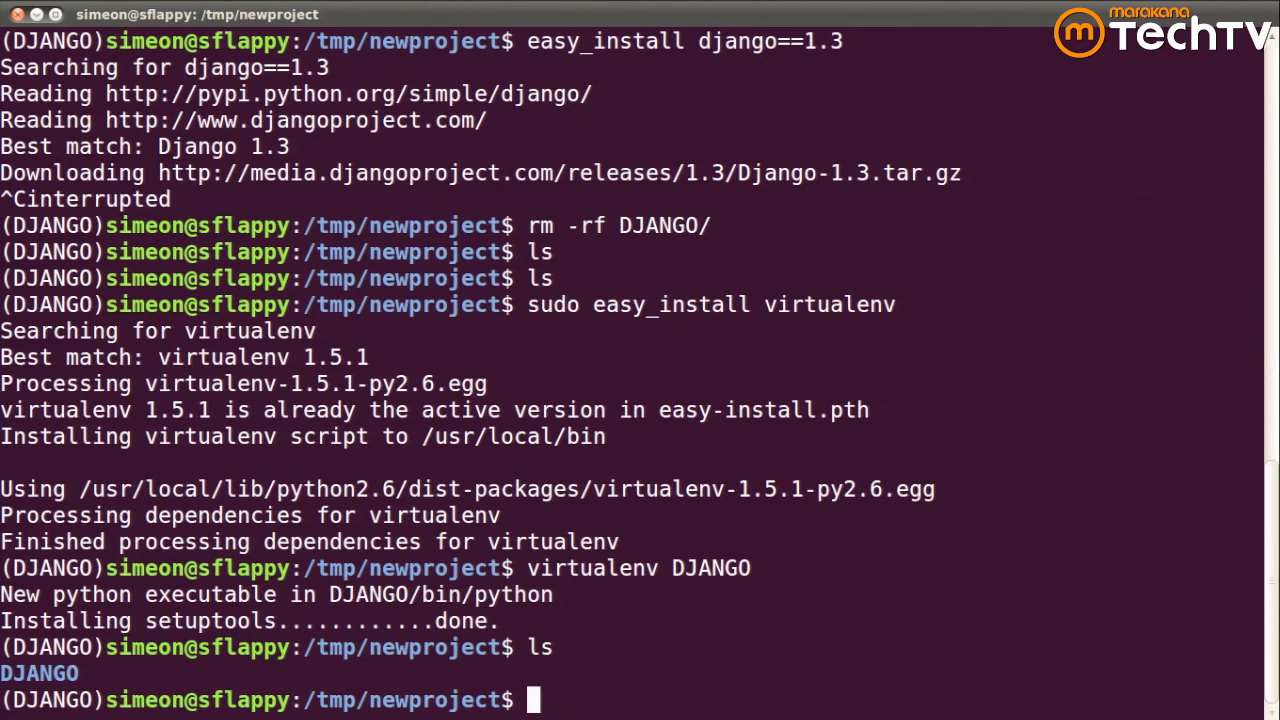
pyautogui.write('deactivate')
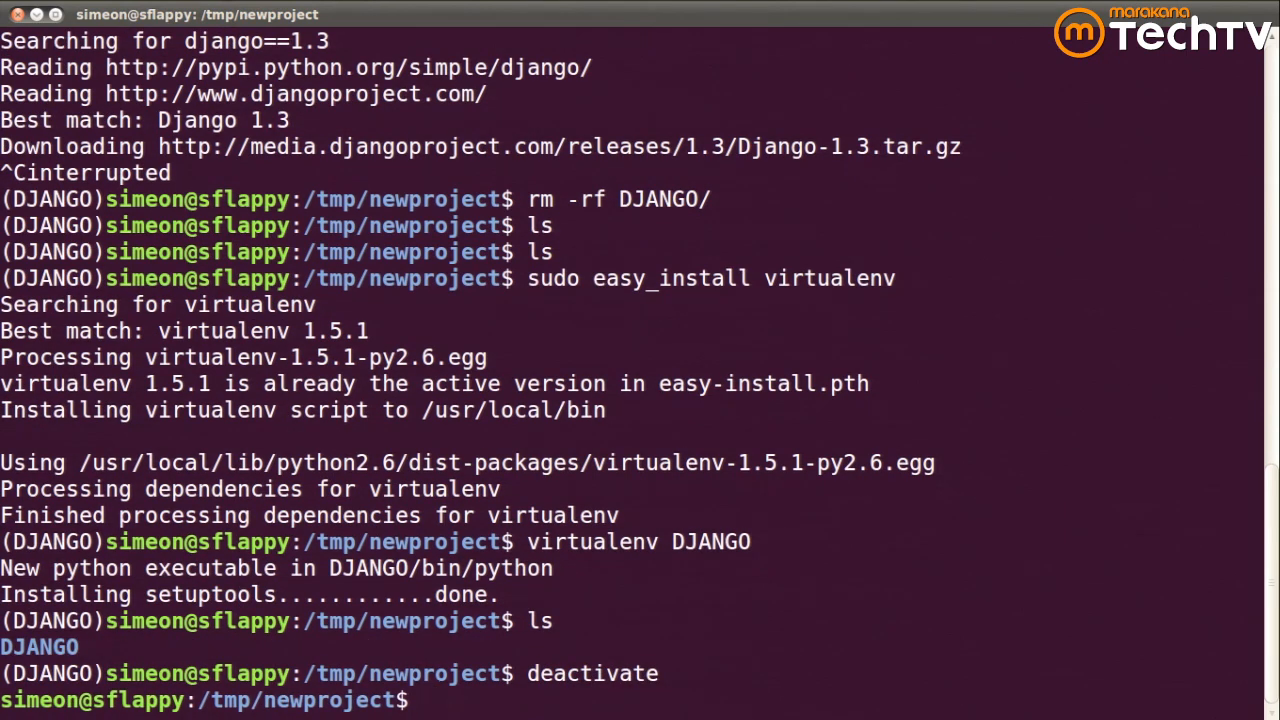
# Activate the new environment with source DJANGO/bin/activate.
pyautogui.write('so')
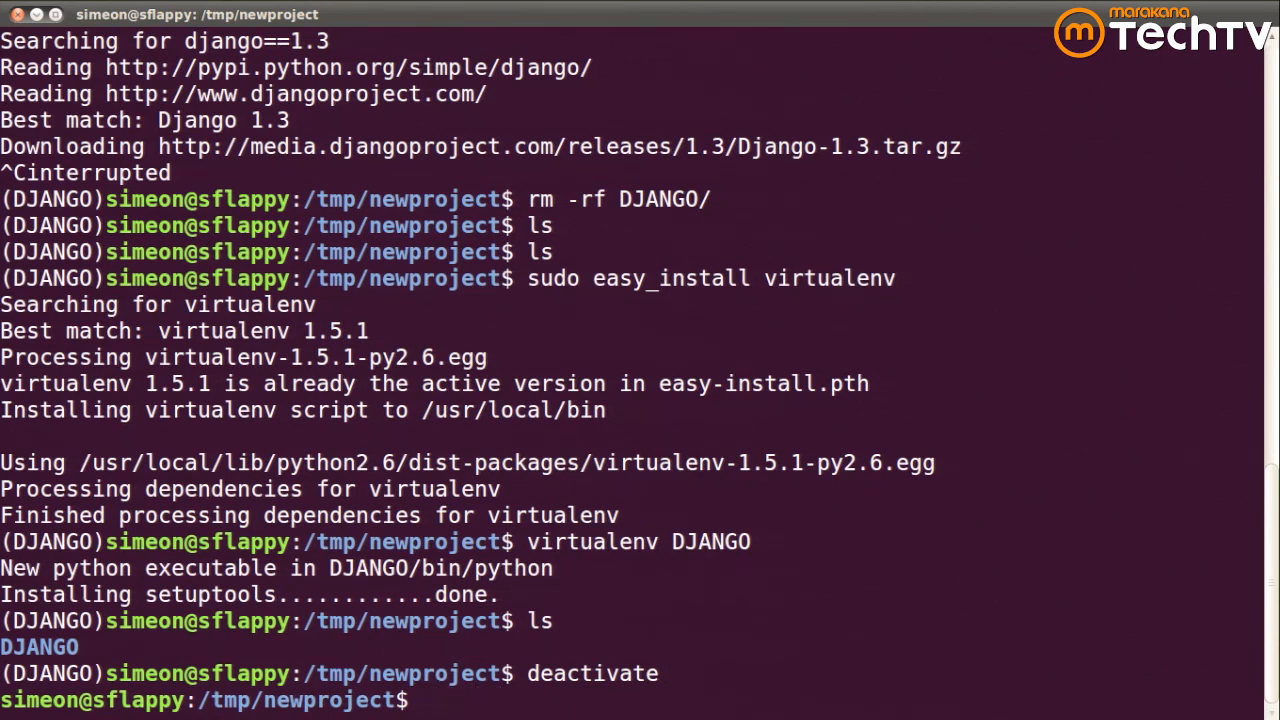
pyautogui.write('source')
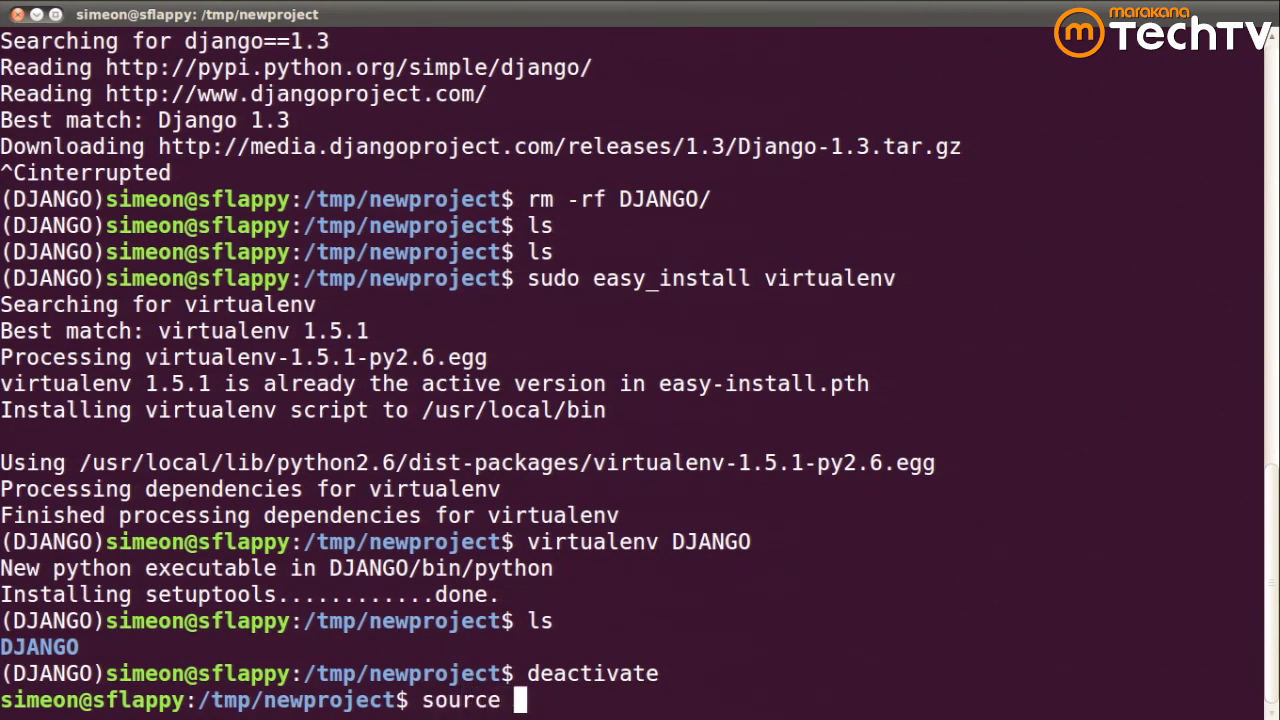
pyautogui.write('DJAGN')
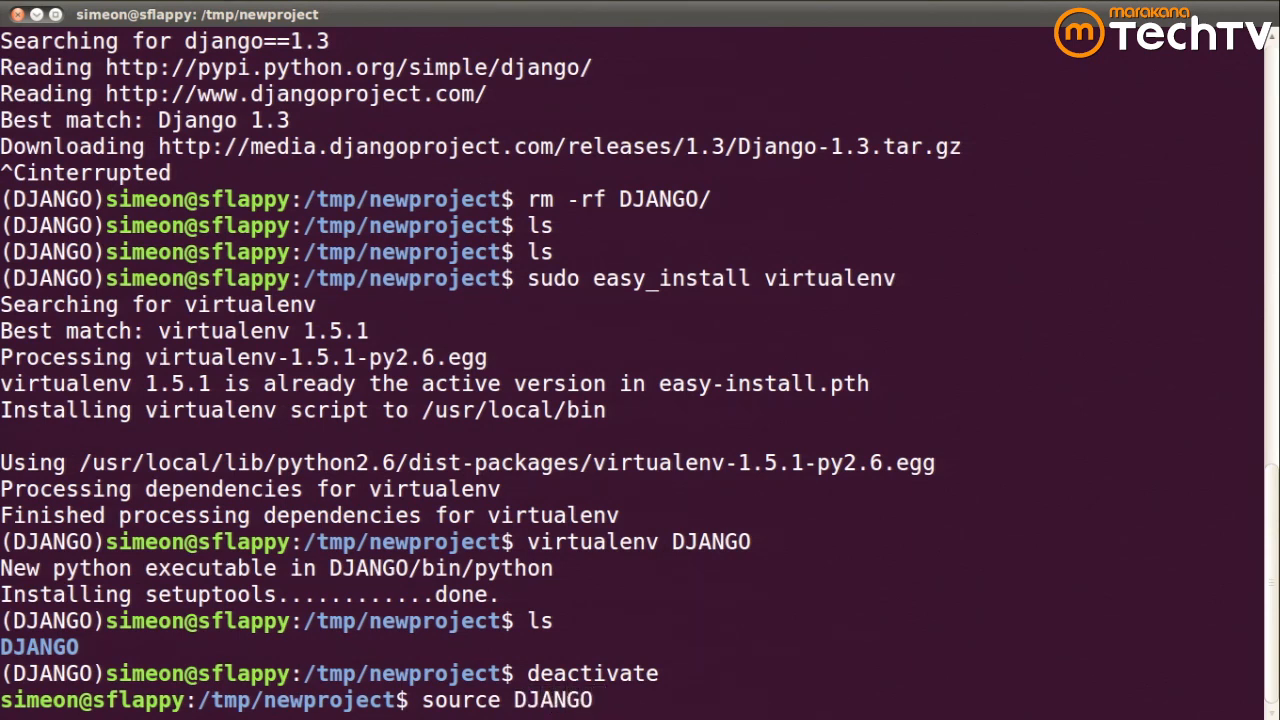
pyautogui.write('/bin')
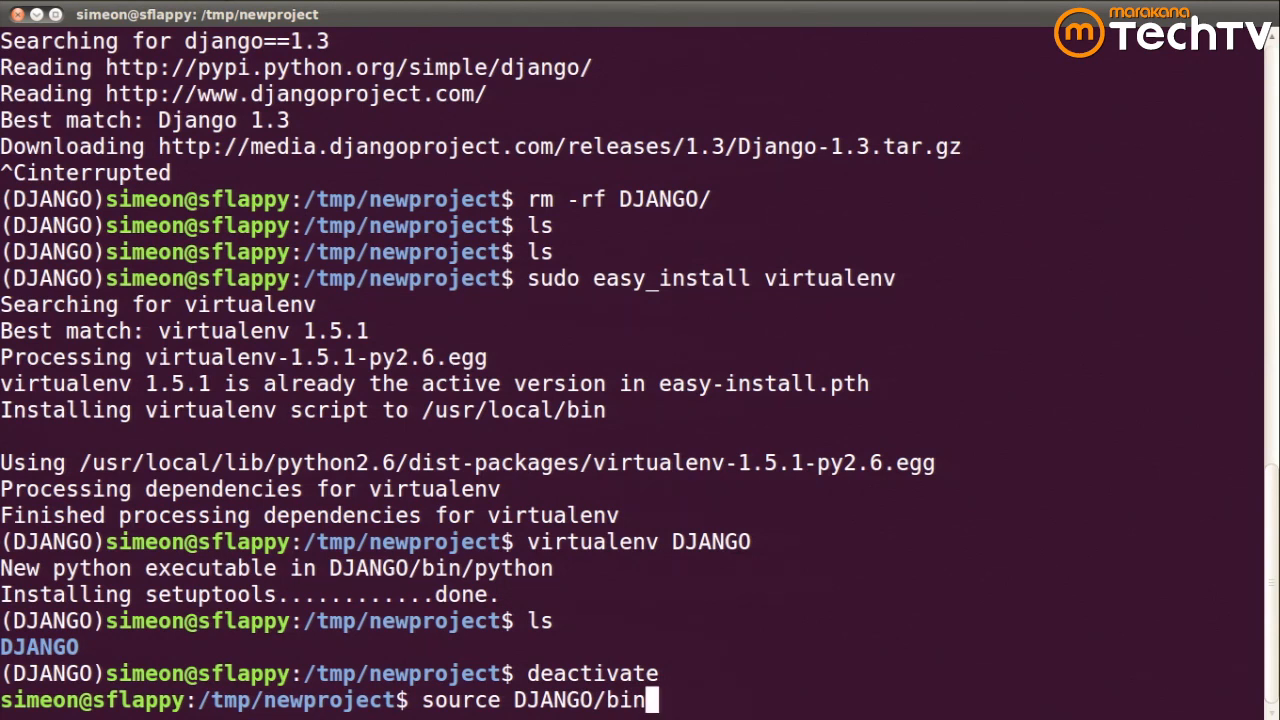
pyautogui.write('/')
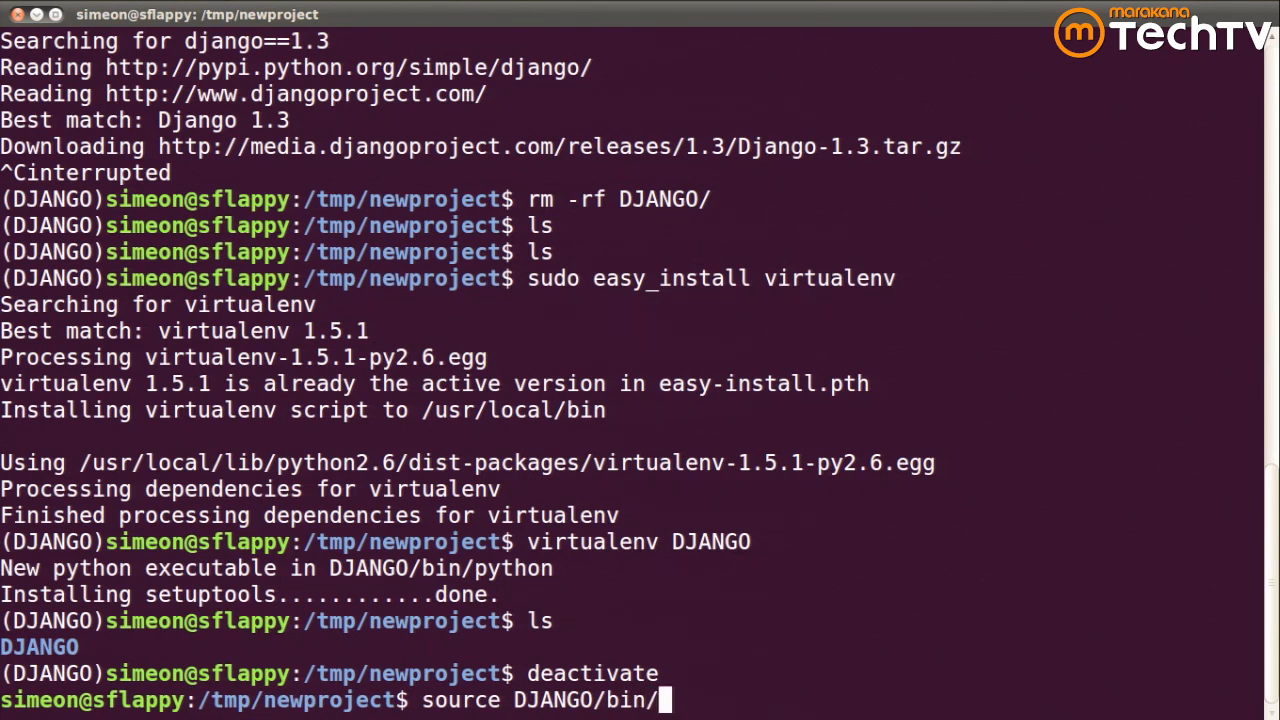
pyautogui.write('activate')
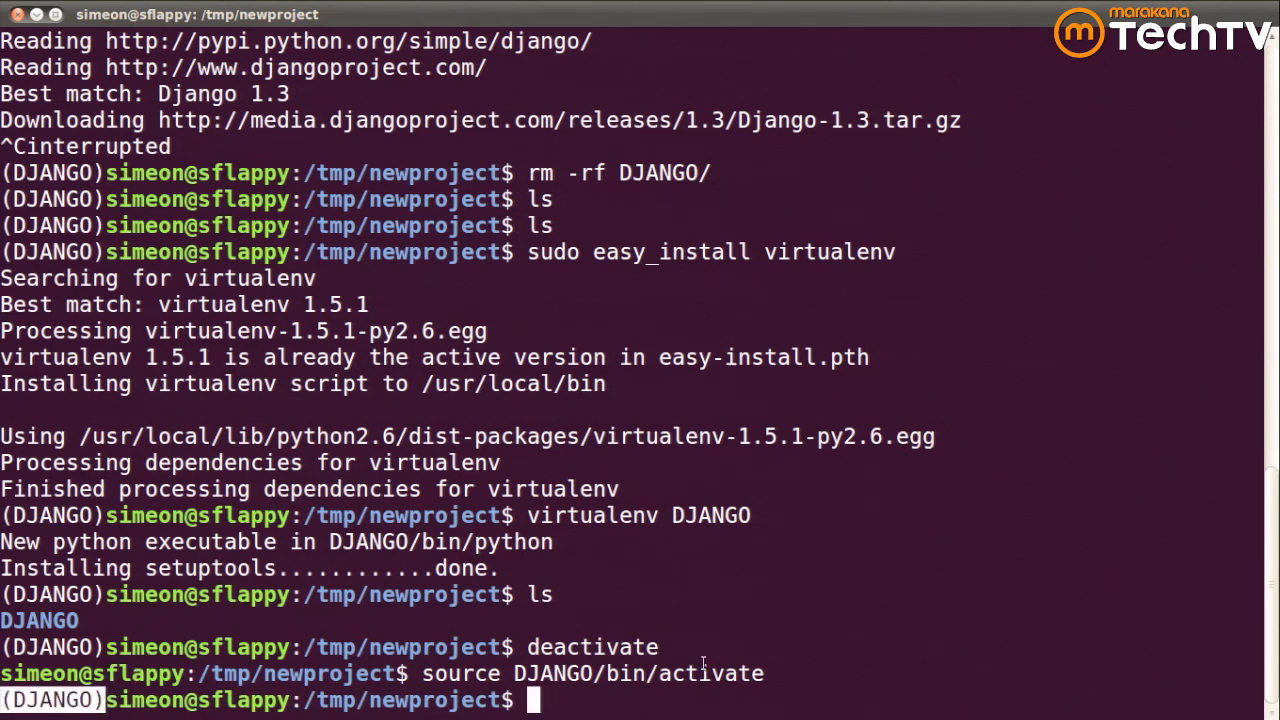
pyautogui.moveTo(652, 696)
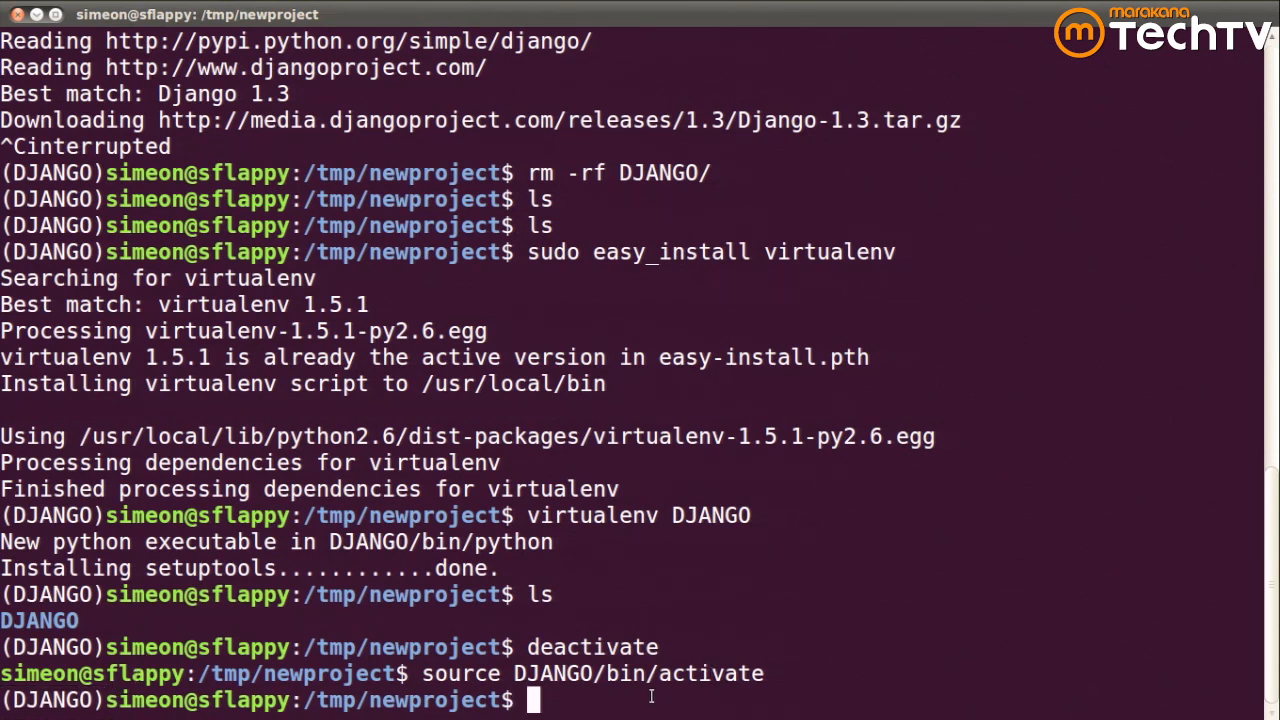
# Verify with which python that python resolves to /tmp/newproject/DJANGO/bin/python.
pyautogui.write('which python')
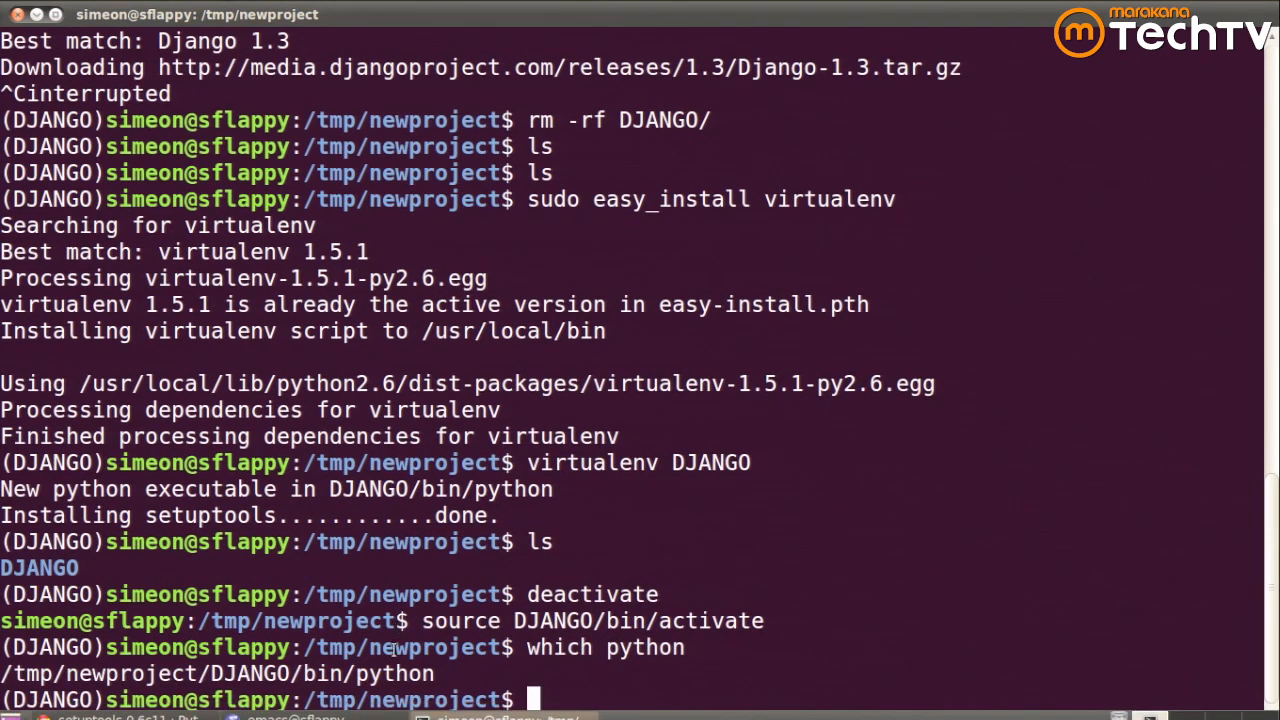
pyautogui.doubleClick(394, 672)
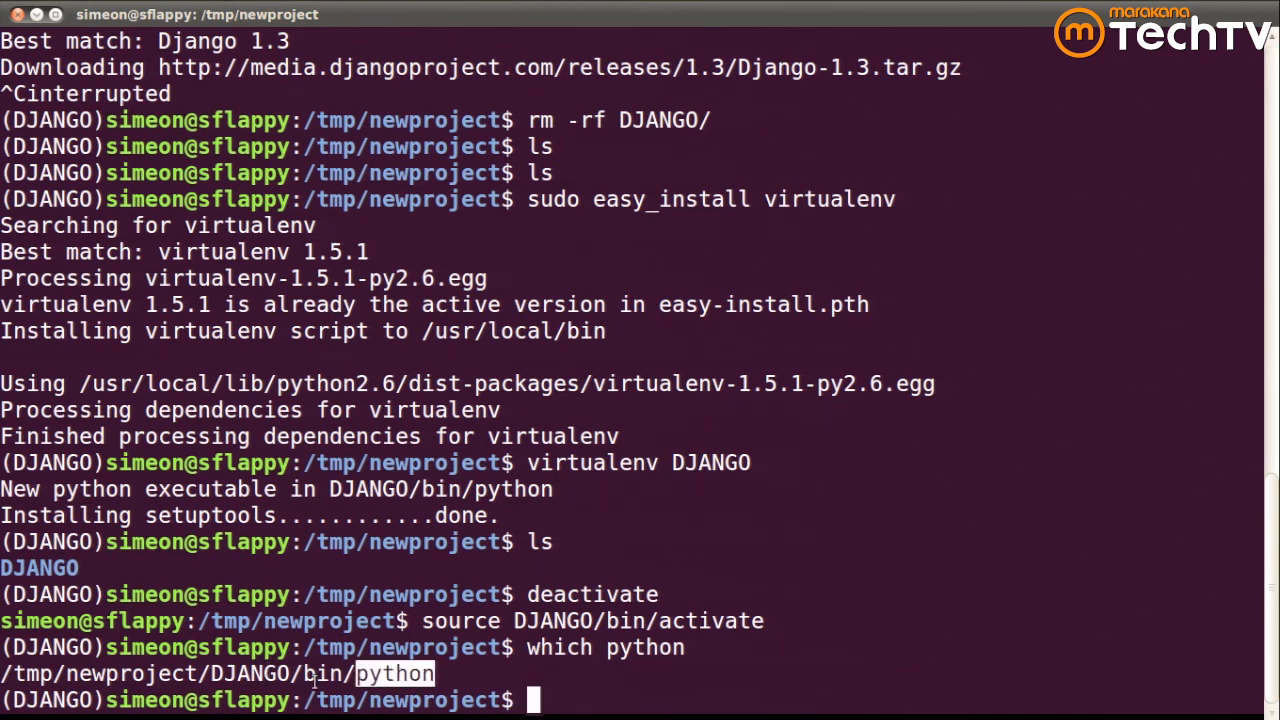
# Try python -c "import django" and see it fail with ImportError.
pyautogui.write('easy')
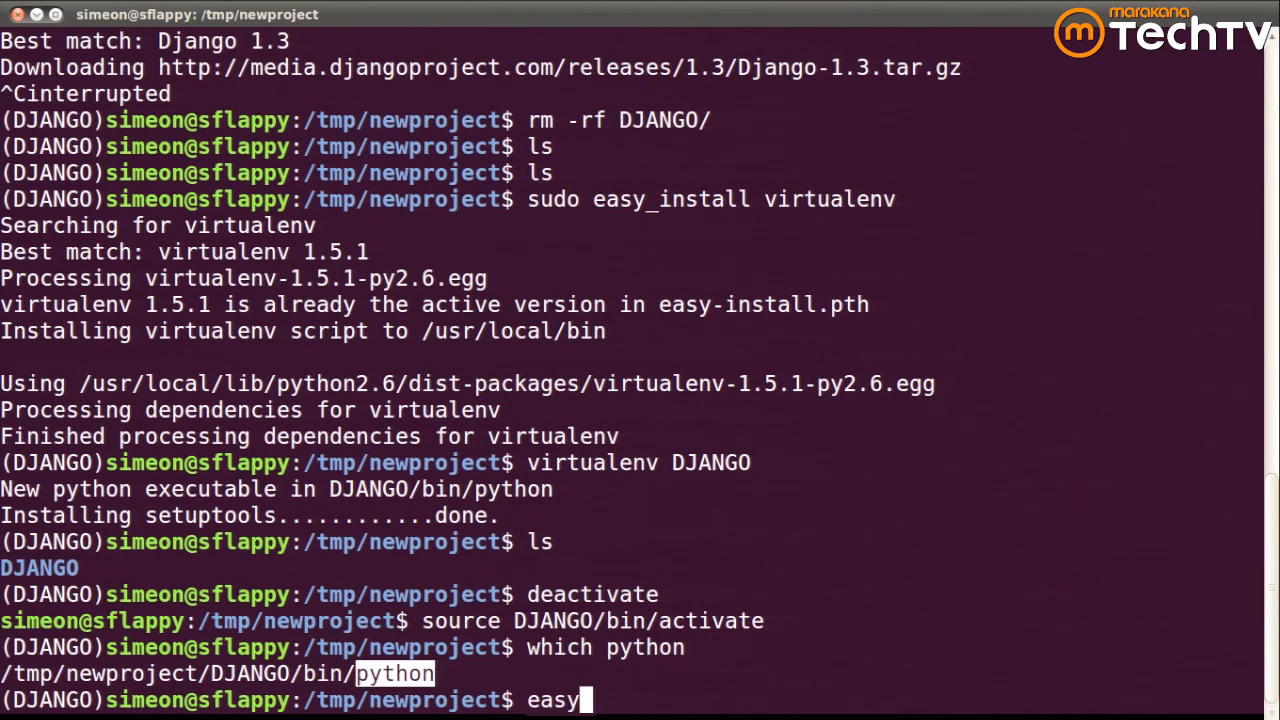
pyautogui.write('_install')
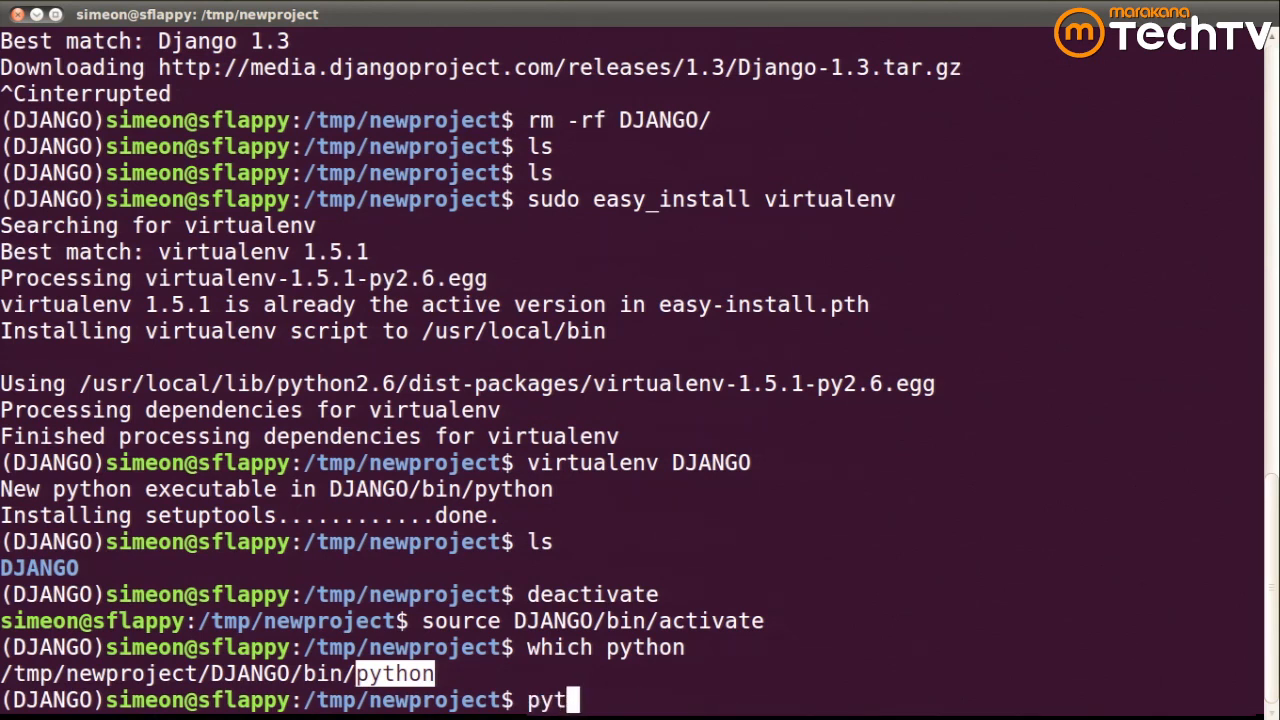
pyautogui.write('hon -c "')
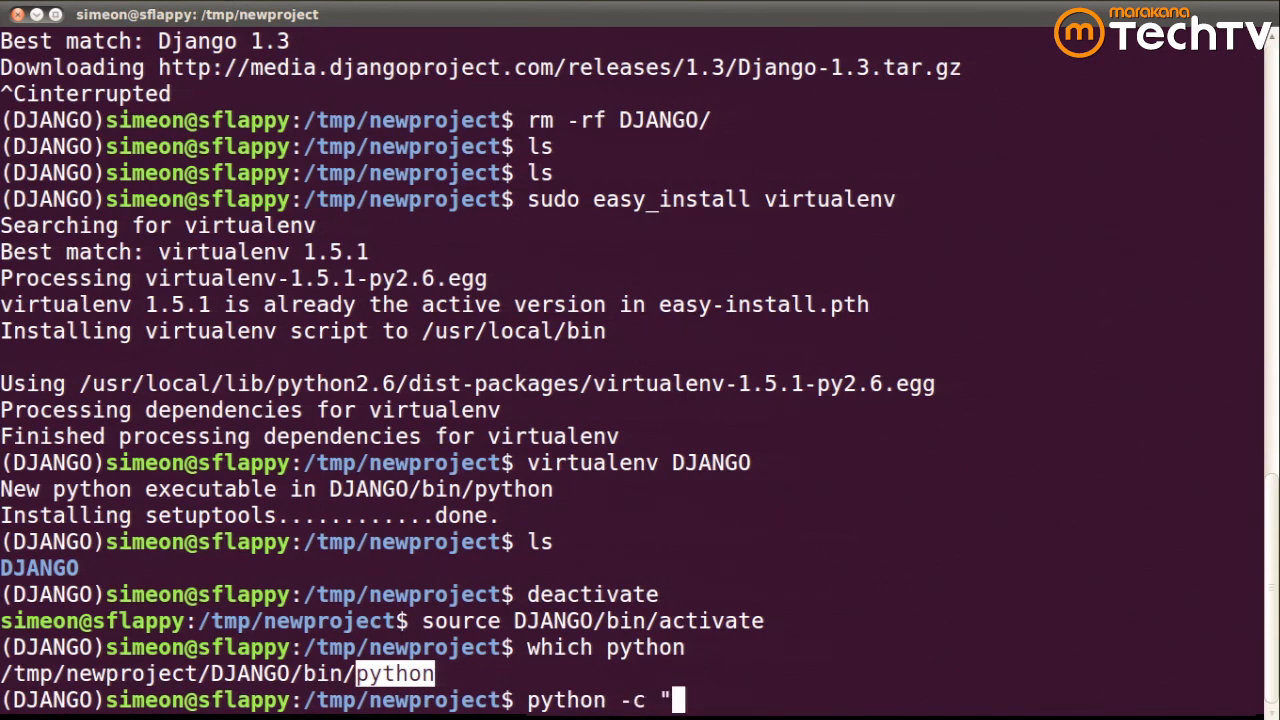
pyautogui.write('import django"')
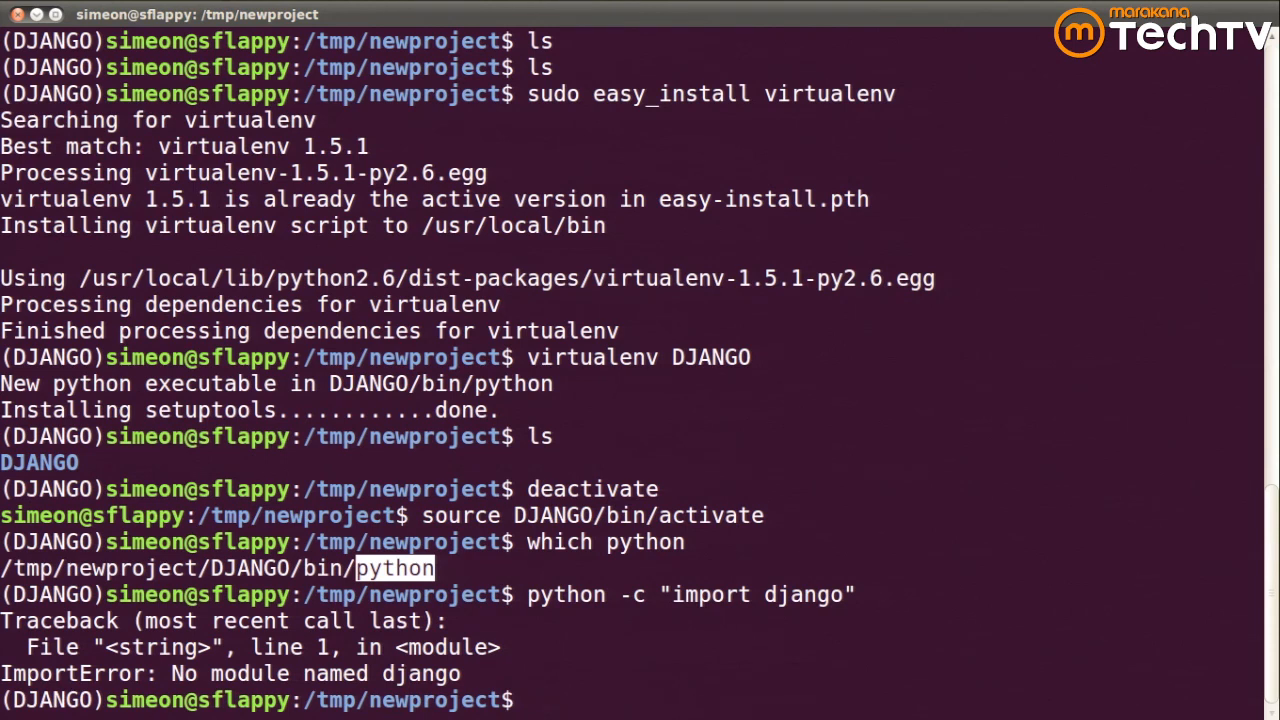
# Install Django 1.3 into the DJANGO environment with easy_install django==1.3.
pyautogui.write('easy_install')
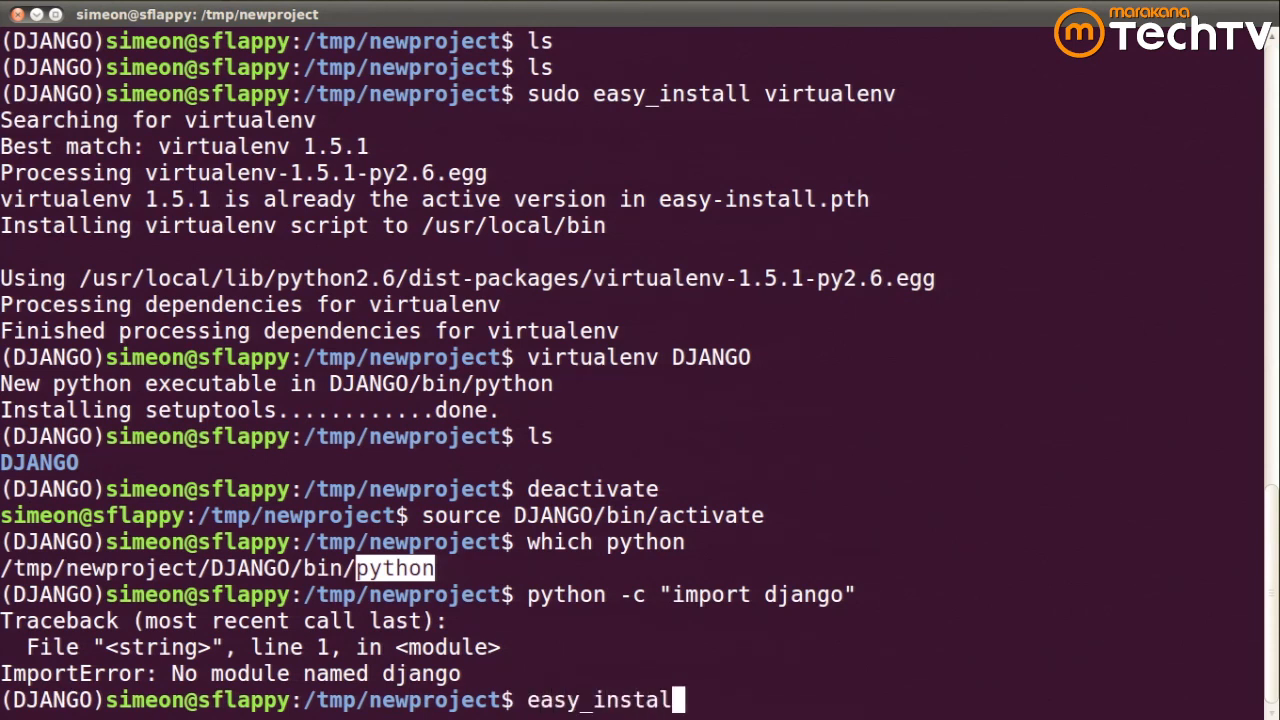
pyautogui.write('django')
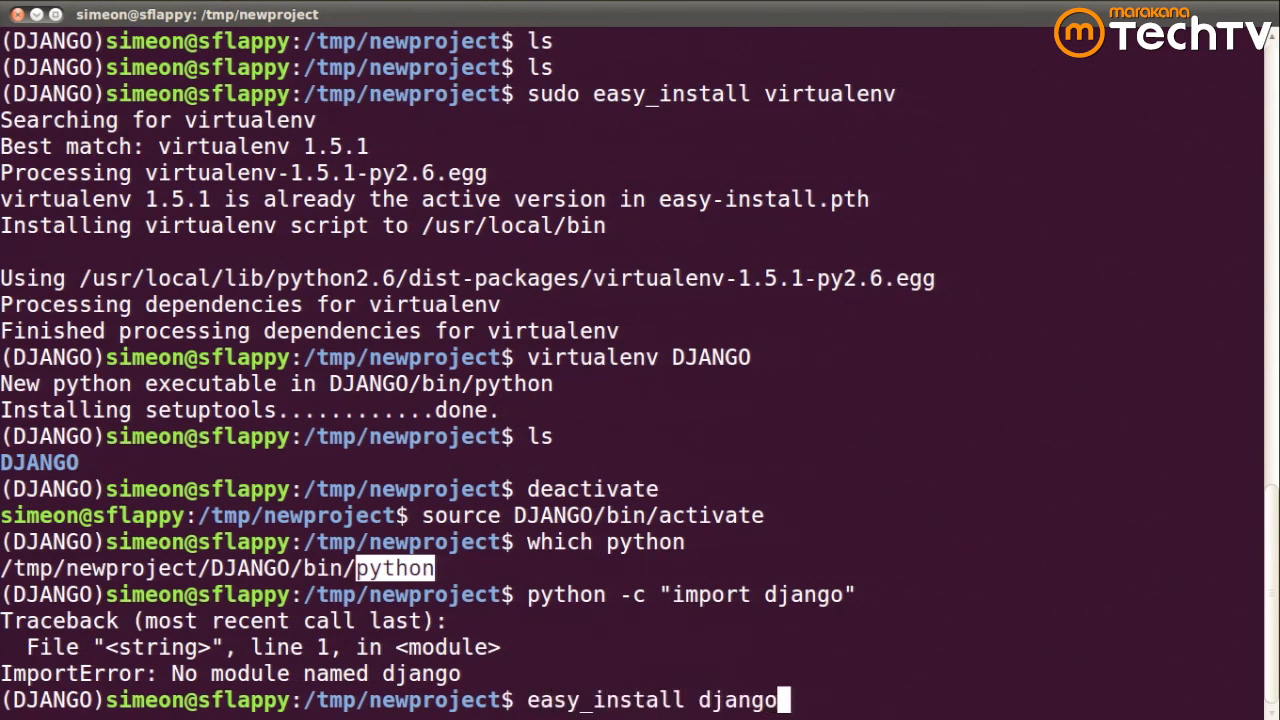
pyautogui.write('==1.3')
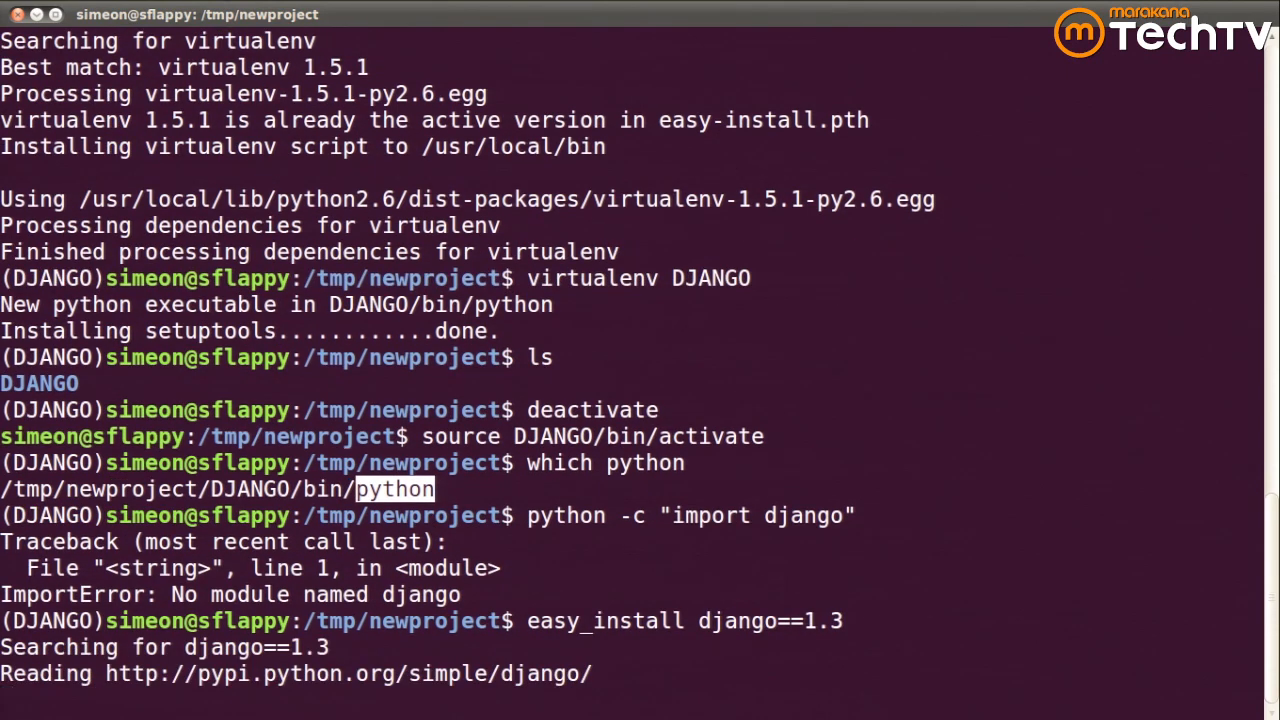
pyautogui.scroll(-3)
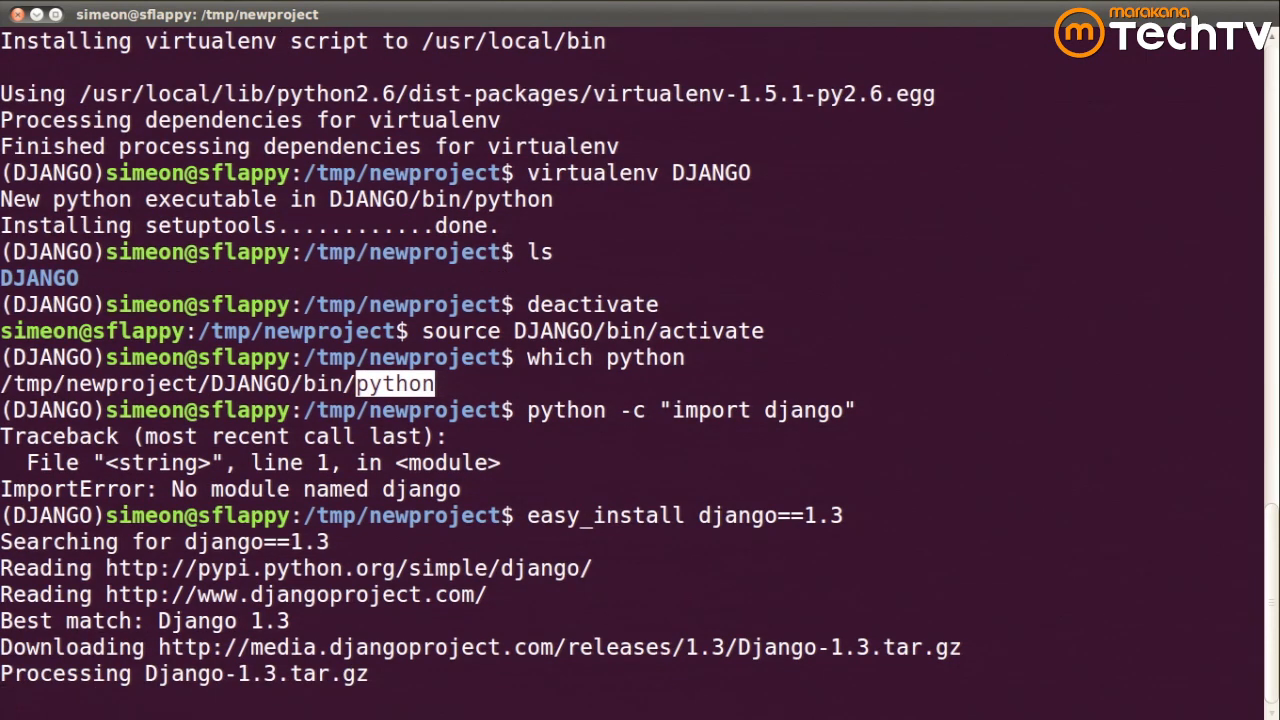
pyautogui.scroll(-3)
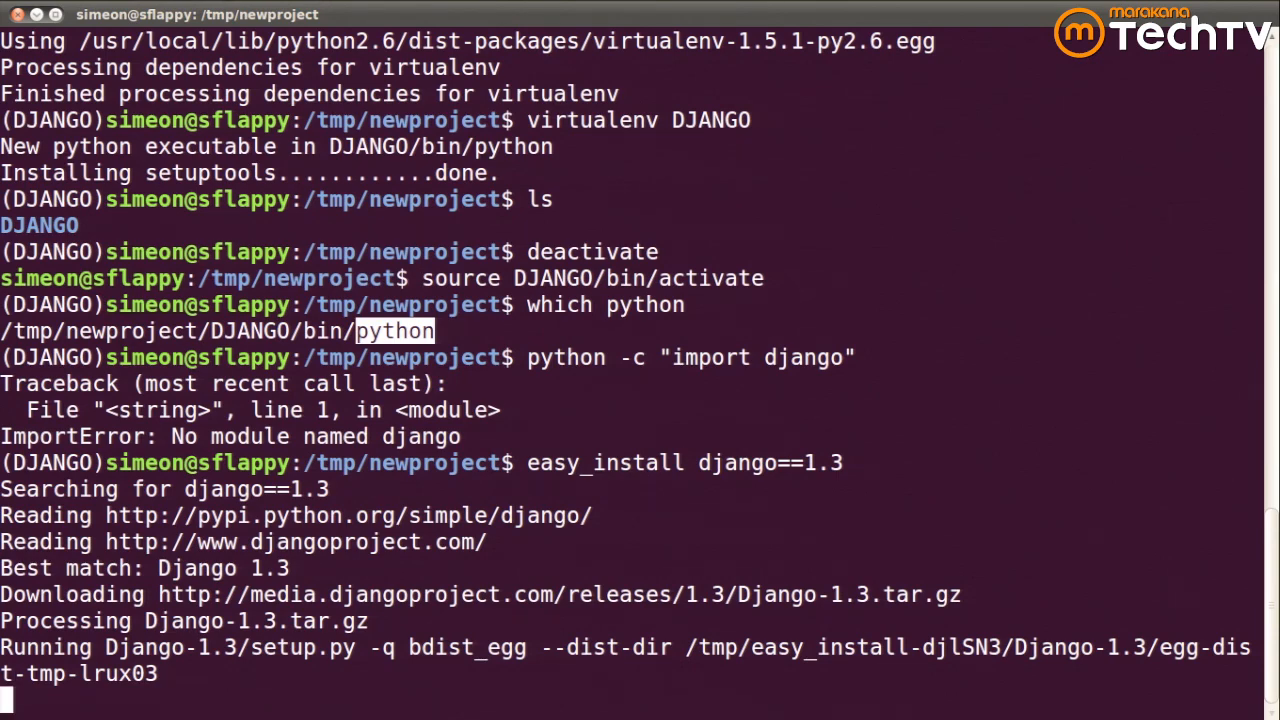
pyautogui.scroll(-3)
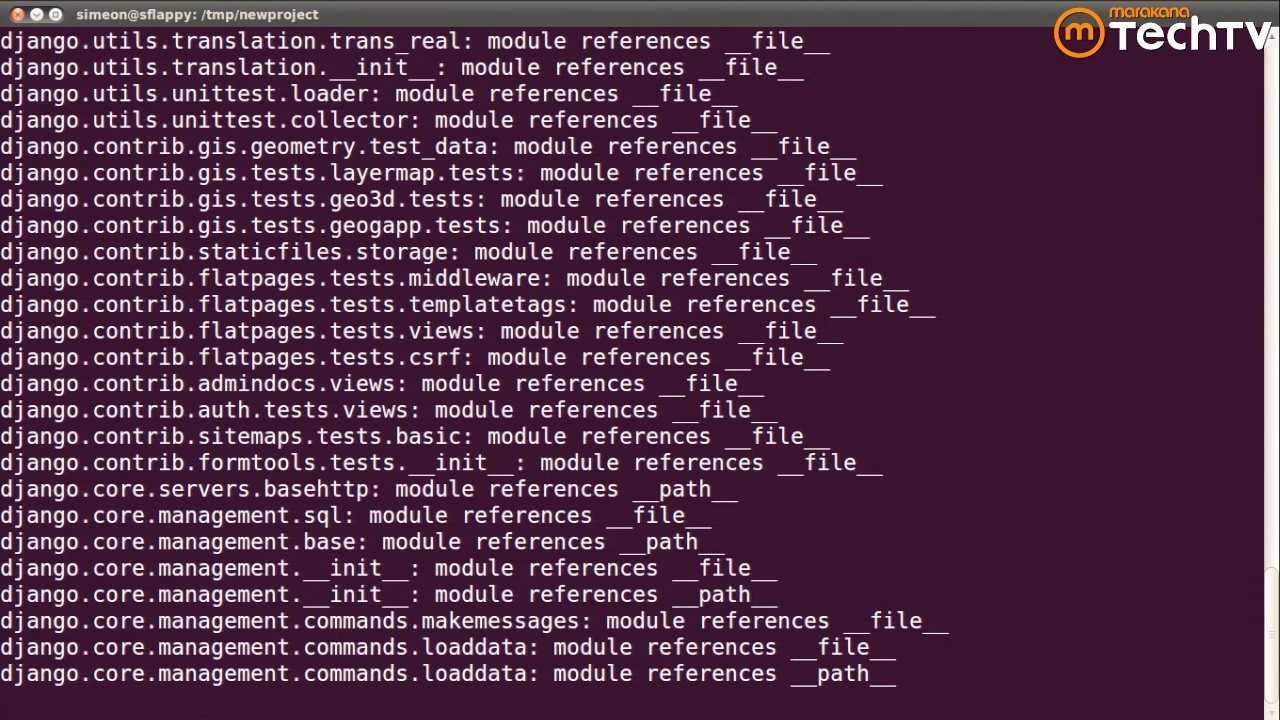
pyautogui.scroll(-3)
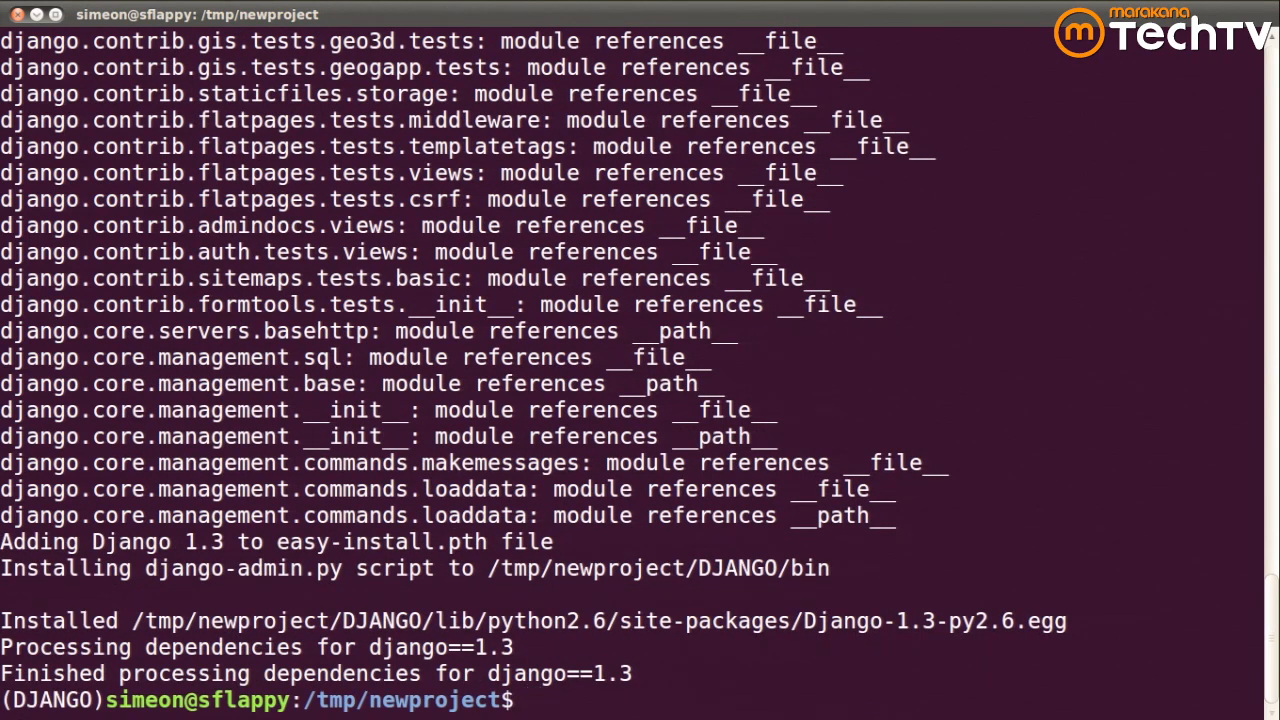
# Confirm import django succeeds and django-admin.py resolves to DJANGO/bin/django-admin.py.
pyautogui.write('p')
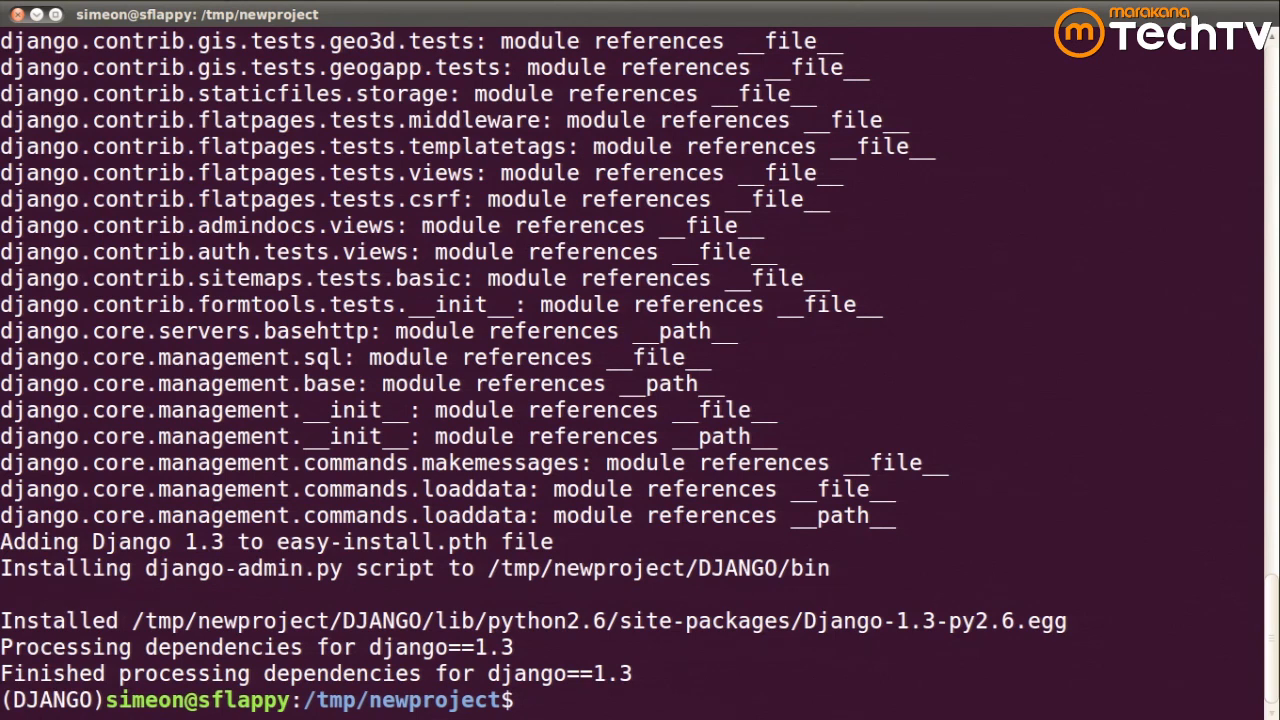
pyautogui.write('python -c')
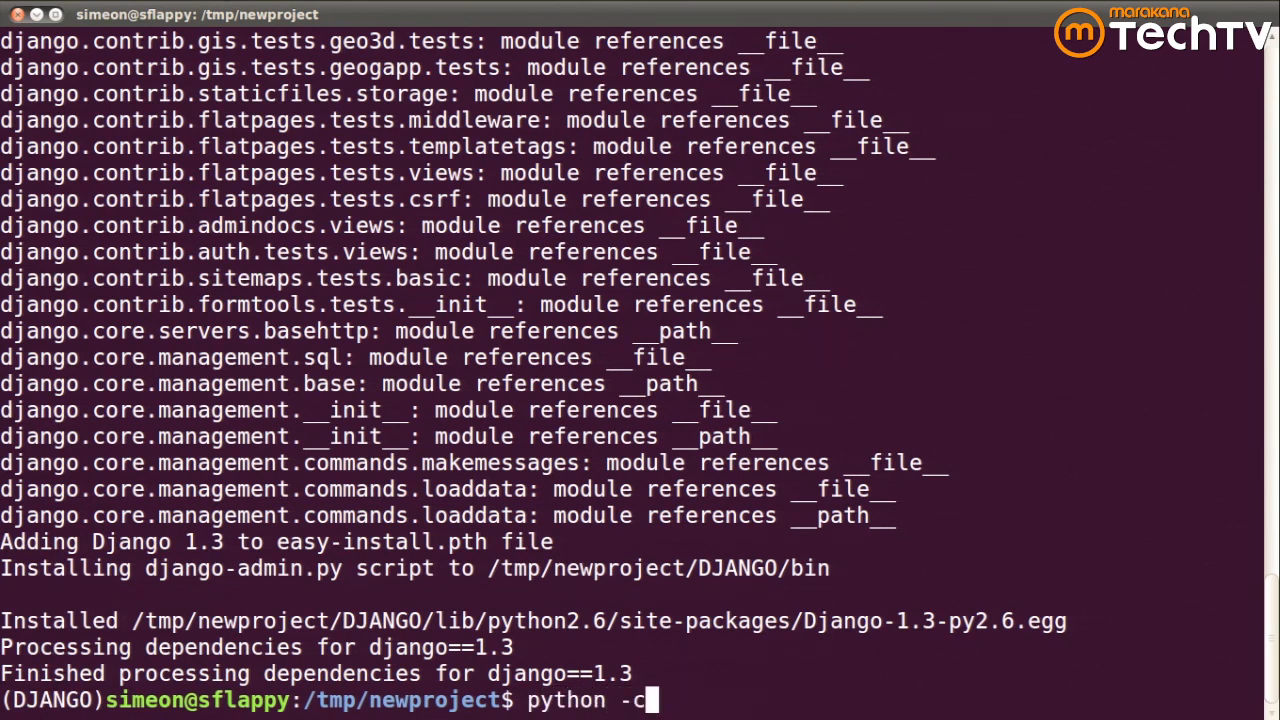
pyautogui.write('"import django')
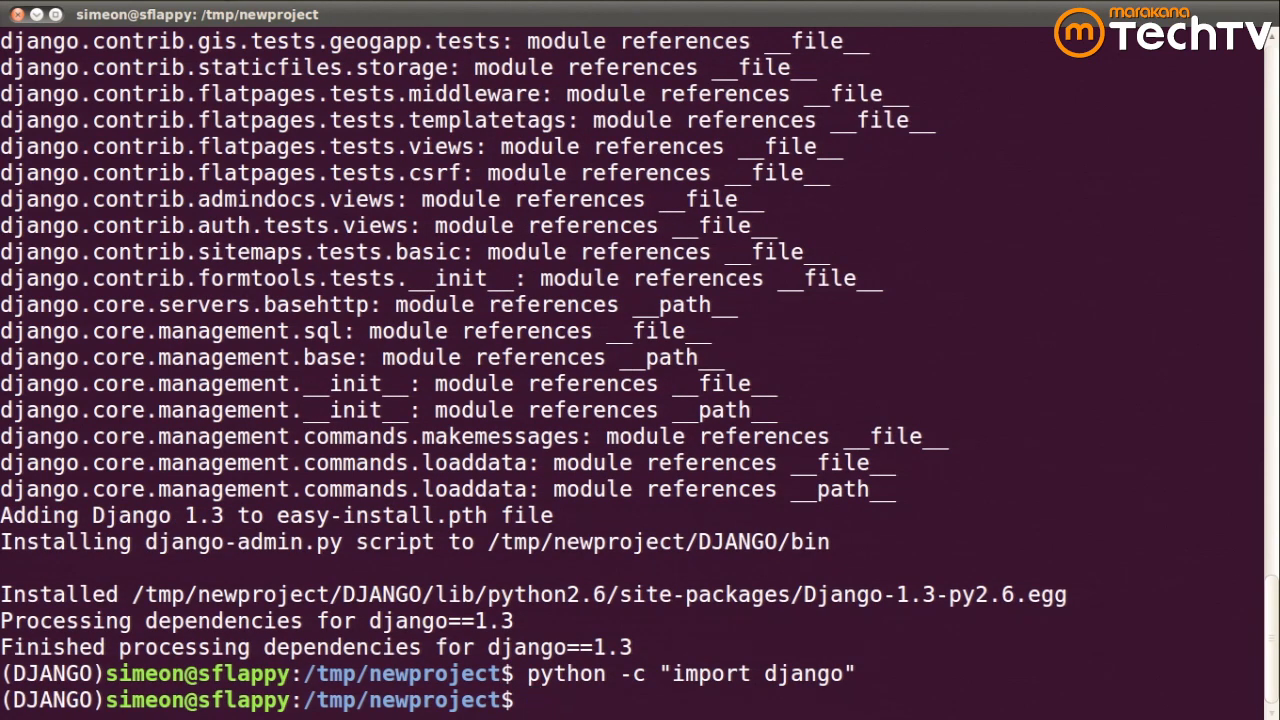
pyautogui.write('which django-admin.py')
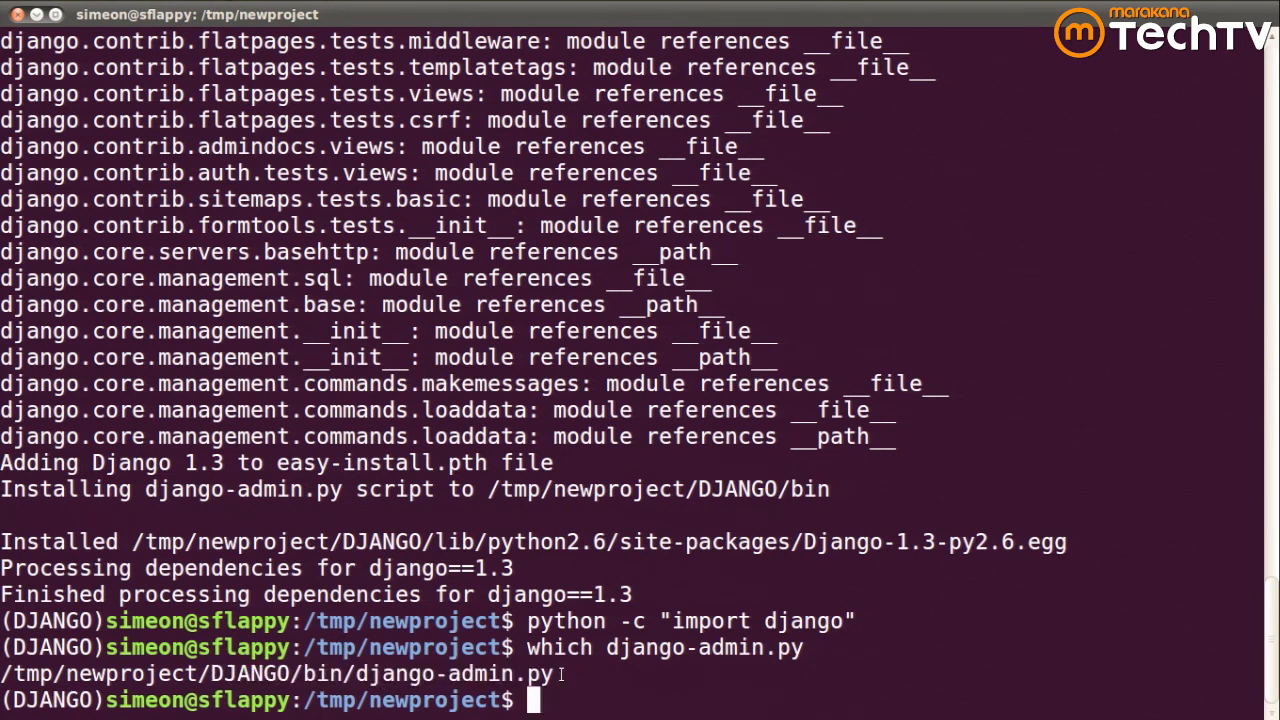
# Create a new Django project named example with django-admin.py startproject.
pyautogui.write('django-admin.py')
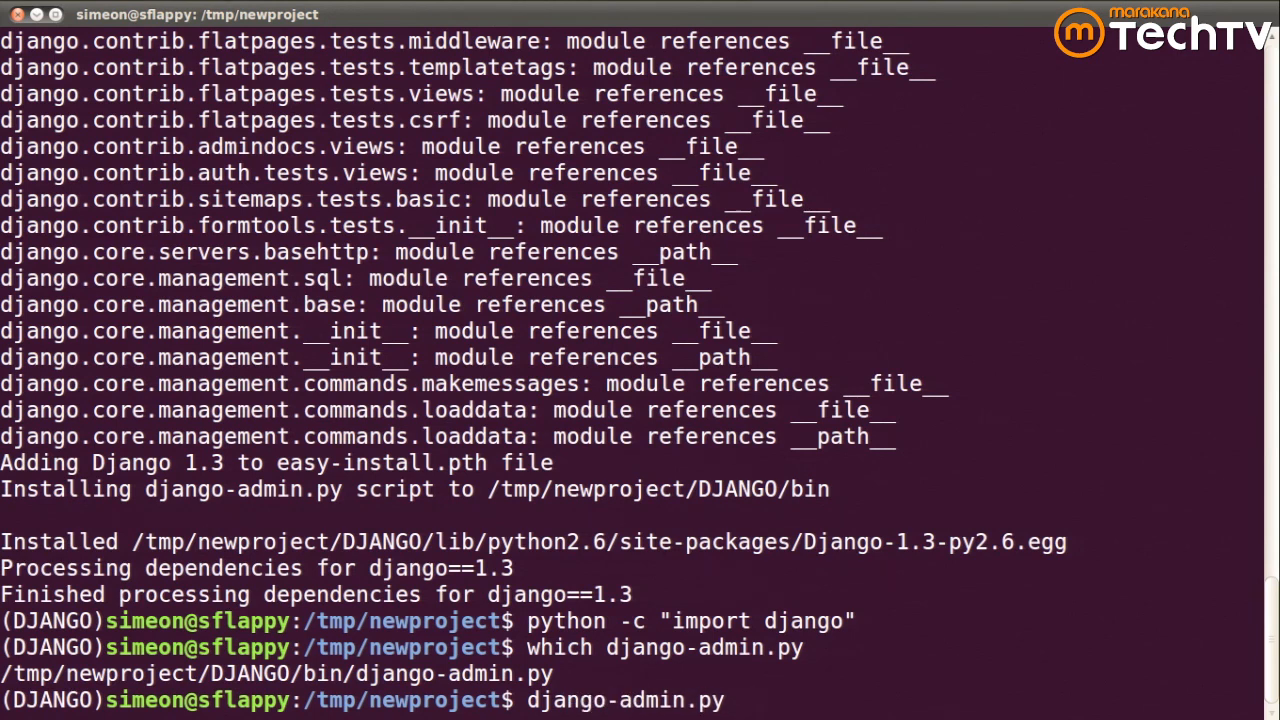
pyautogui.write('sg')
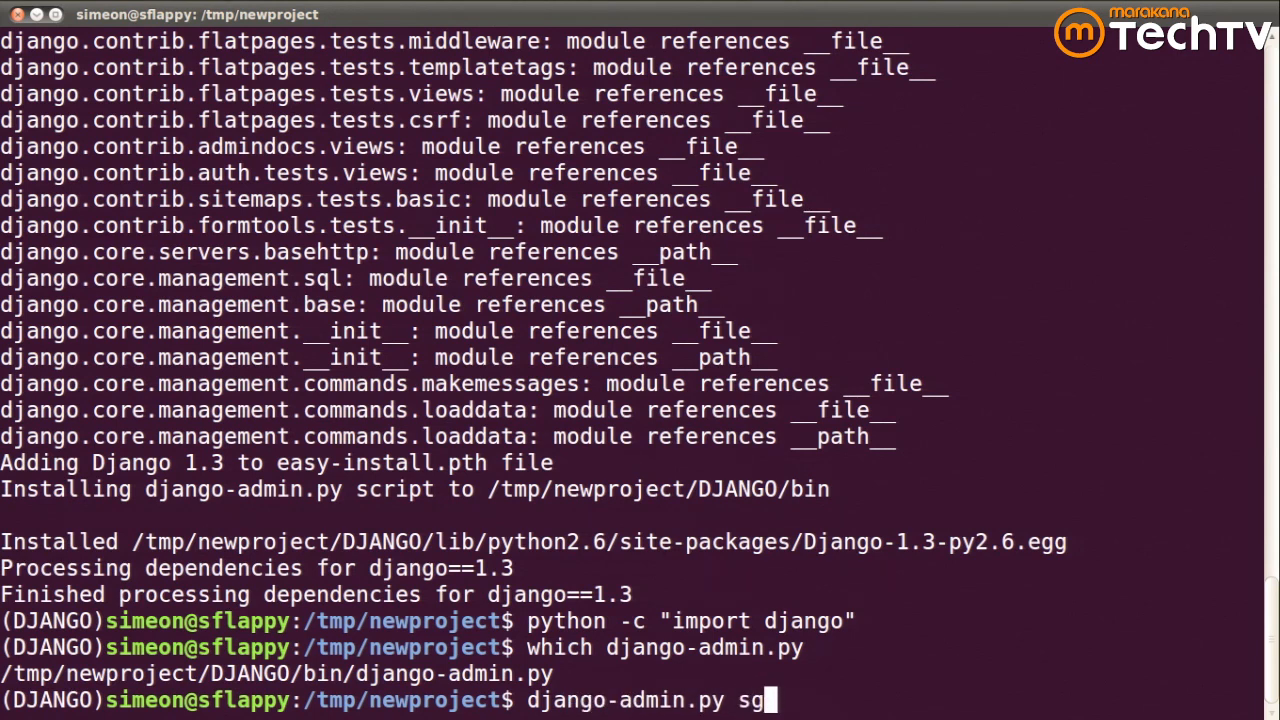
pyautogui.write('tartproject')
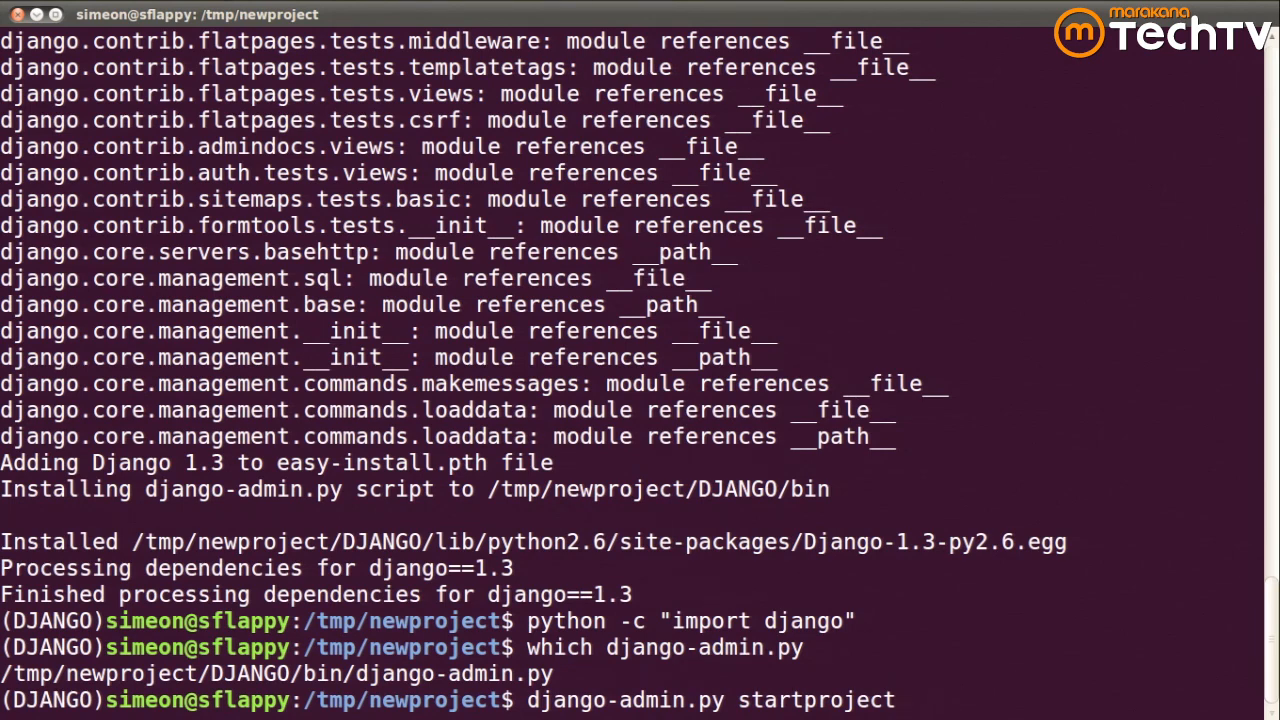
pyautogui.write('example')
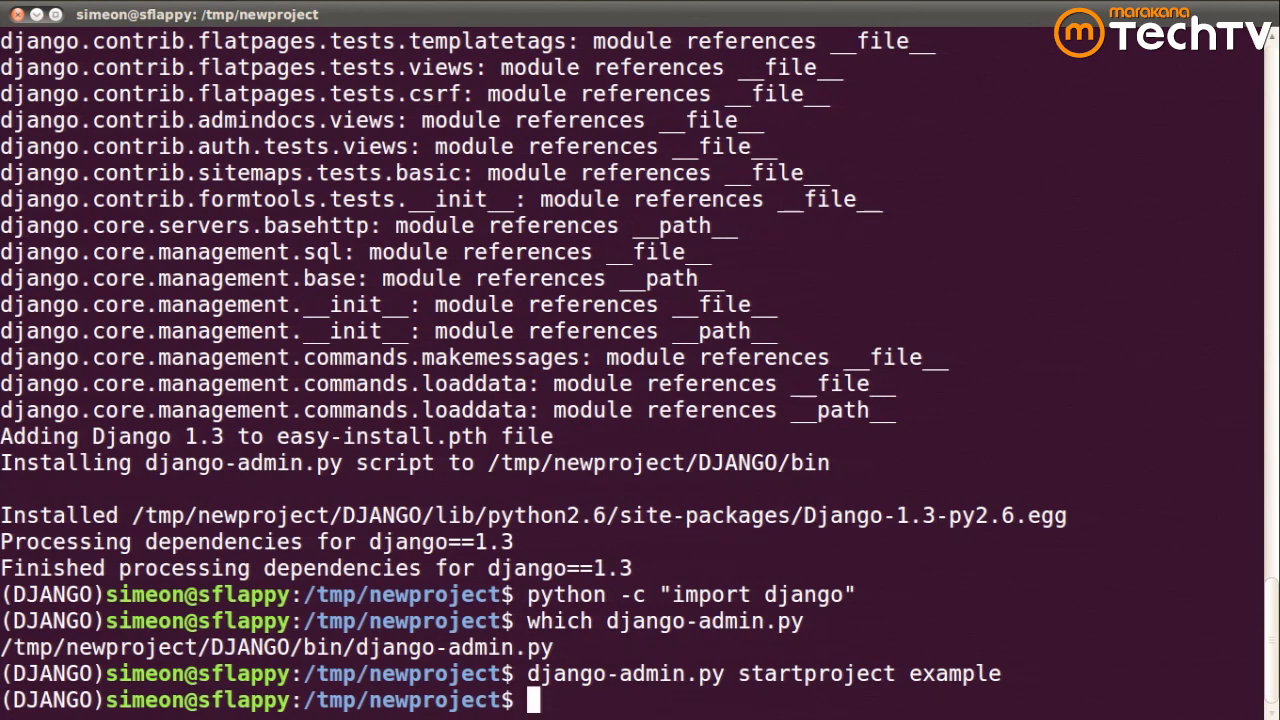
# Enter the example folder, list __init__.py, manage.py, settings.py, urls.py, and start emacs -nw settings.py.
pyautogui.write('ls')
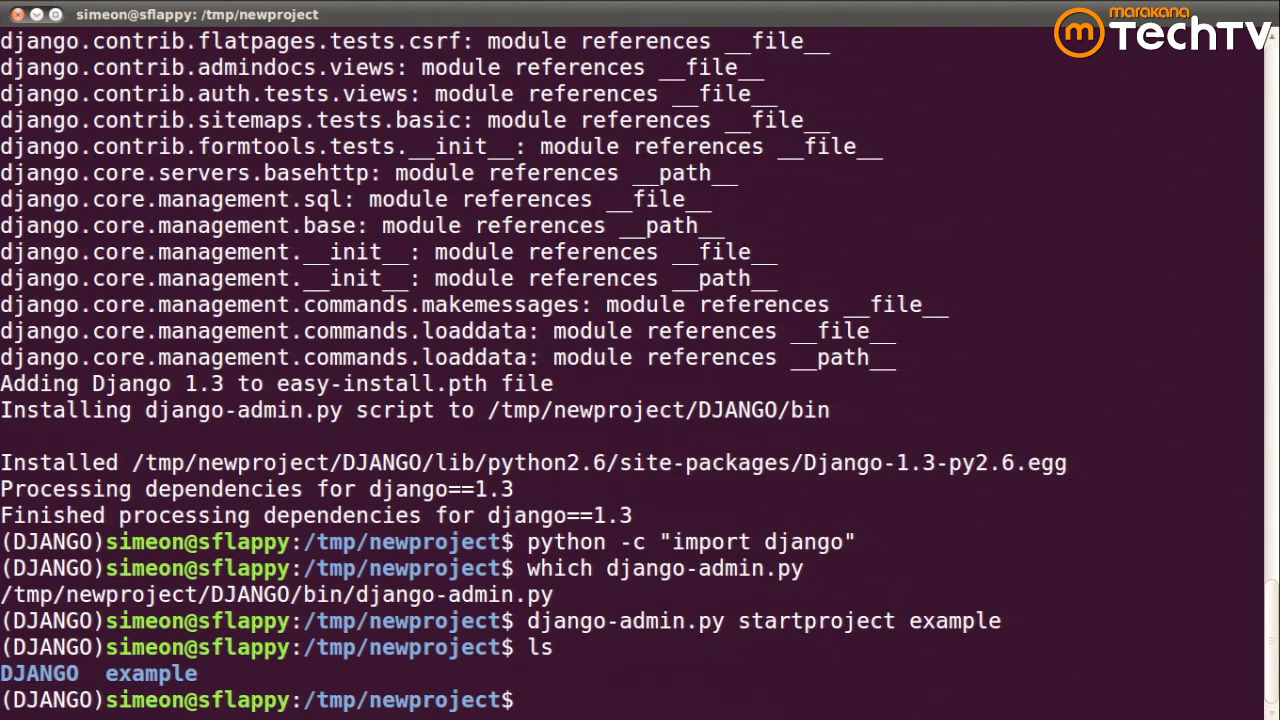
pyautogui.write('cd')
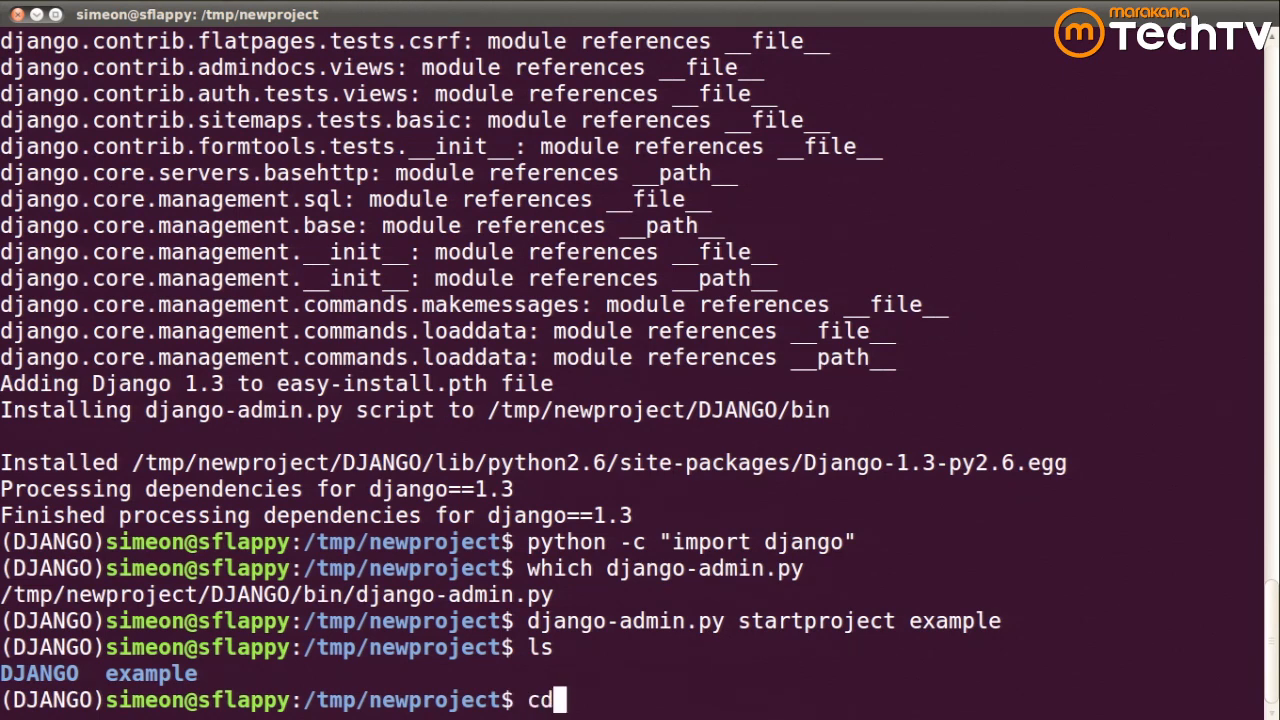
pyautogui.write('example/')
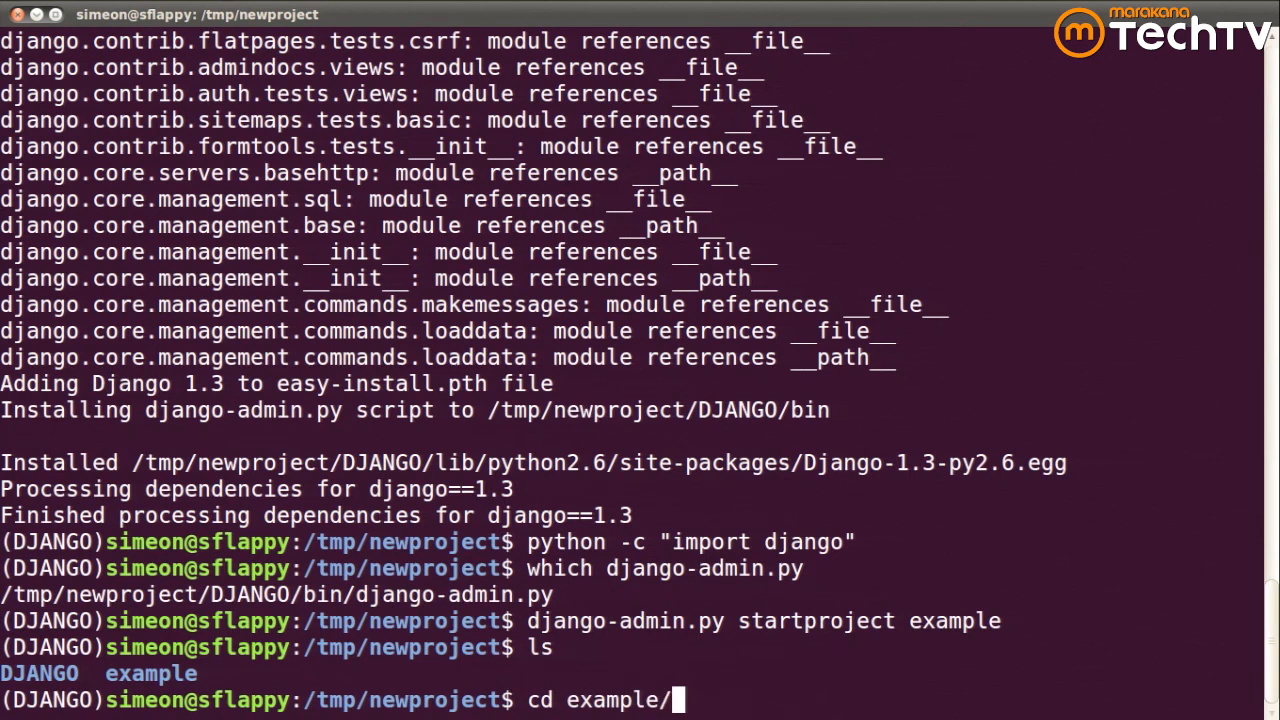
pyautogui.press('Return')
pyautogui.write('ls')
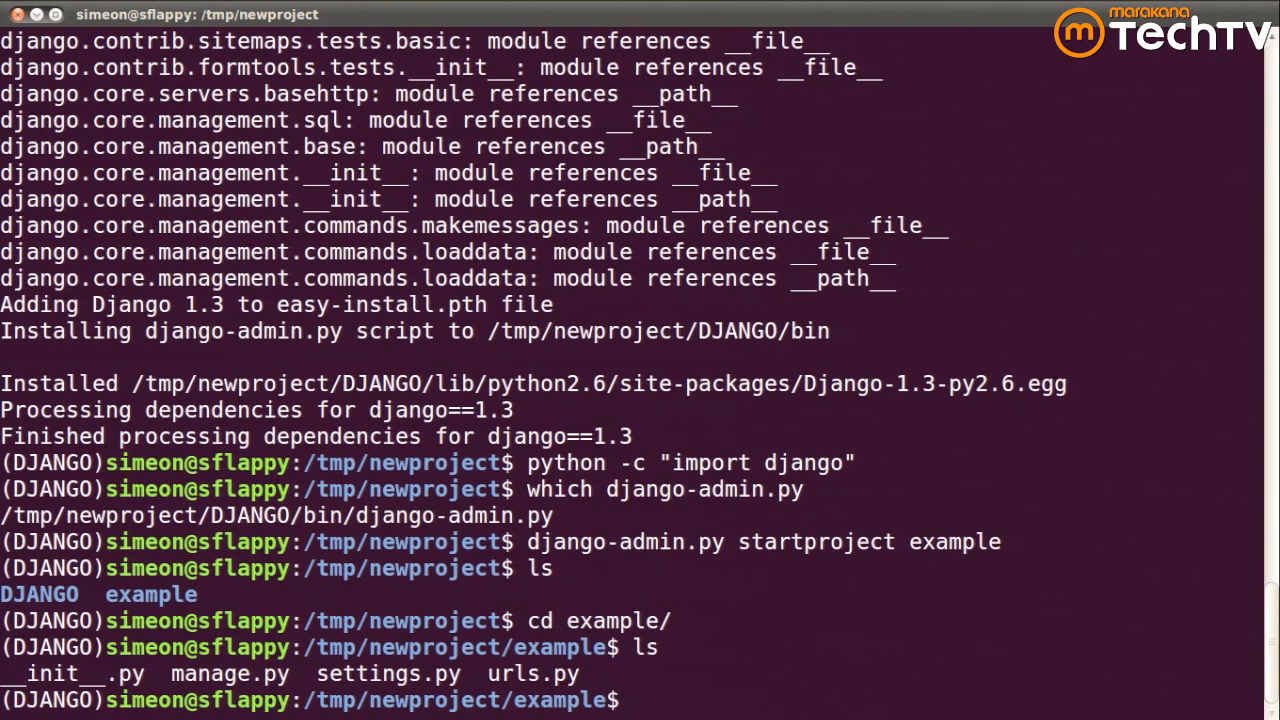
pyautogui.write('emacs -nw settings.py')
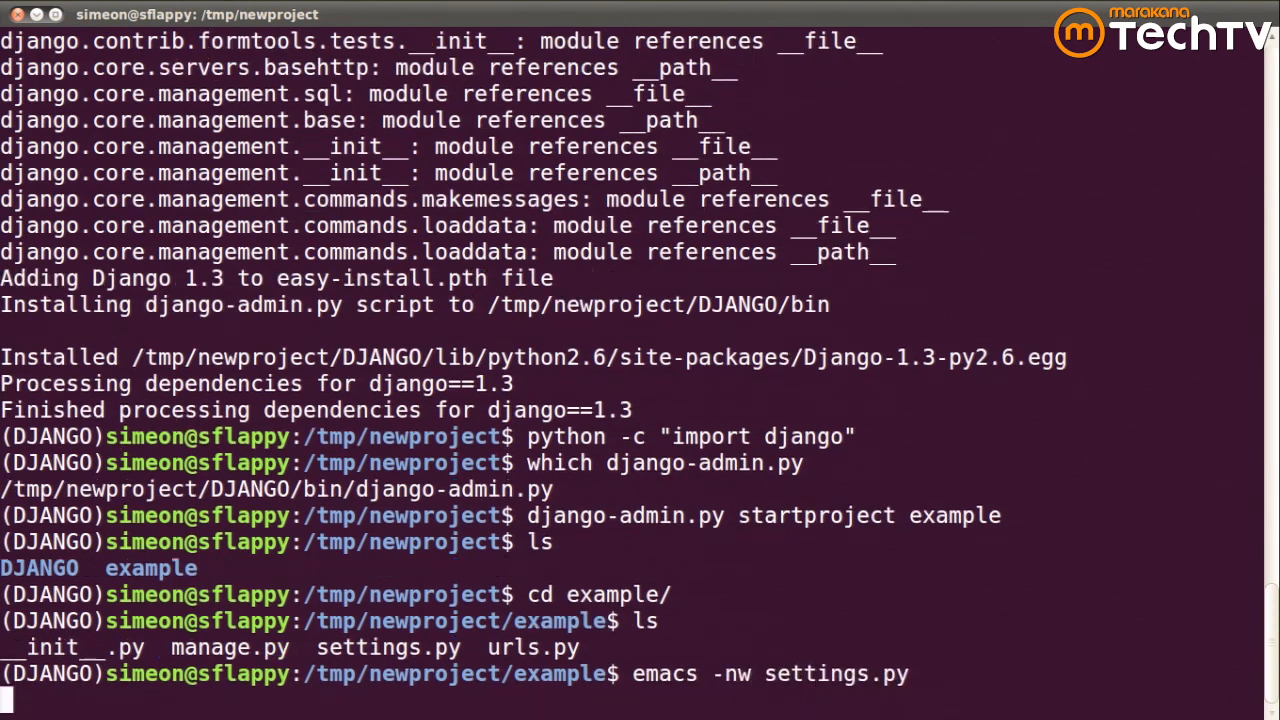
# In settings.py set the database ENGINE to django.db.backends.sqlite3.
pyautogui.press('Return')
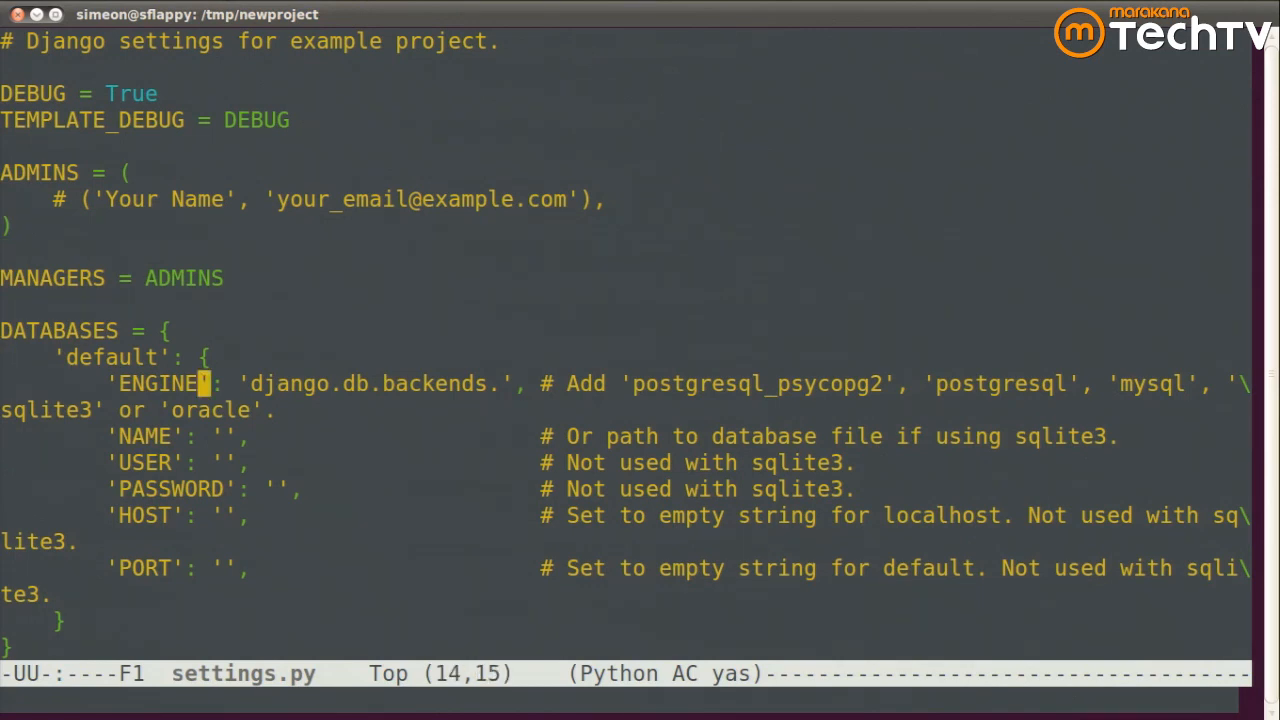
pyautogui.write('sql')
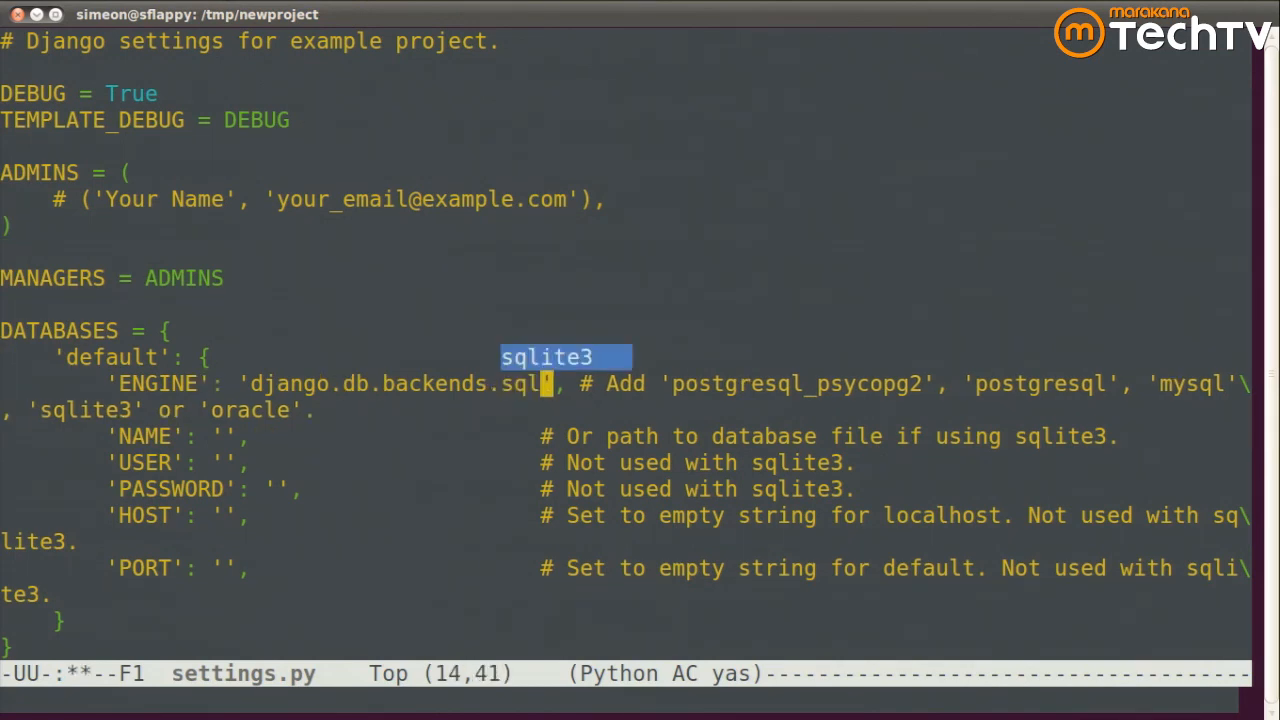
pyautogui.write('ite3')
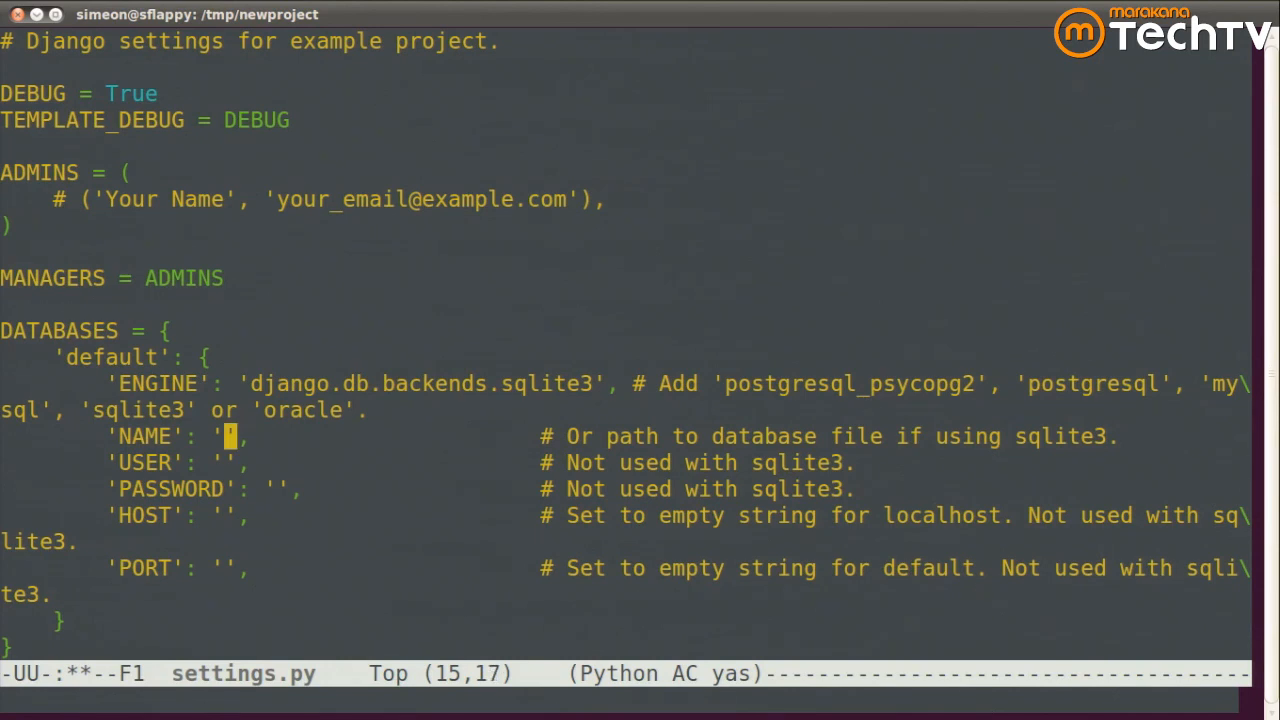
# Set the database NAME to /tmp/newproject/database.
pyautogui.write('/')
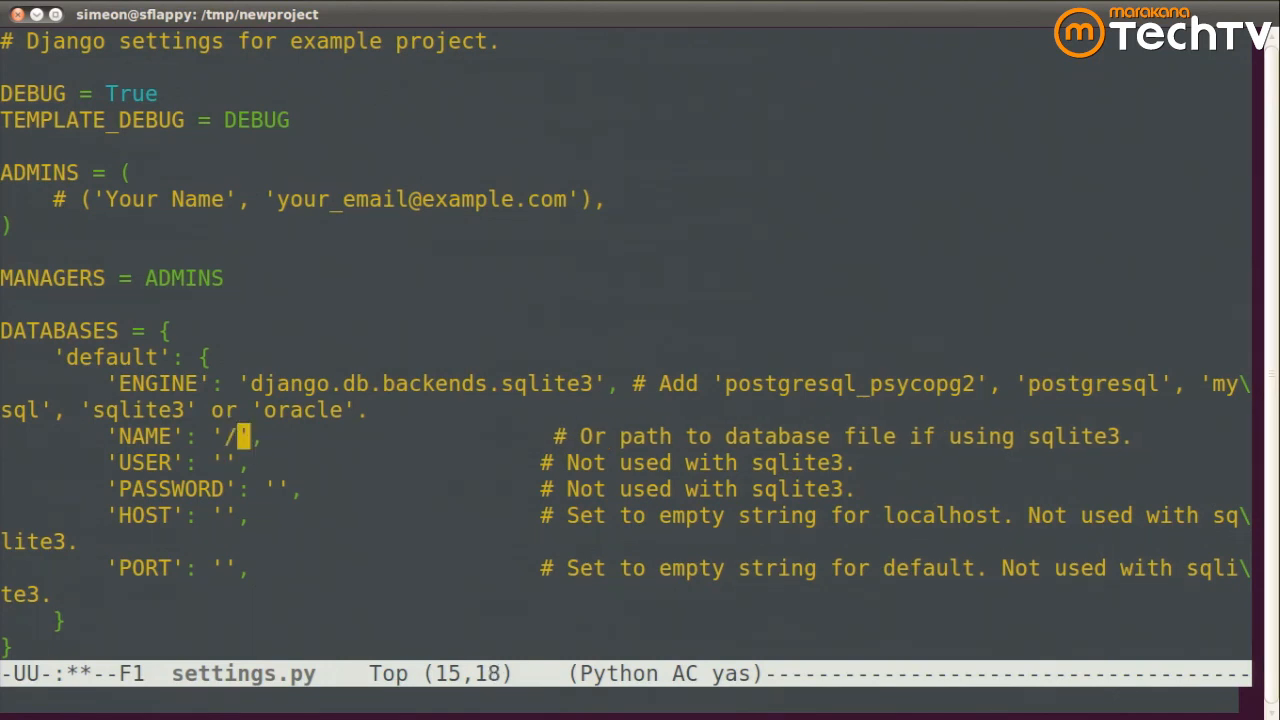
pyautogui.write('tmp/newproject')
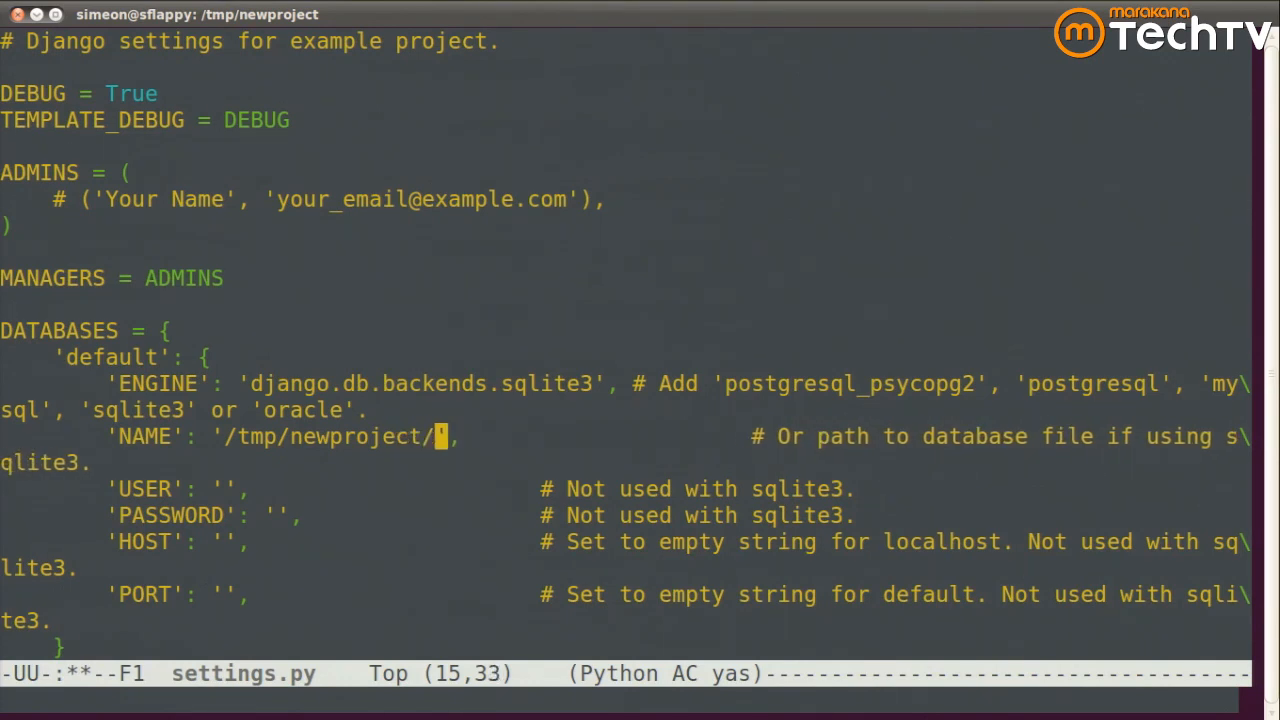
pyautogui.write('database')
pyautogui.write('./')
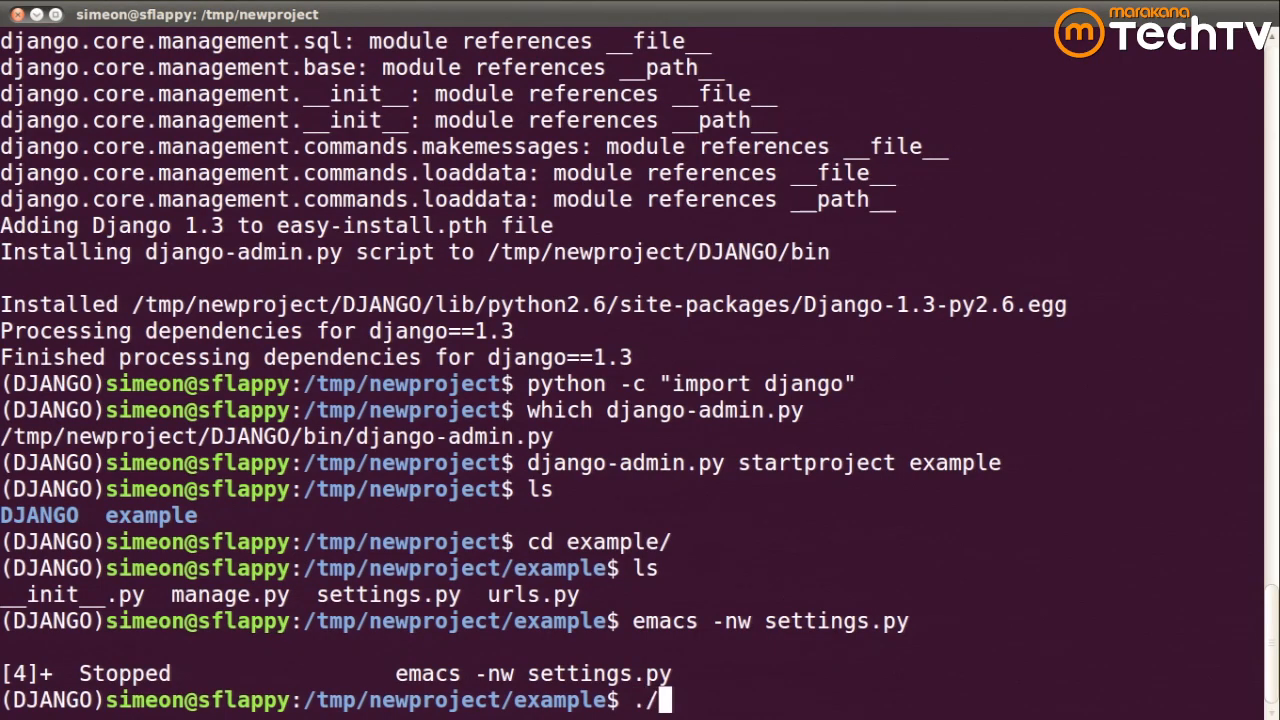
# Make manage.py executable and run ./manage.py syncdb, answering 'no' to creating a superuser.
pyautogui.write('chmod')
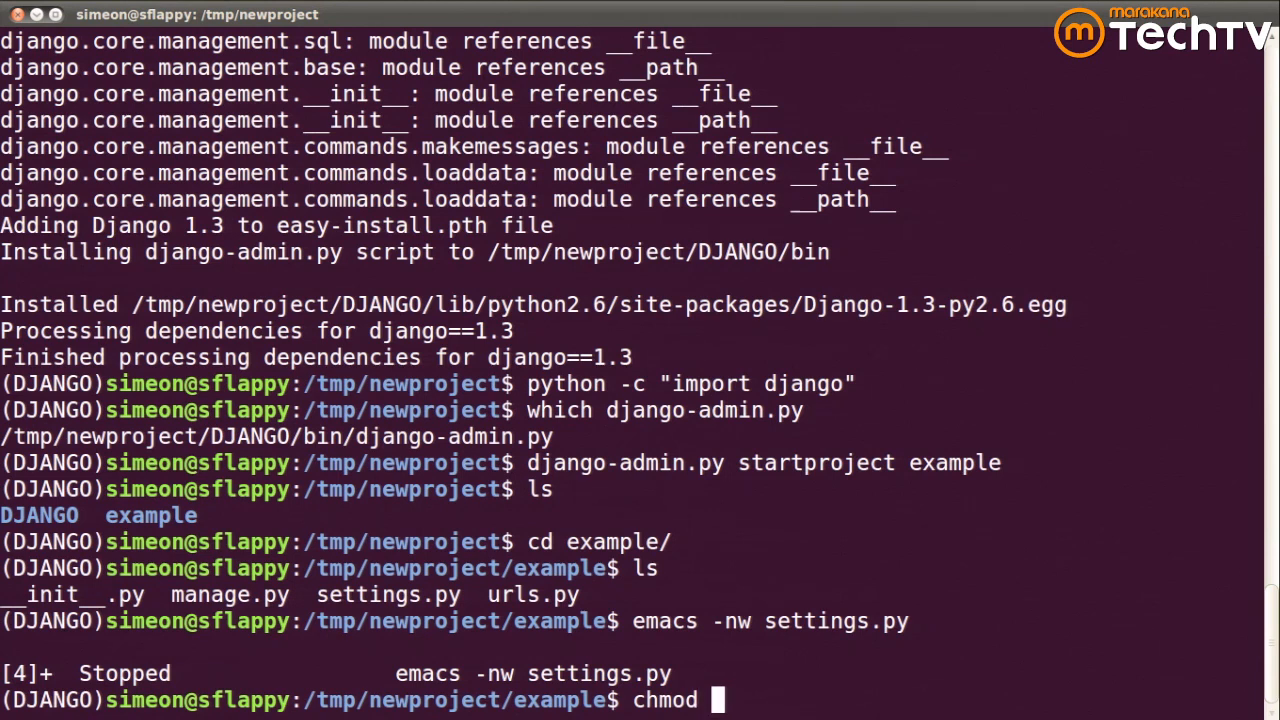
pyautogui.write('u+x manage.py')
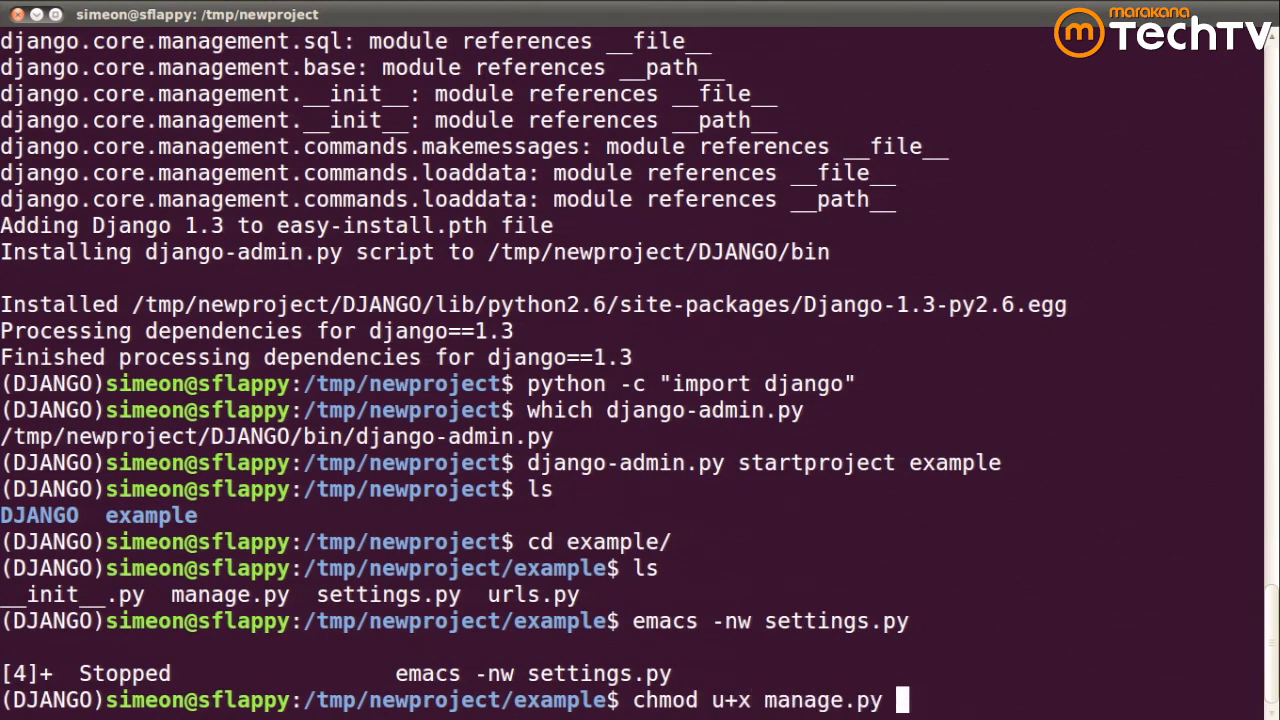
pyautogui.write('./')
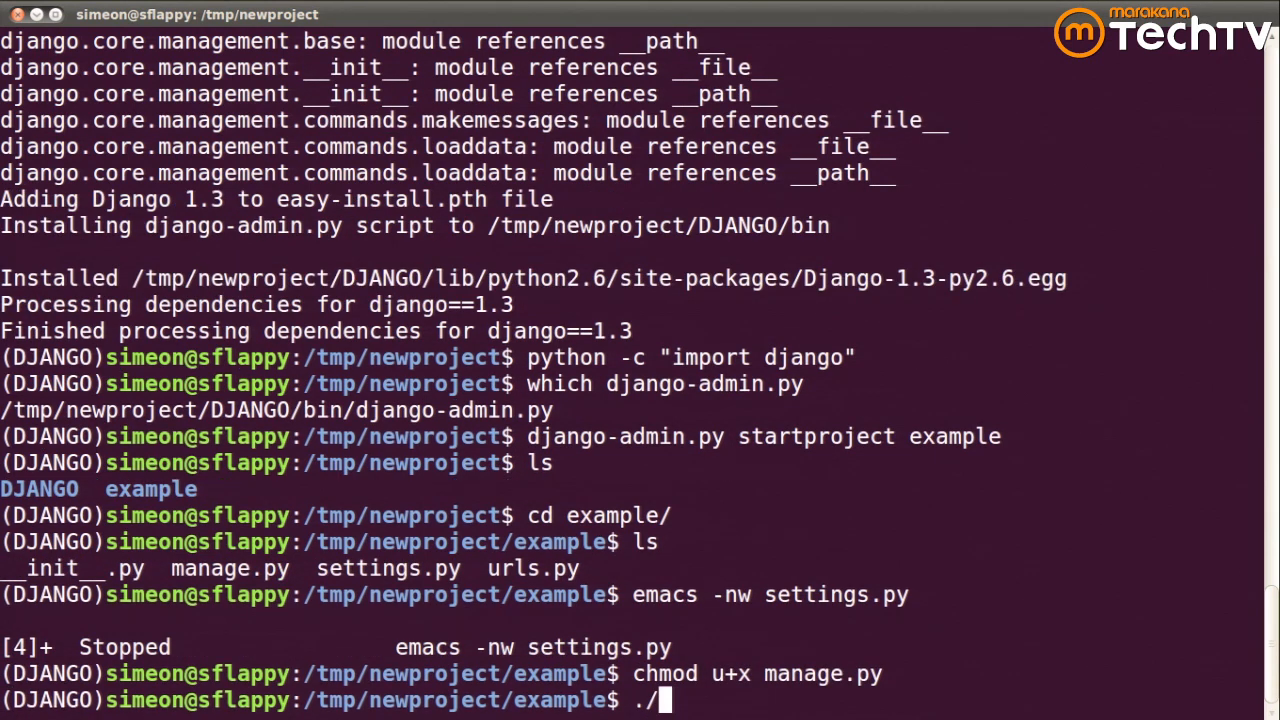
pyautogui.write('manage.py syncd')
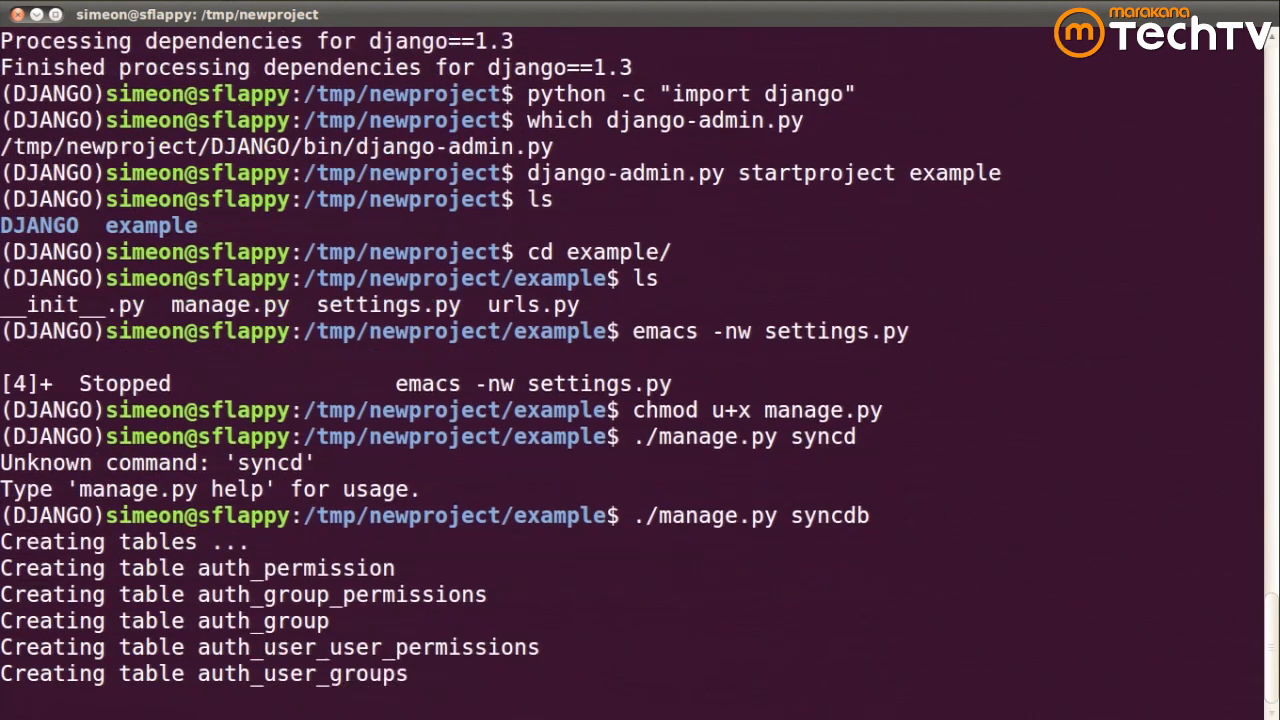
pyautogui.scroll(-3)
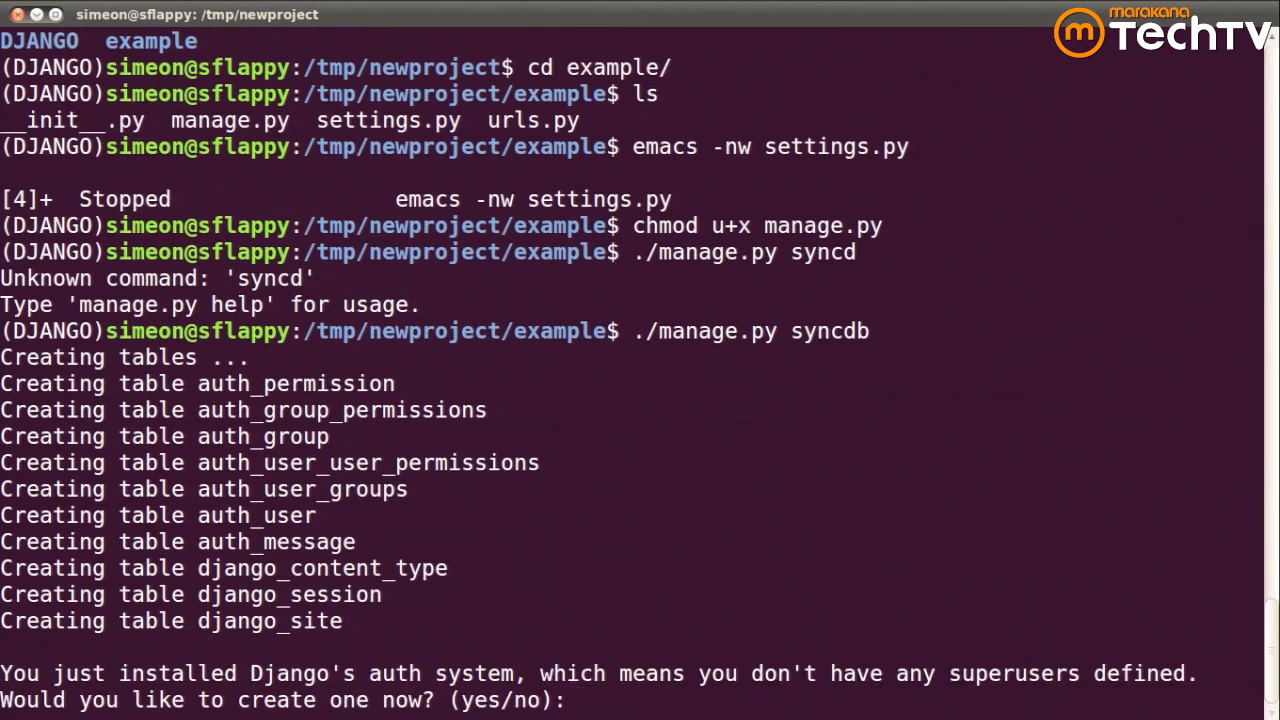
pyautogui.write('no')
pyautogui.write('ls ..')
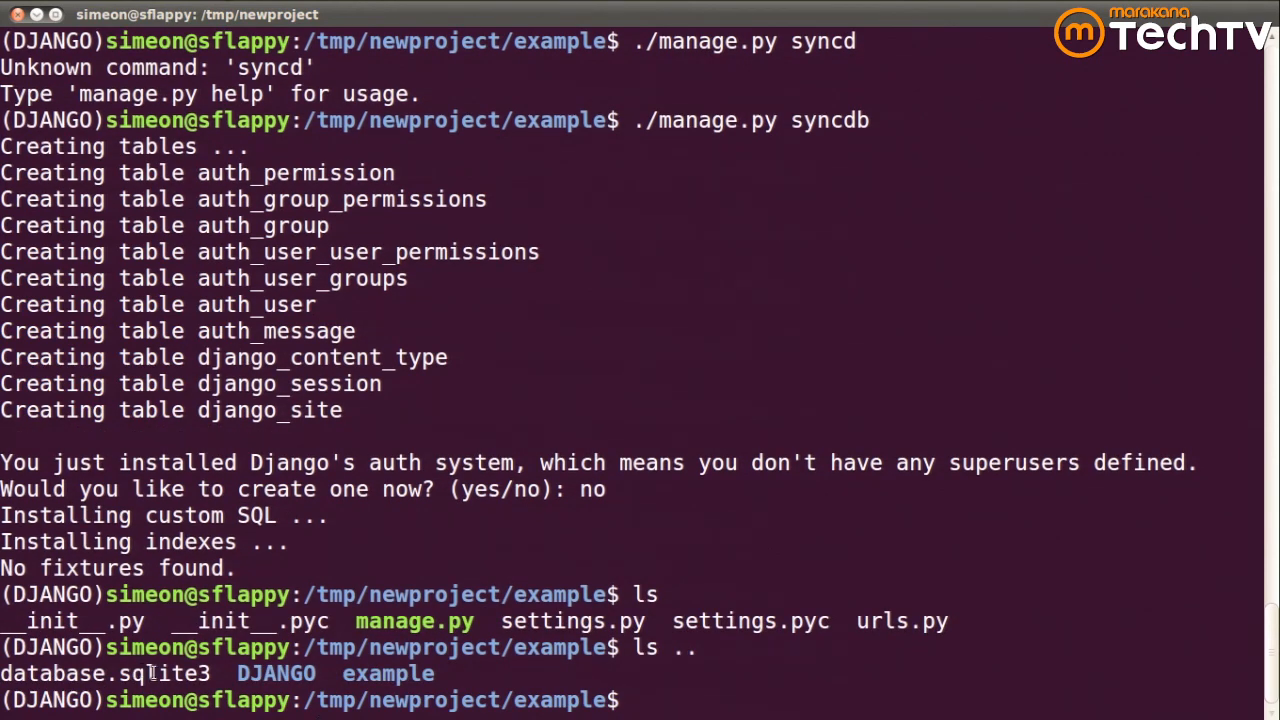
# Confirm database.sqlite3 appeared in the parent folder listing, check jobs and resume emacs with fg.
pyautogui.doubleClick(104, 672)
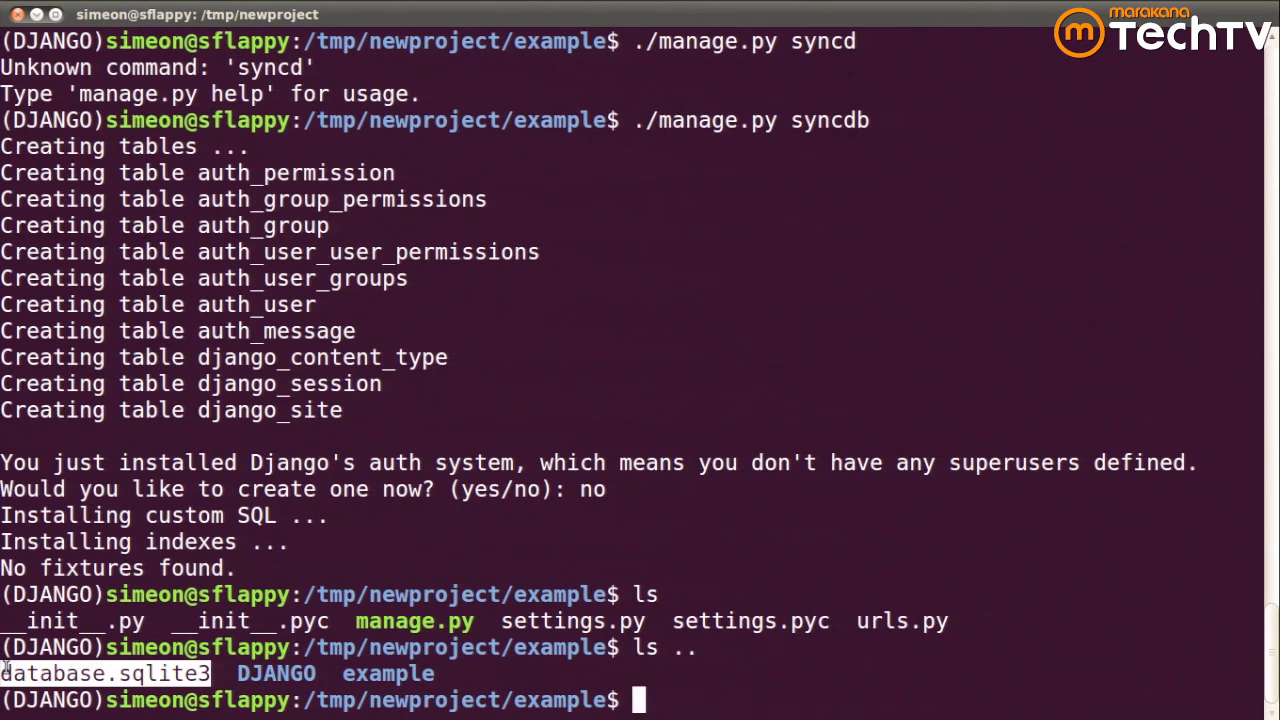
pyautogui.write('f')
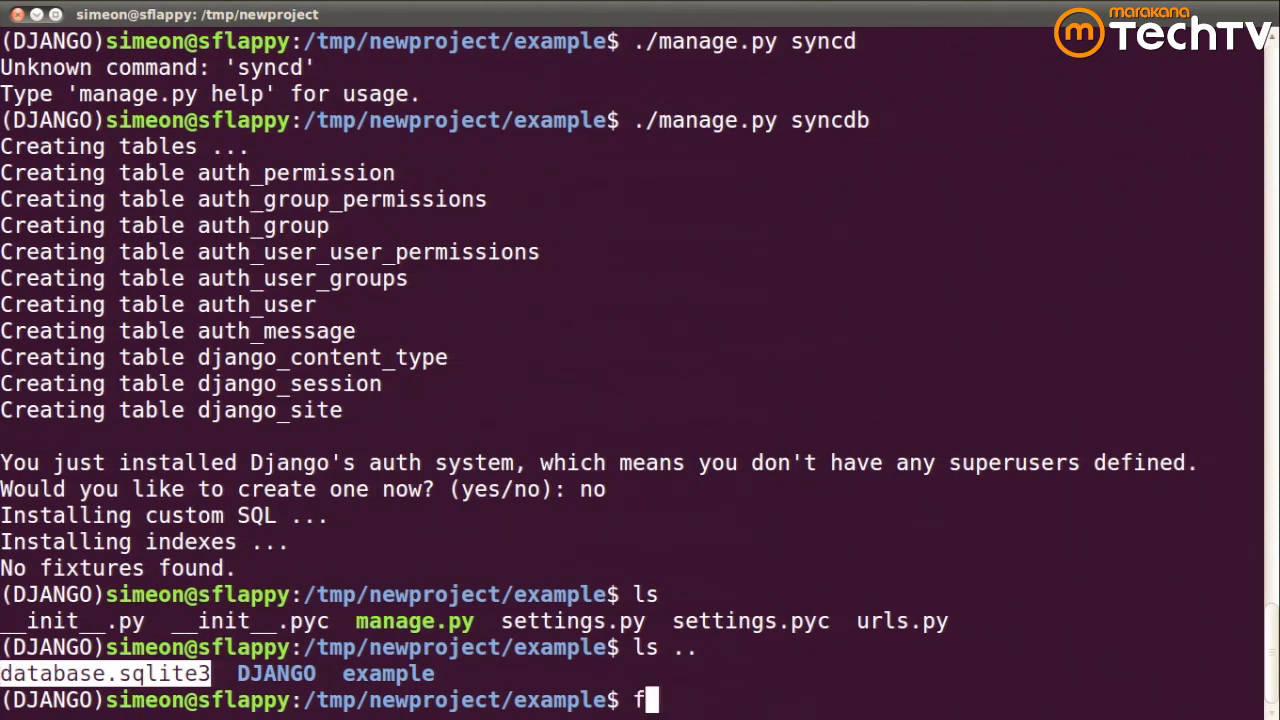
pyautogui.write('jobs')
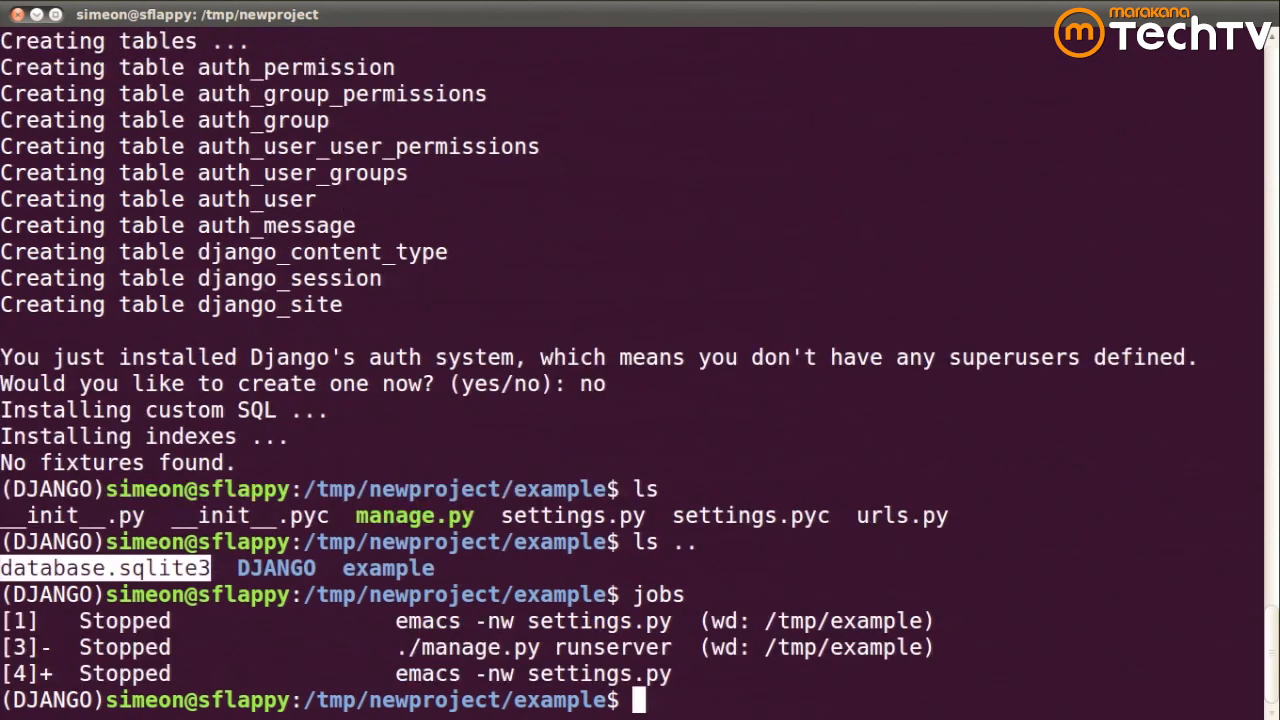
pyautogui.write('fg')
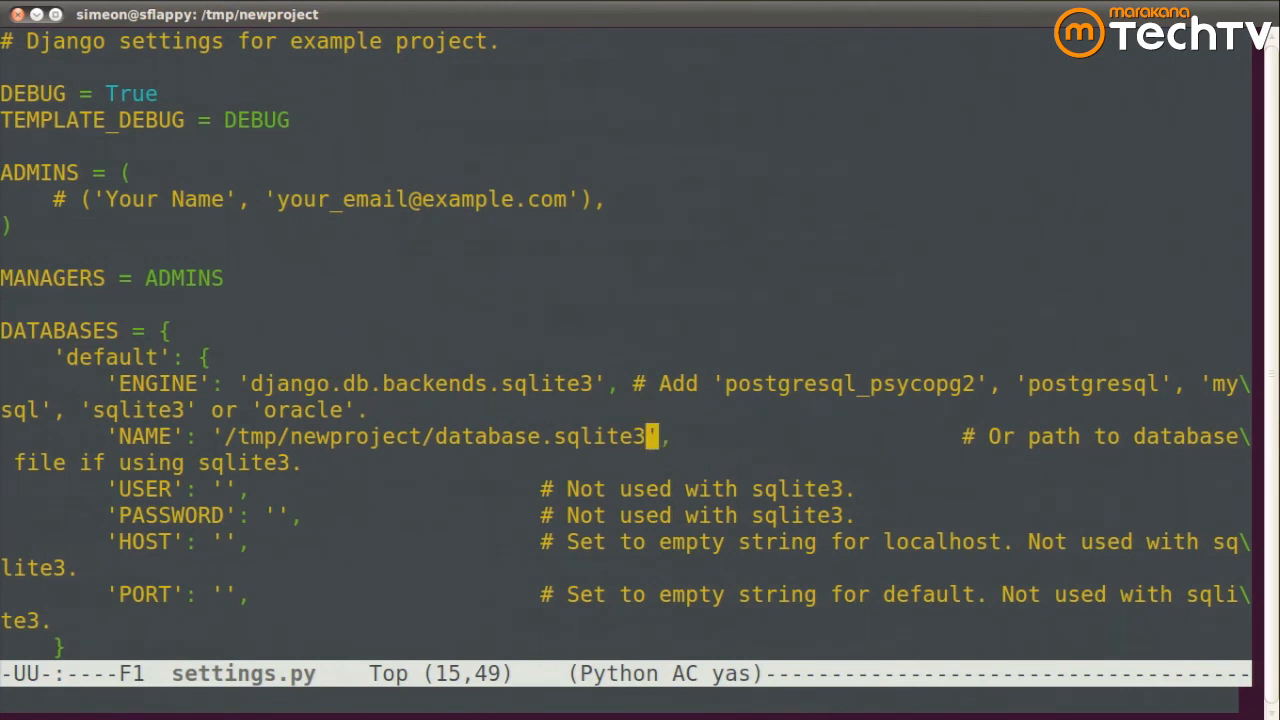
# Add 'import os' at the top of settings.py.
pyautogui.press('Right')
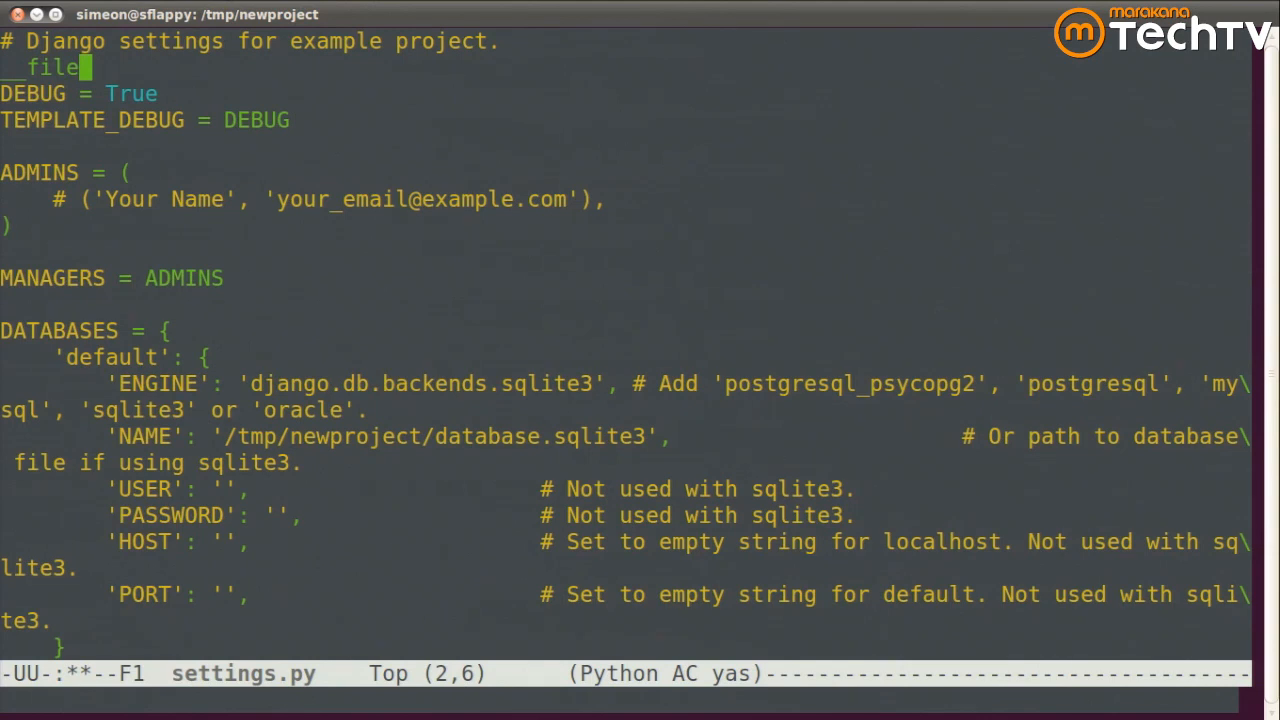
pyautogui.write('__')
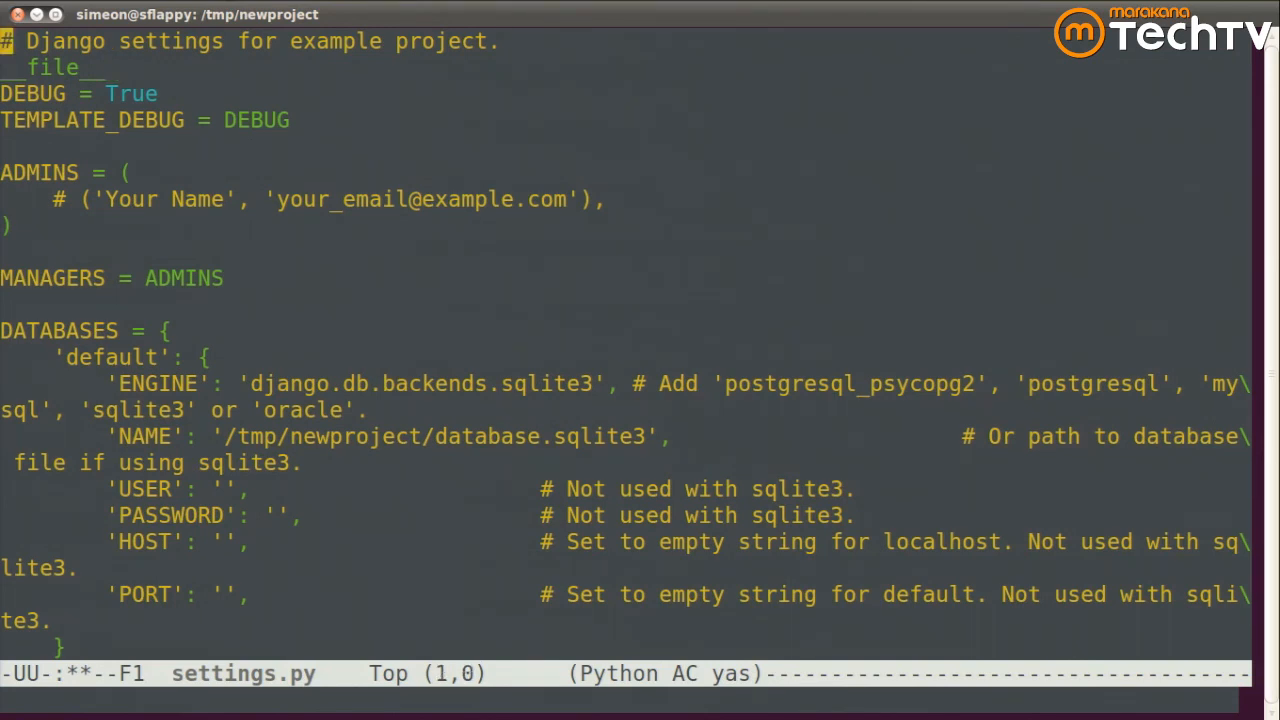
pyautogui.write('import os')
pyautogui.click(54, 68)
pyautogui.write('DIR = ')
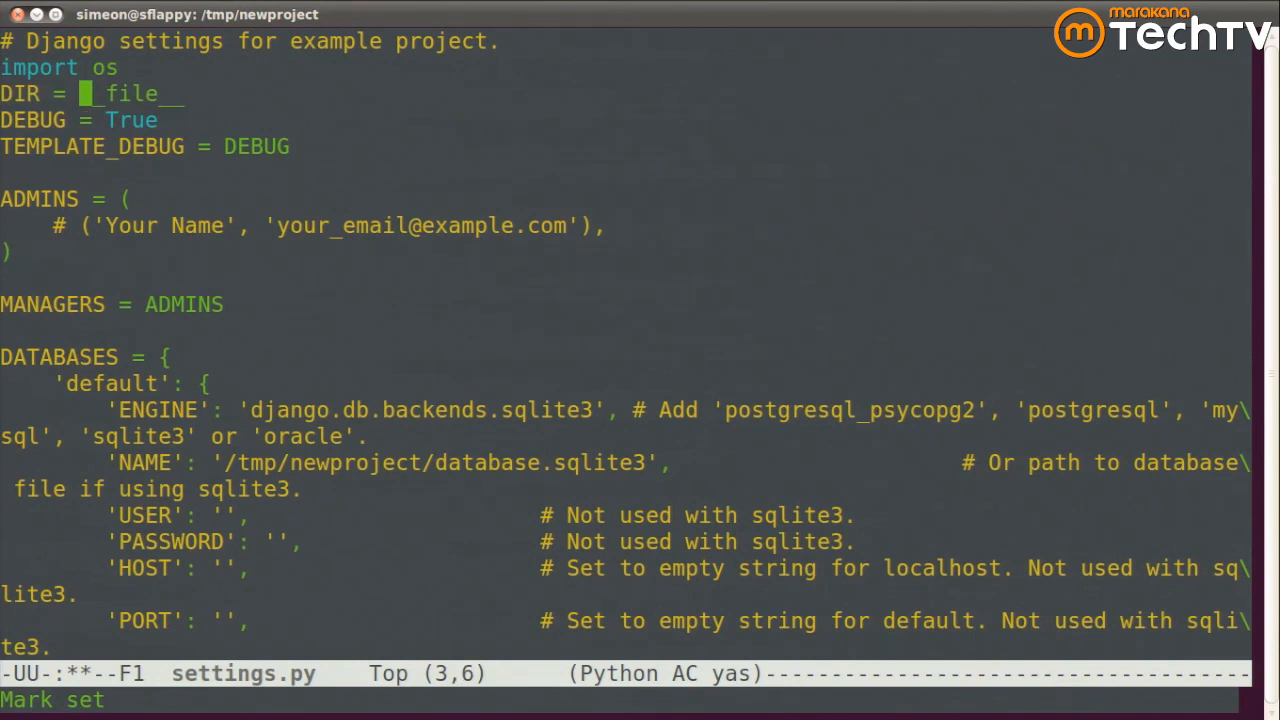
# Define DIR = os.path.abspath(os.path.dirname(__file__)) and build NAME with os.path.join(DIR, 'database.sqlite3').
pyautogui.write('os.path.abspath(')
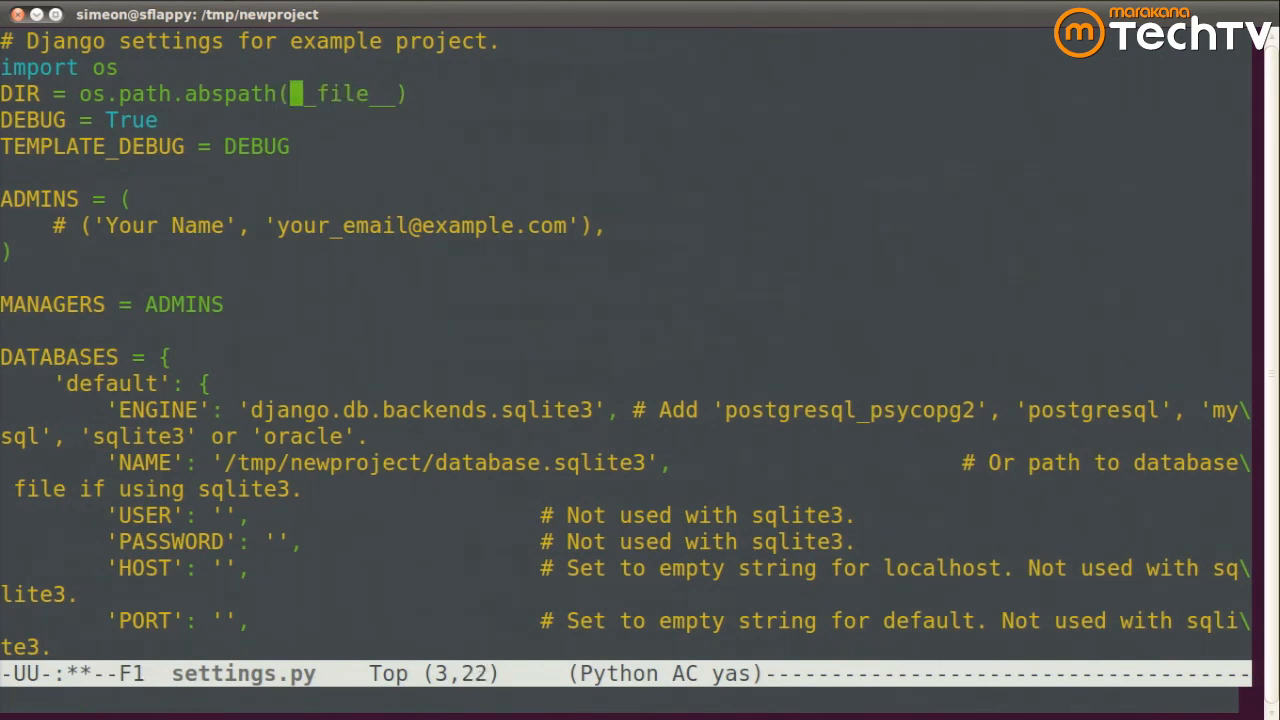
pyautogui.write('os.path.dirname(')
pyautogui.click(624, 474)
pyautogui.write('os.path.join(DIR, ')
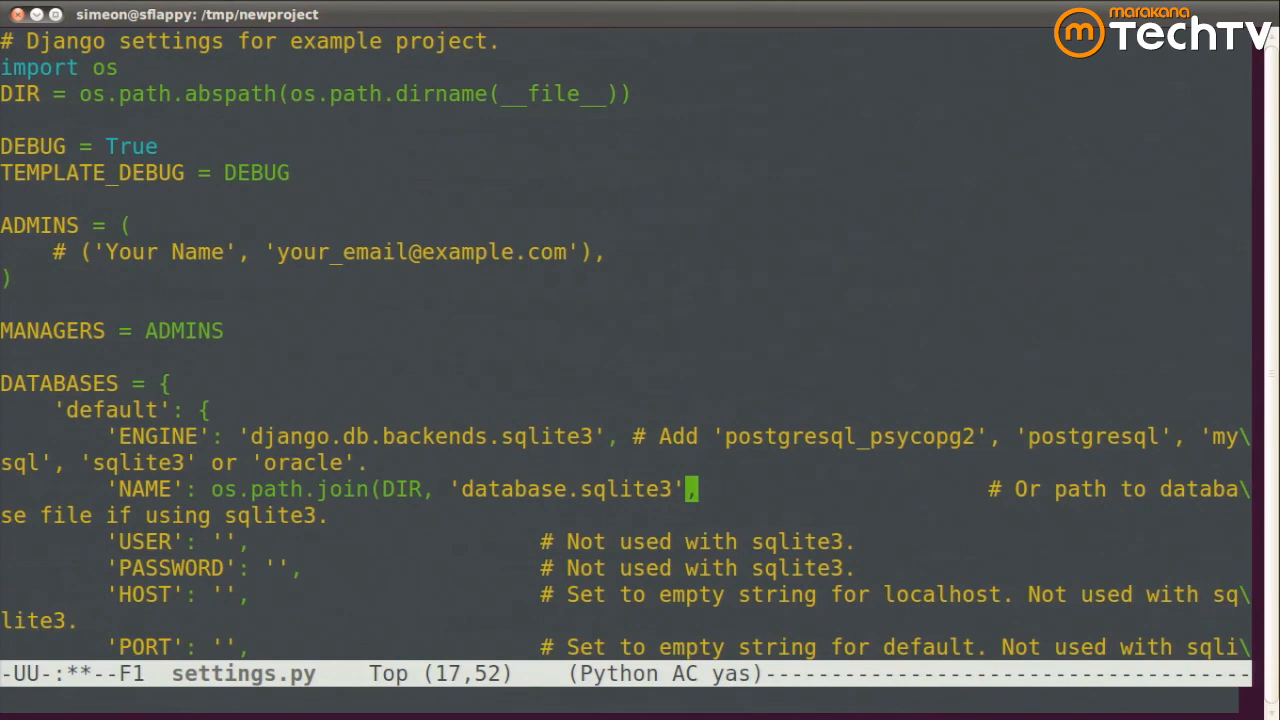
pyautogui.write(')')
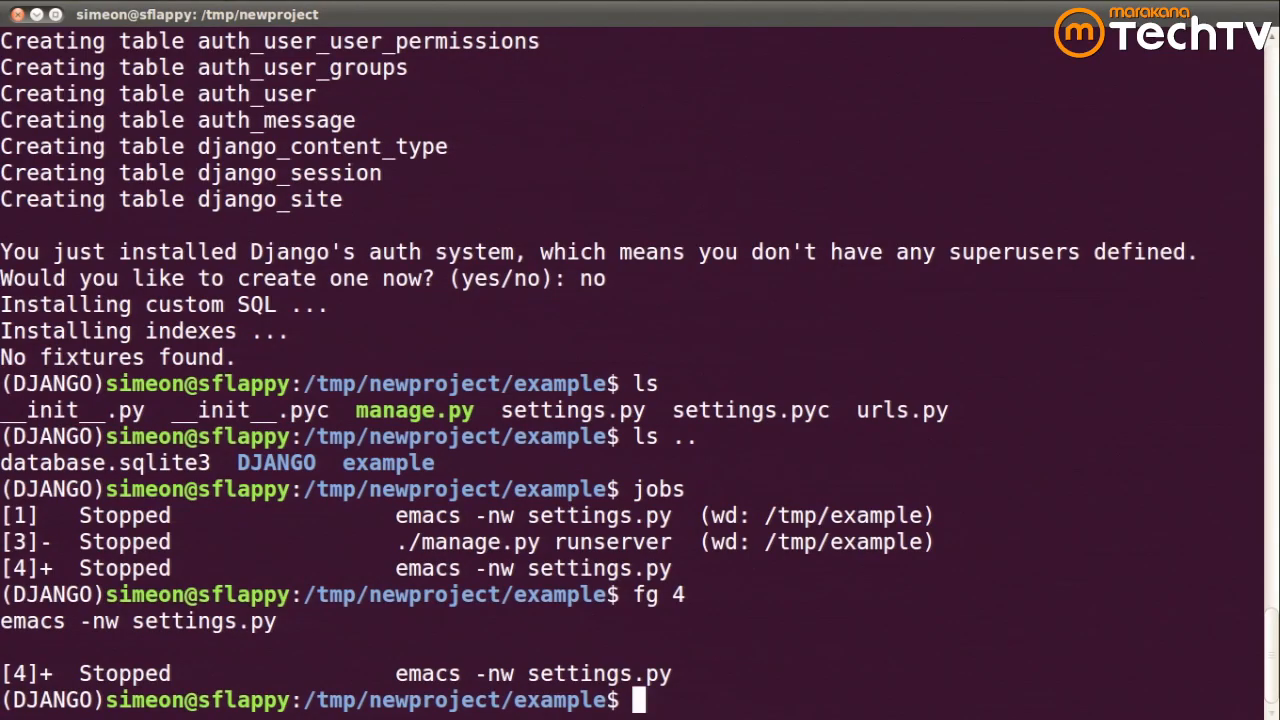
# Remove ../database.sqlite3 and rerun ./manage.py syncdb, answering 'no' to the superuser prompt.
pyautogui.write('rm ..')
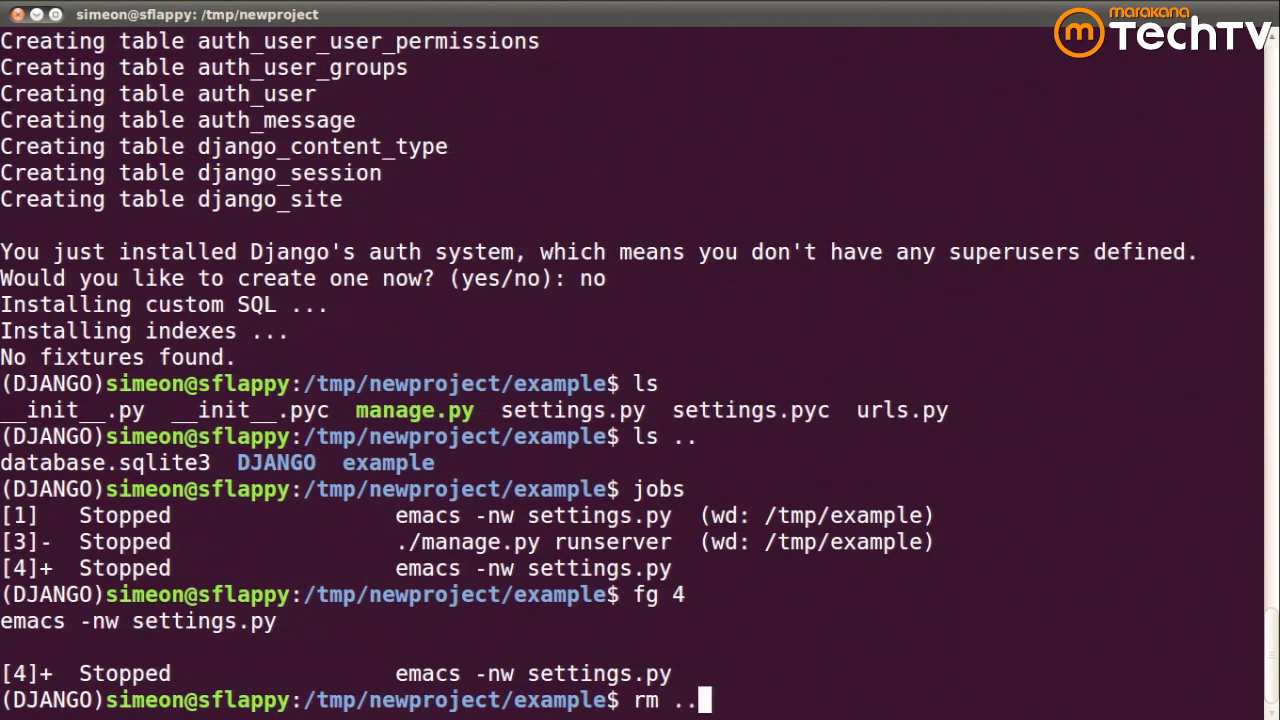
pyautogui.write('/database.sqlite3')
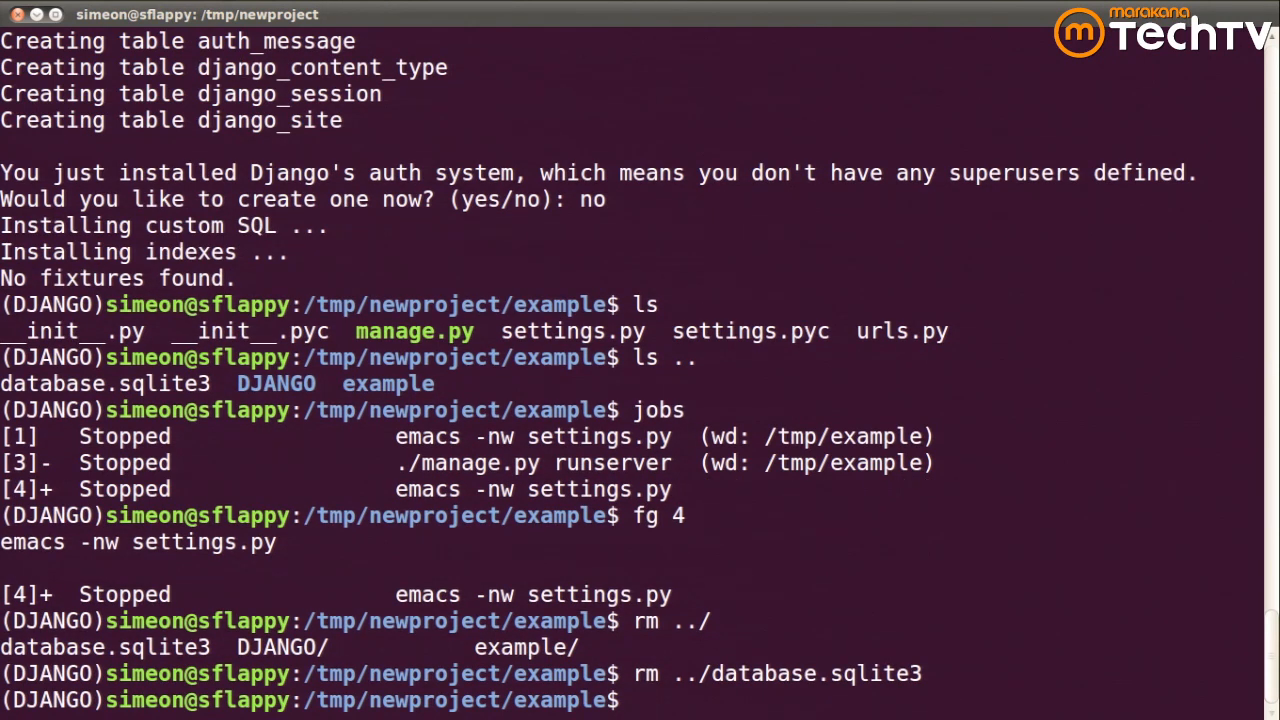
pyautogui.write('./manage.py')
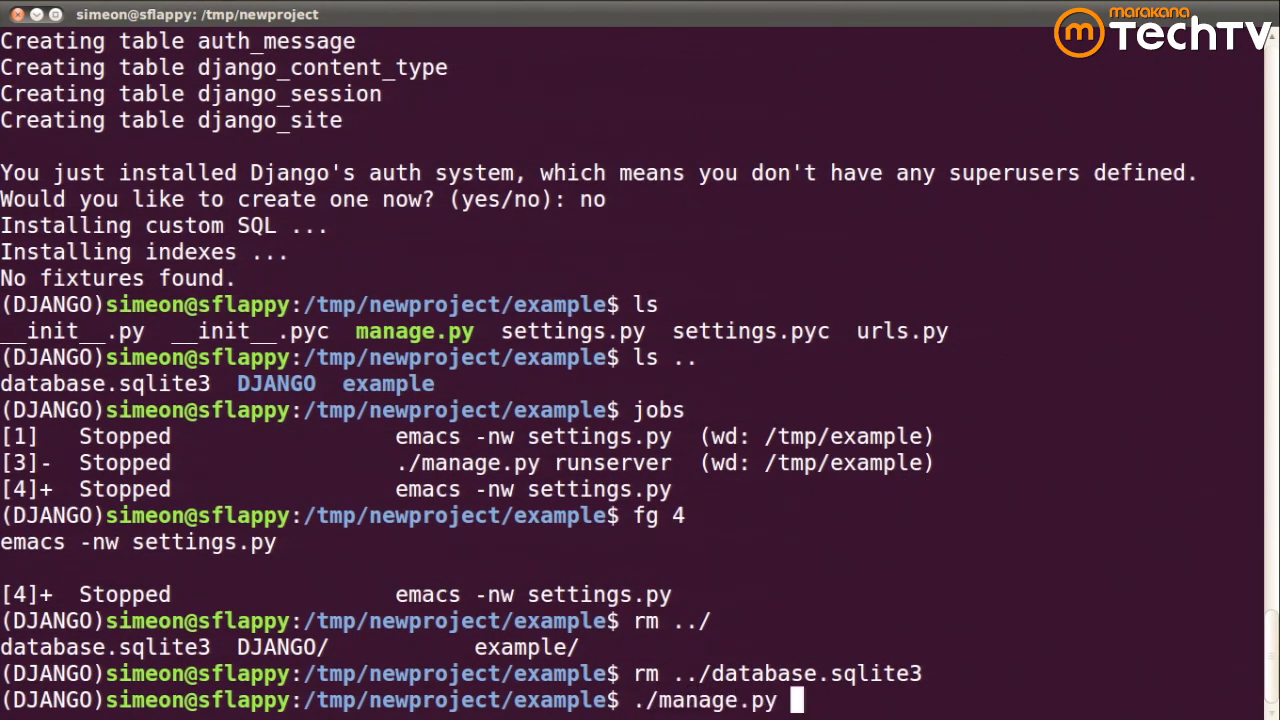
pyautogui.write('syncdb')
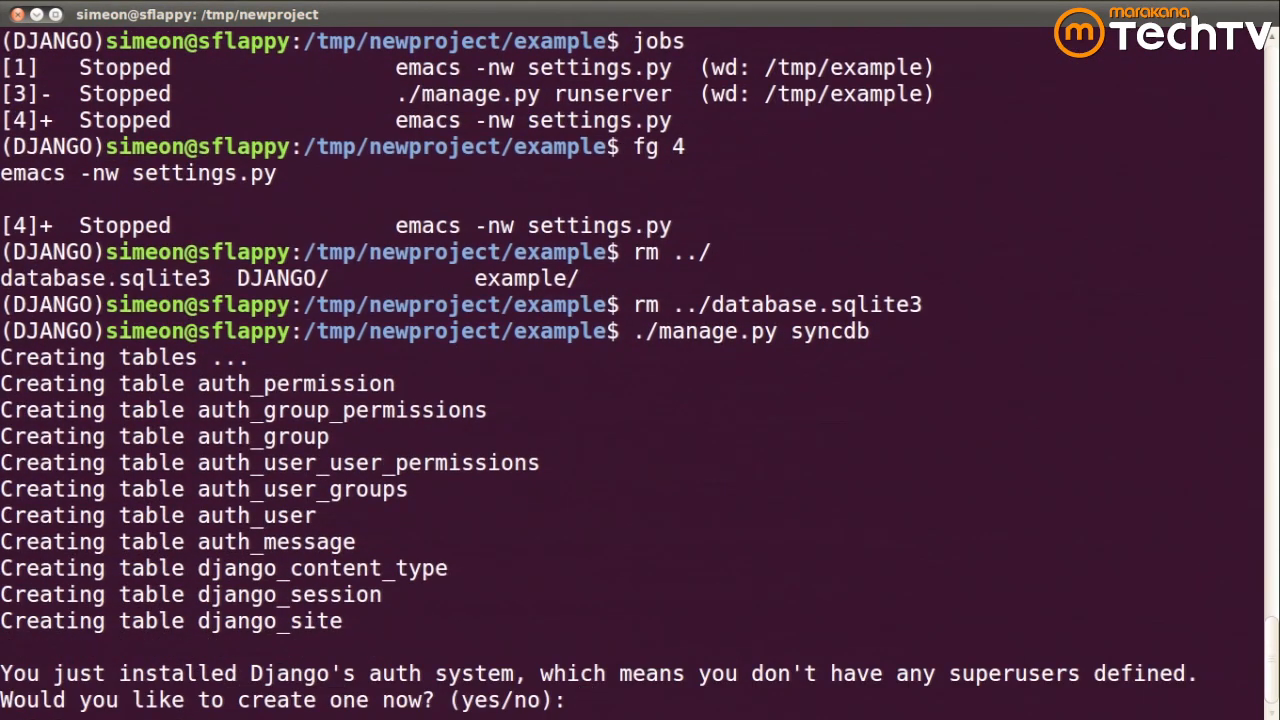
pyautogui.write('no')
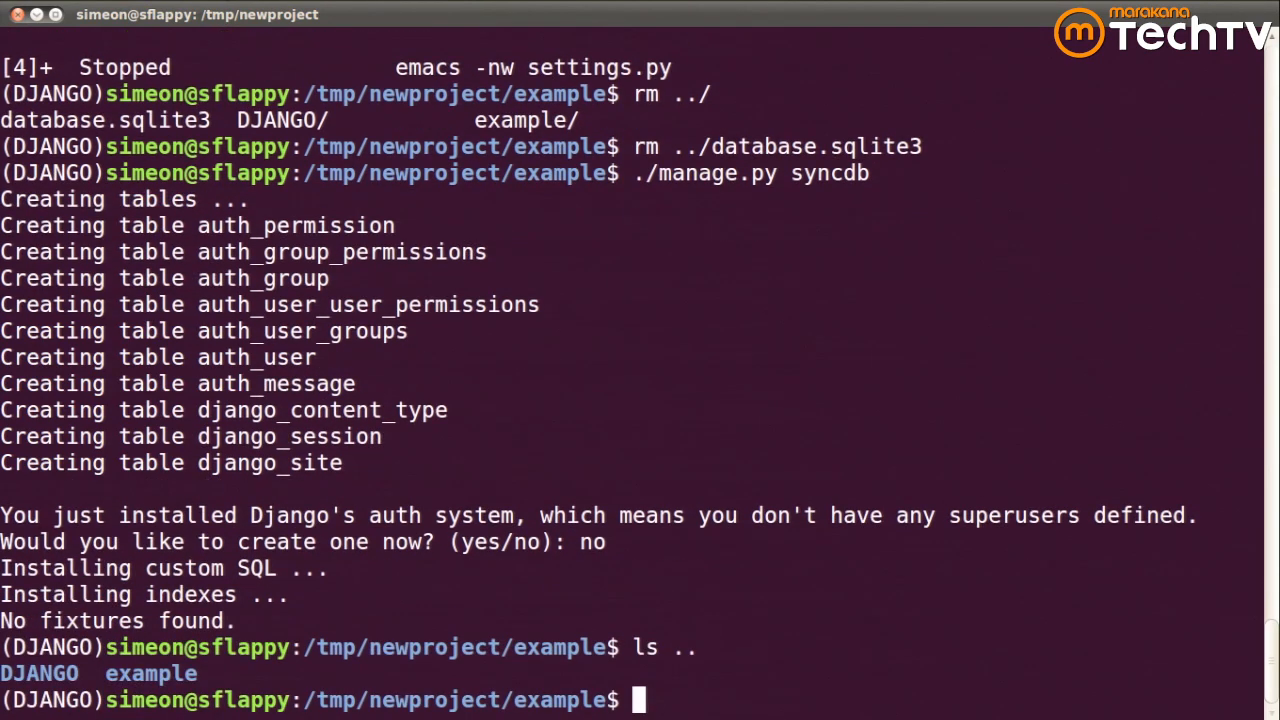
# List the folder to confirm database.sqlite3 now sits inside example, then resume emacs with fg 4.
pyautogui.write('ls')
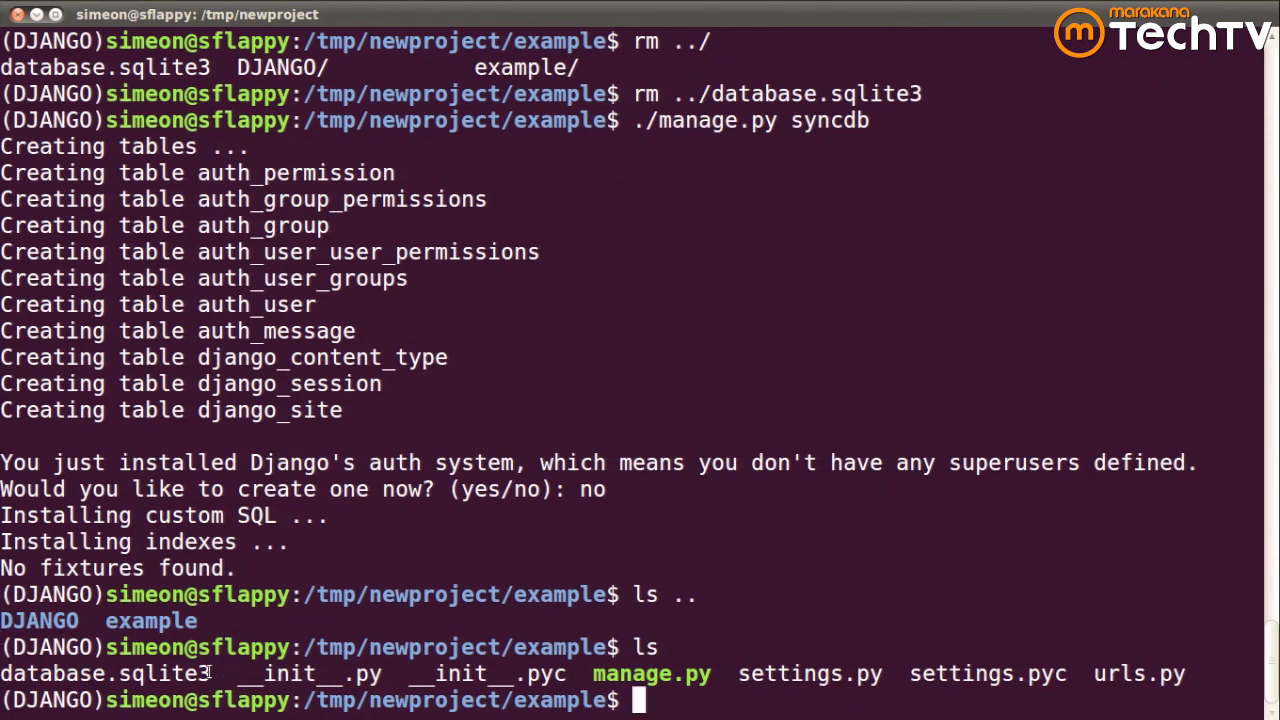
pyautogui.doubleClick(104, 672)
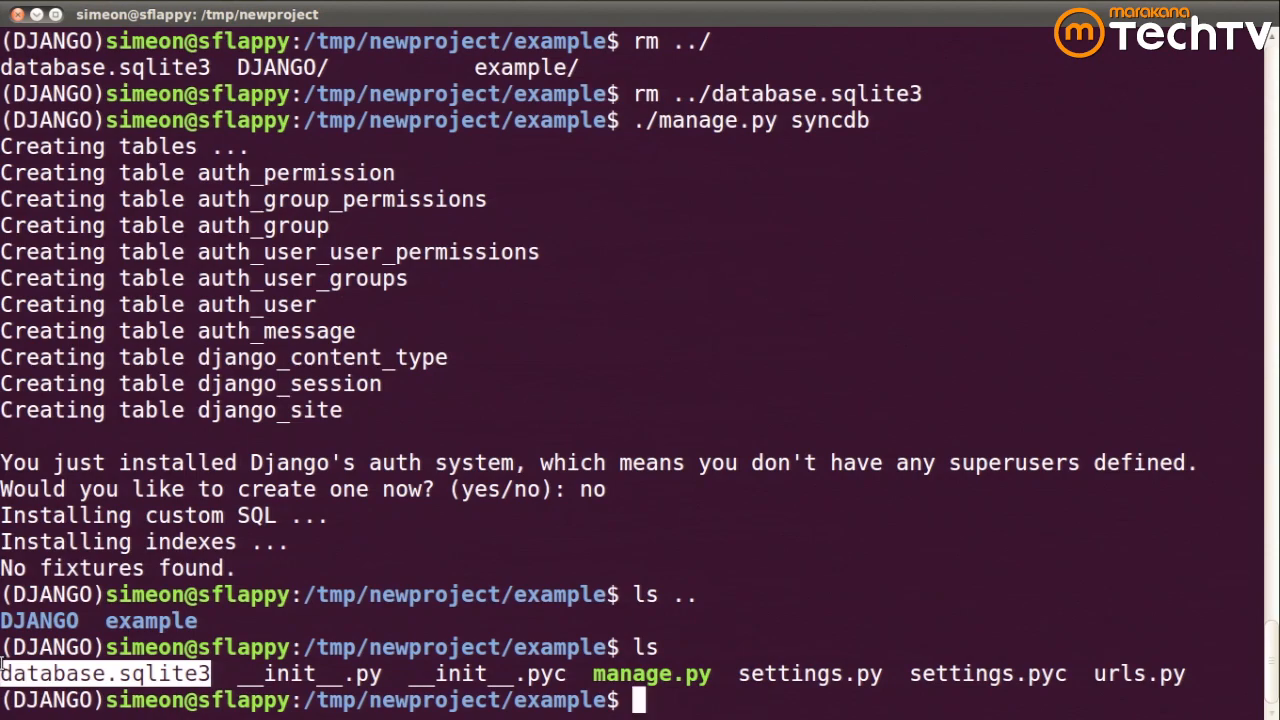
pyautogui.write('fg 4')
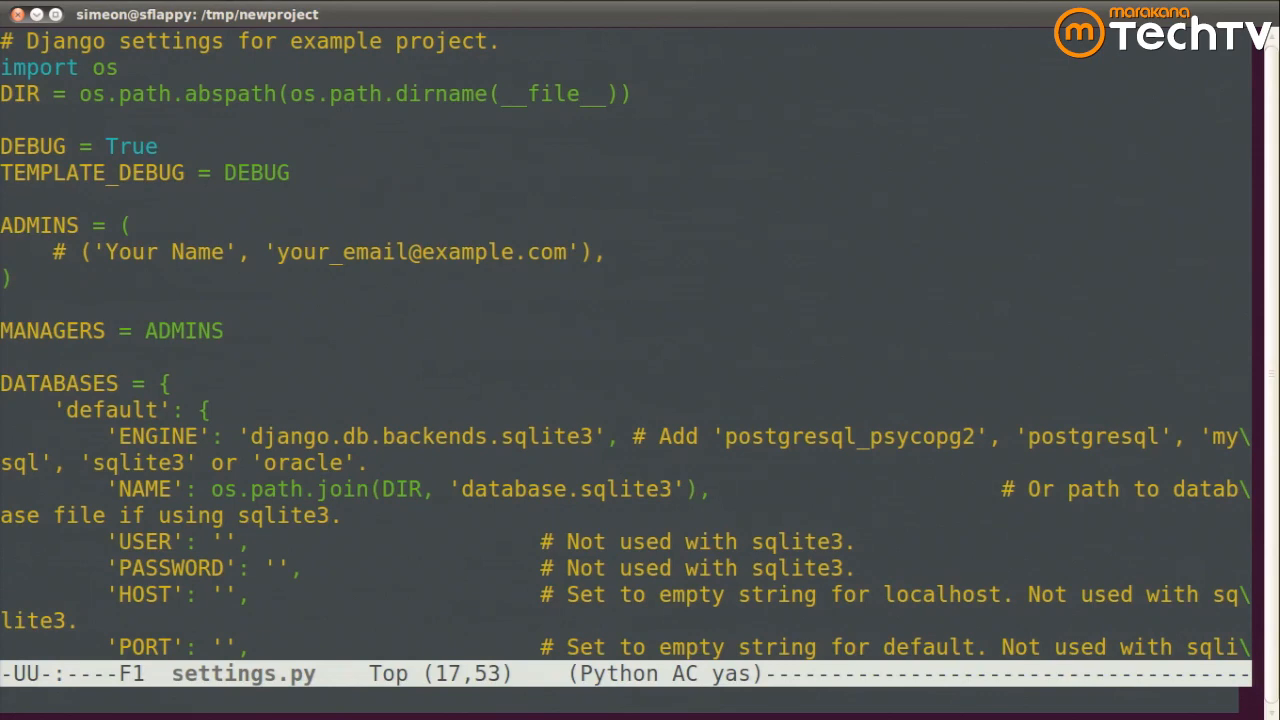
# Find TEMPLATE_DIRS via C-s 'template', add a DIR + "/templates" entry, and open urls.py.
pyautogui.press('ctrl+s')
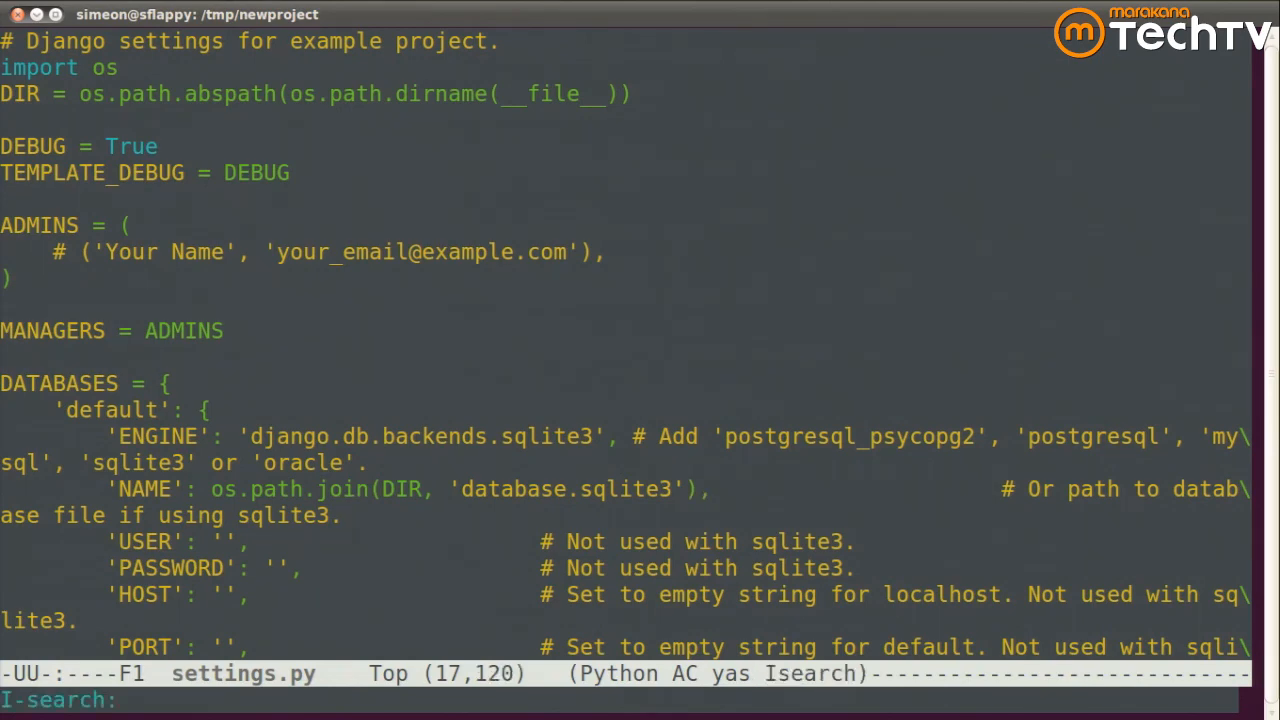
pyautogui.write('template')
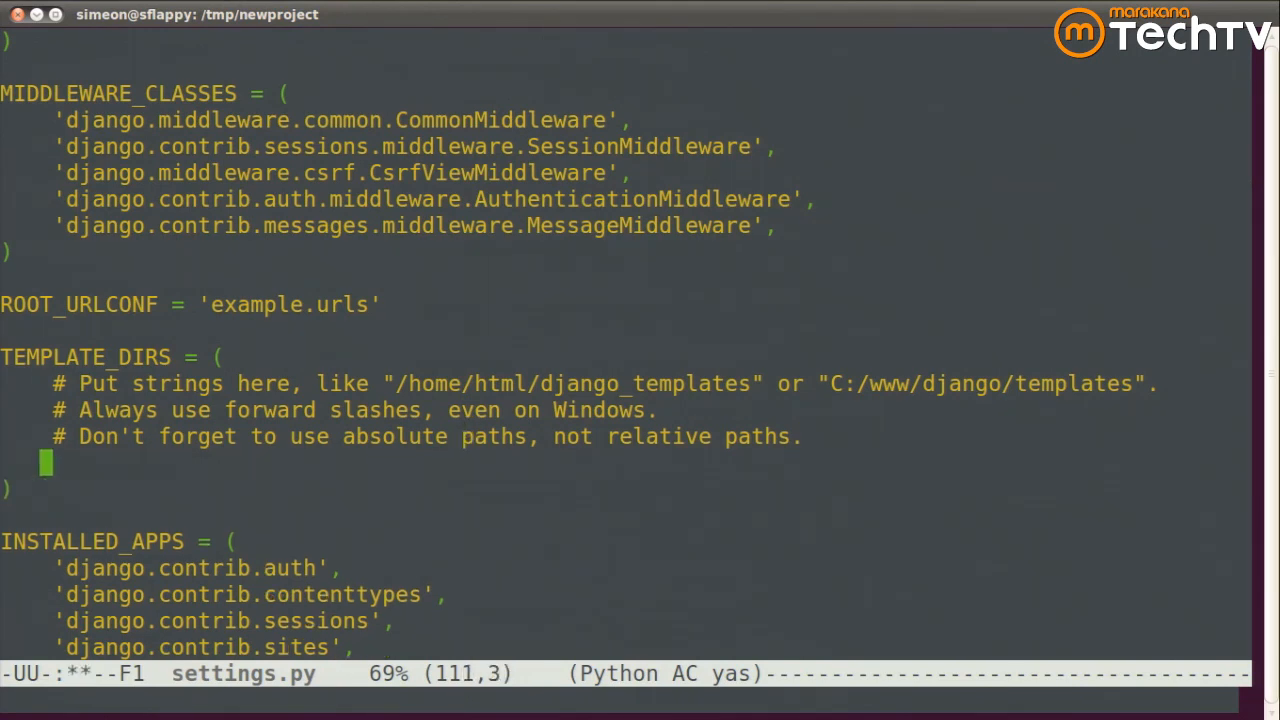
pyautogui.write('DIR + "/')
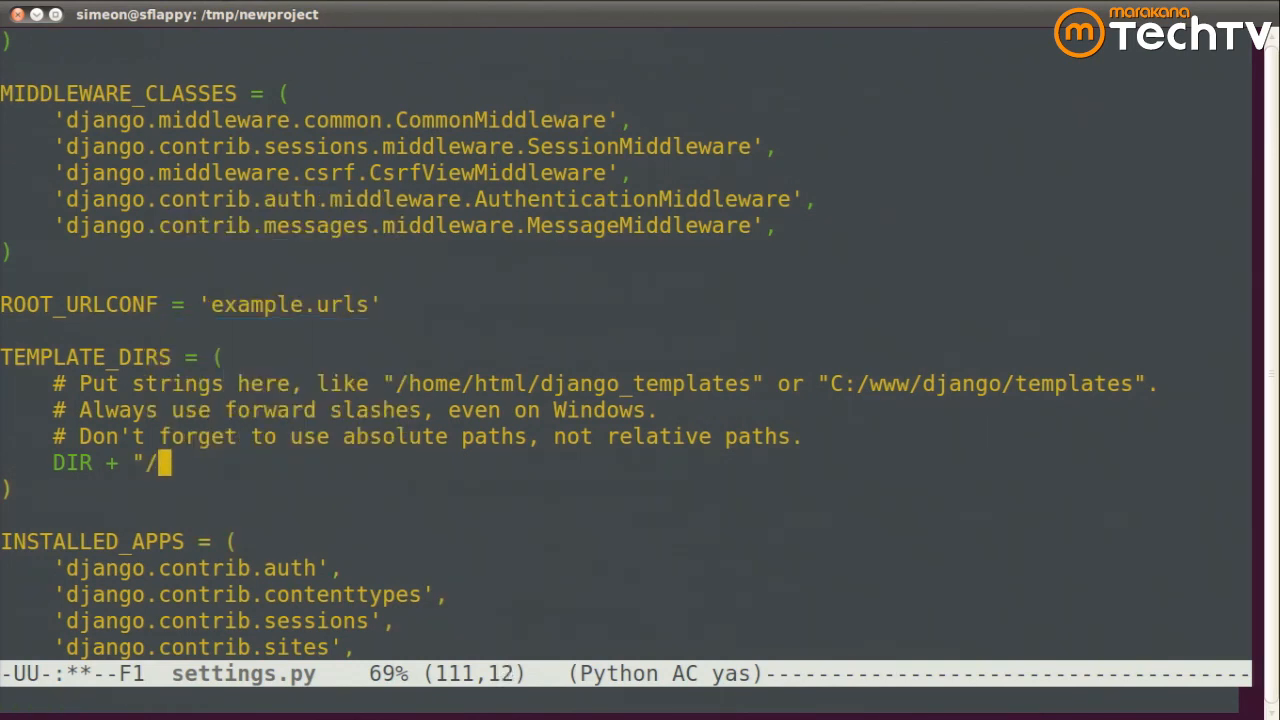
pyautogui.write('templates')
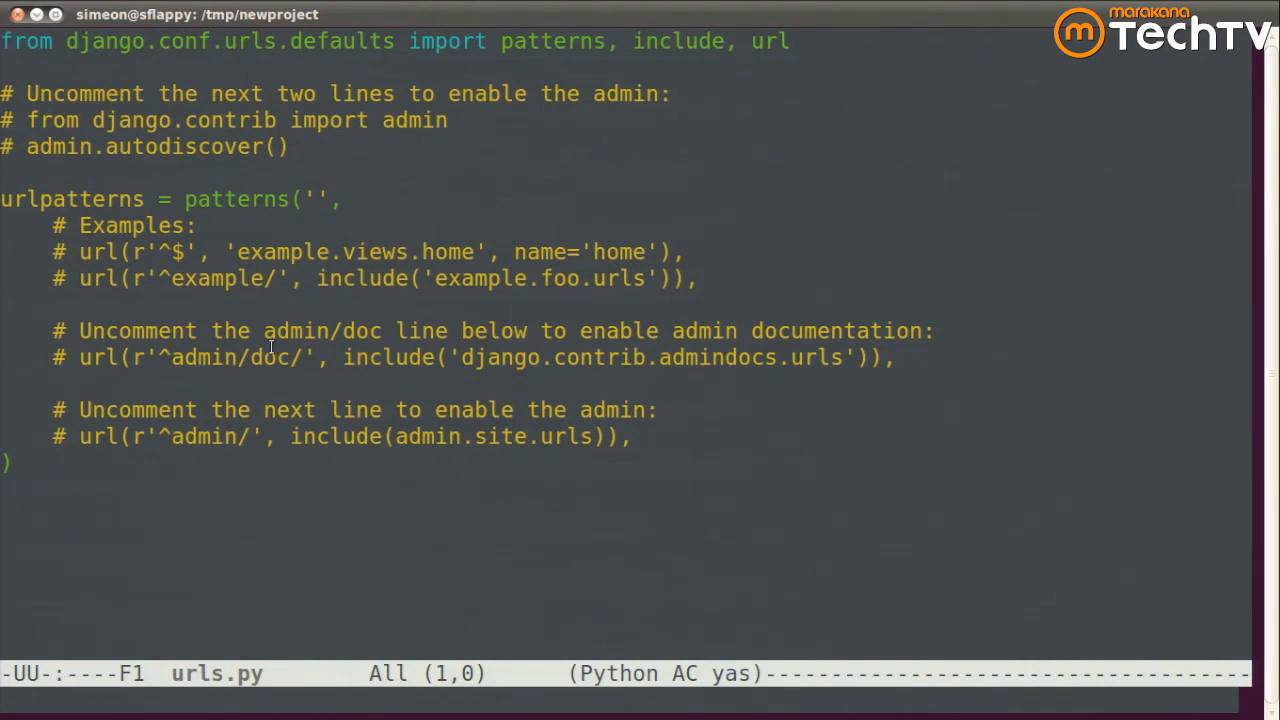
pyautogui.doubleClick(490, 278)
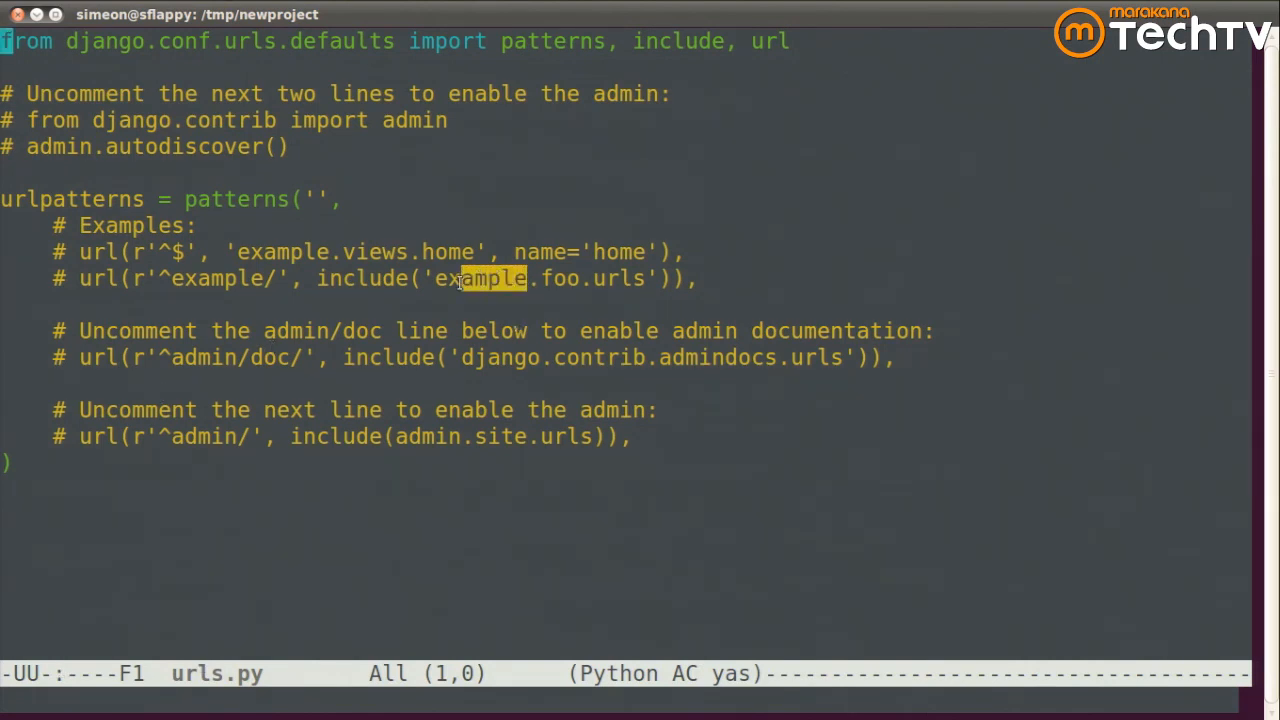